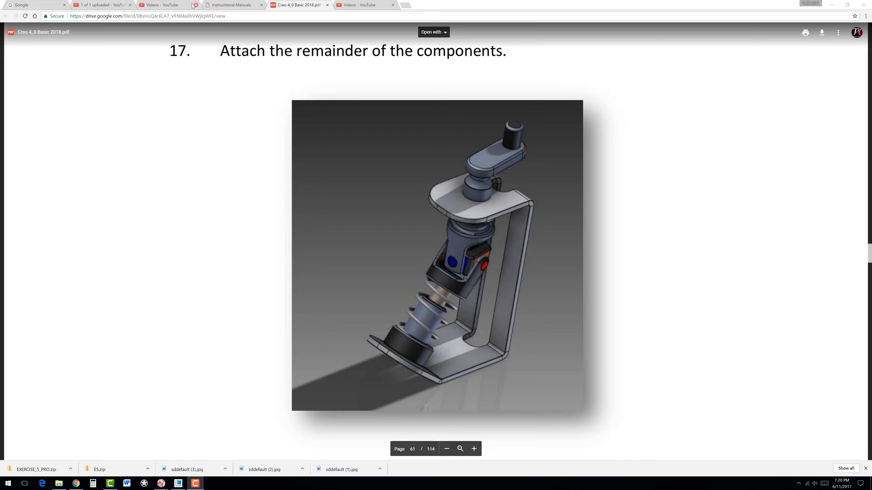
mouse_move(221, 6)
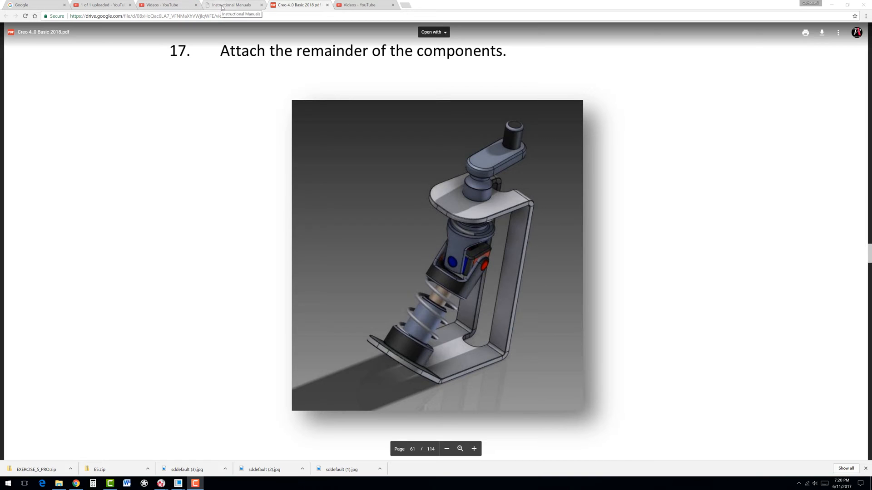
- Show the training site's part files page in Chrome listing the downloadable exercise parts
left_click(234, 4)
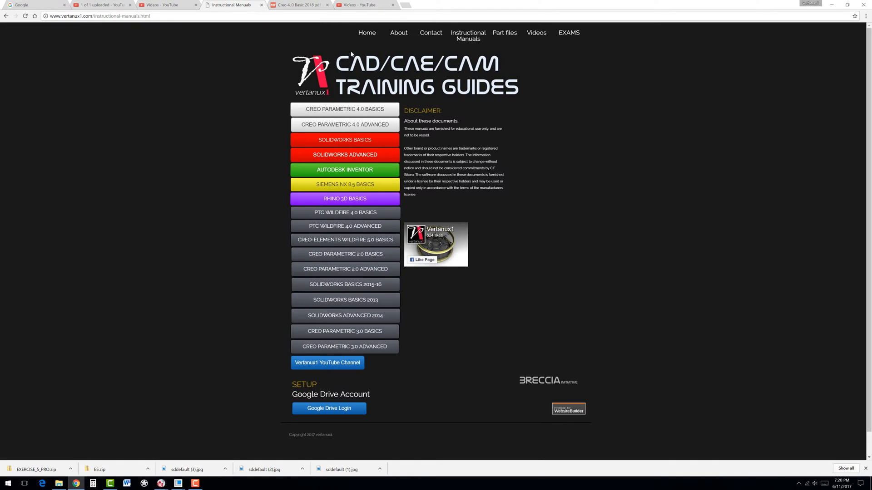
mouse_move(458, 42)
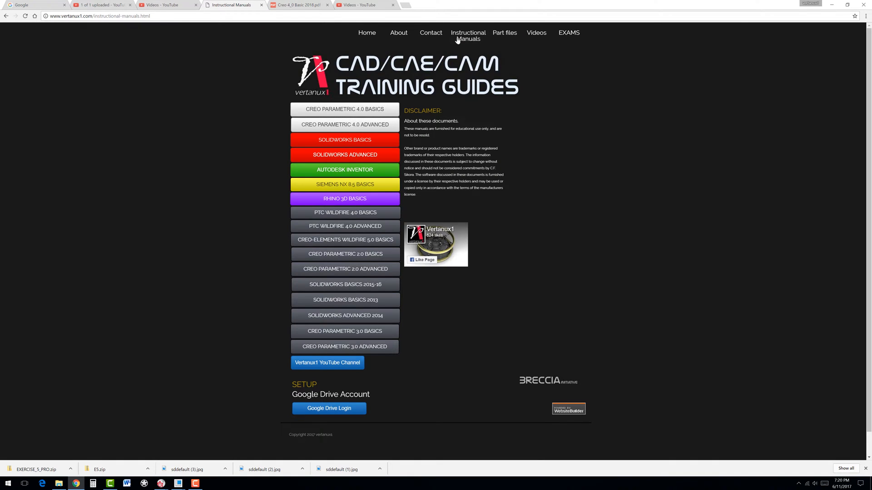
left_click(505, 33)
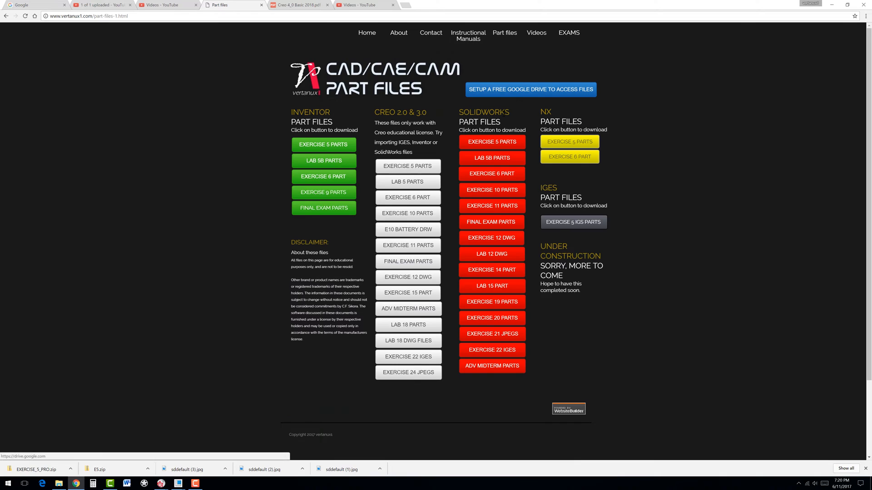
mouse_move(436, 116)
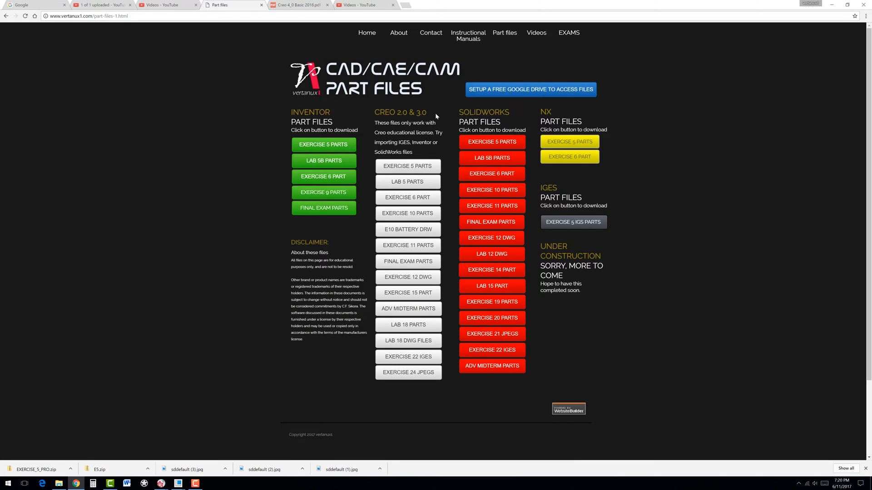
mouse_move(400, 138)
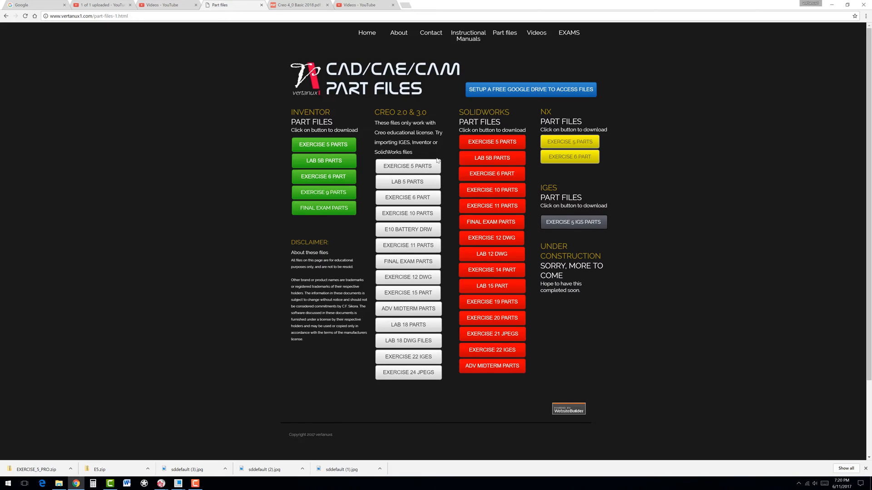
mouse_move(414, 168)
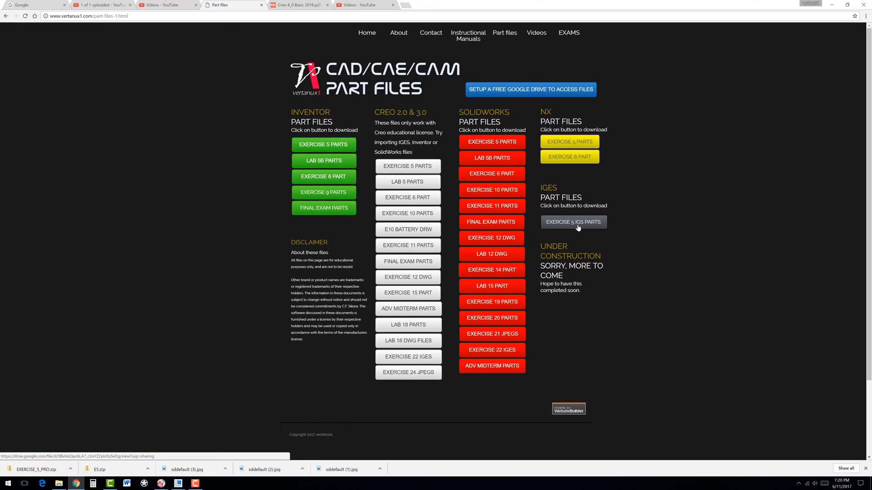
mouse_move(594, 225)
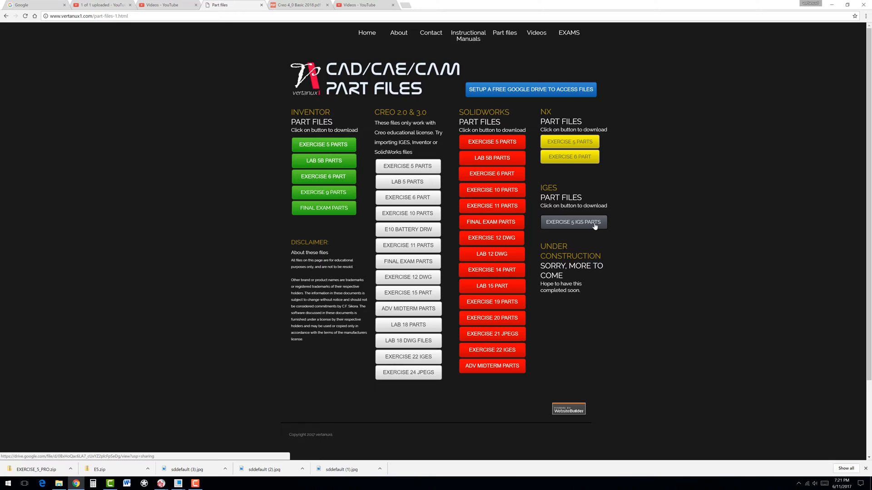
mouse_move(600, 172)
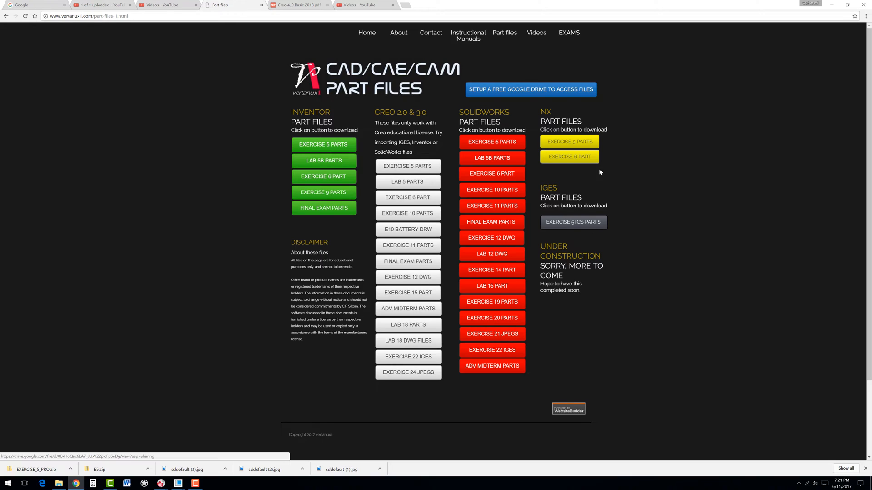
mouse_move(523, 194)
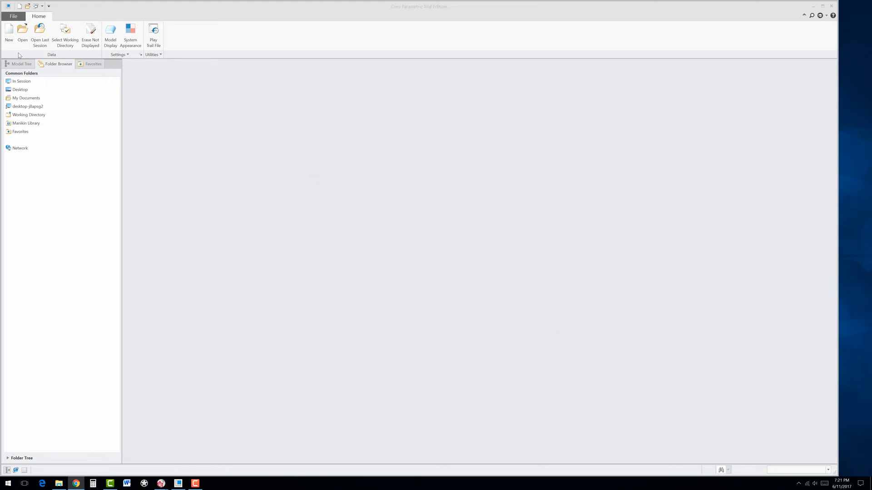
- Create a new assembly named E5 in place of the default name
left_click(8, 35)
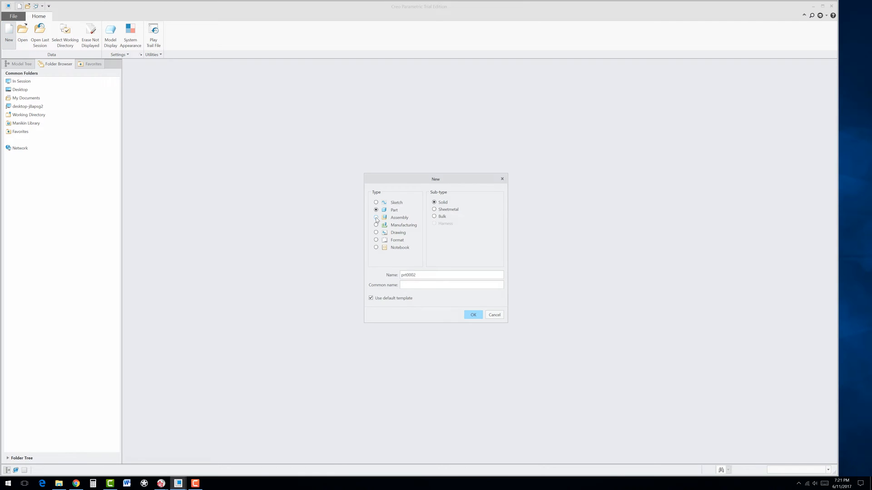
left_click(376, 218)
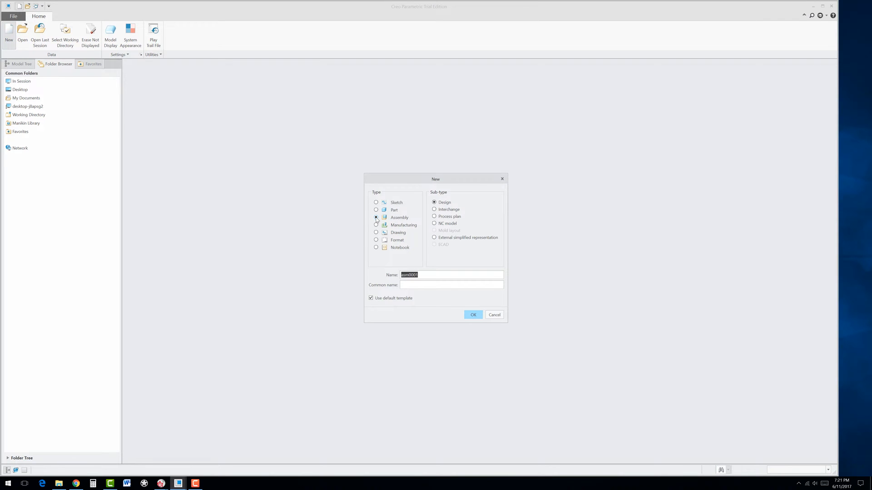
left_click(376, 218)
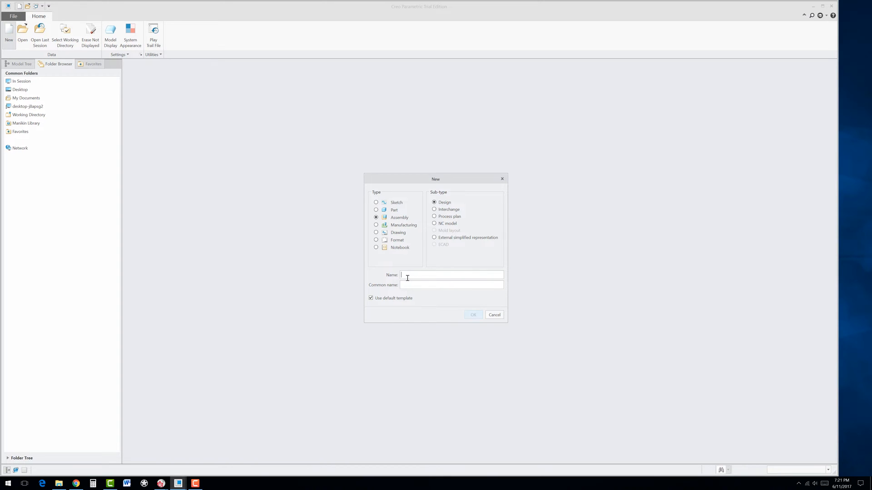
type("ES")
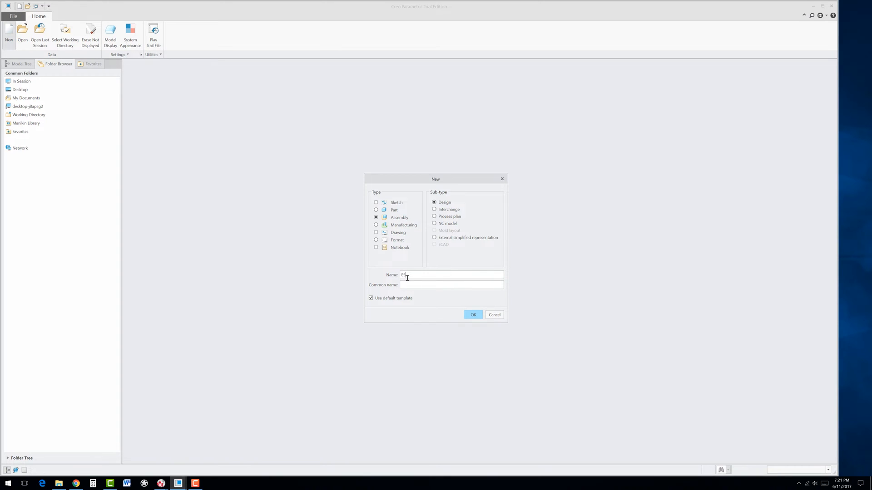
left_click(473, 314)
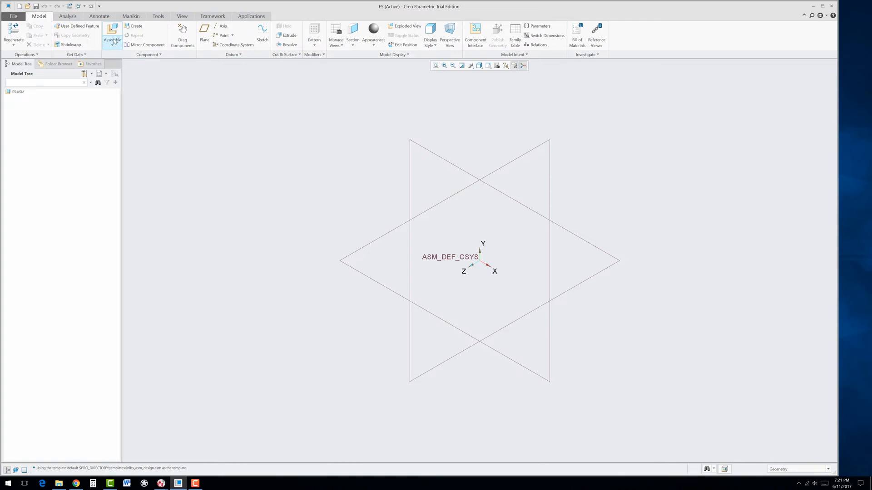
mouse_move(113, 37)
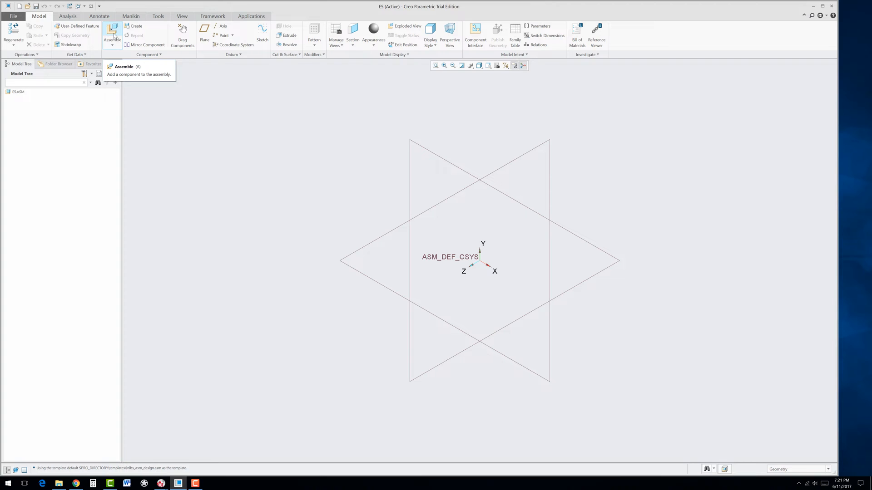
mouse_move(146, 36)
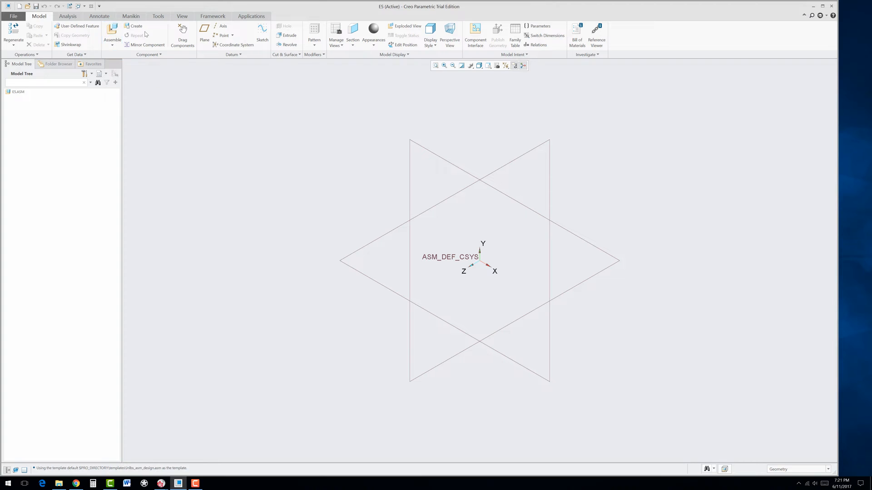
mouse_move(112, 33)
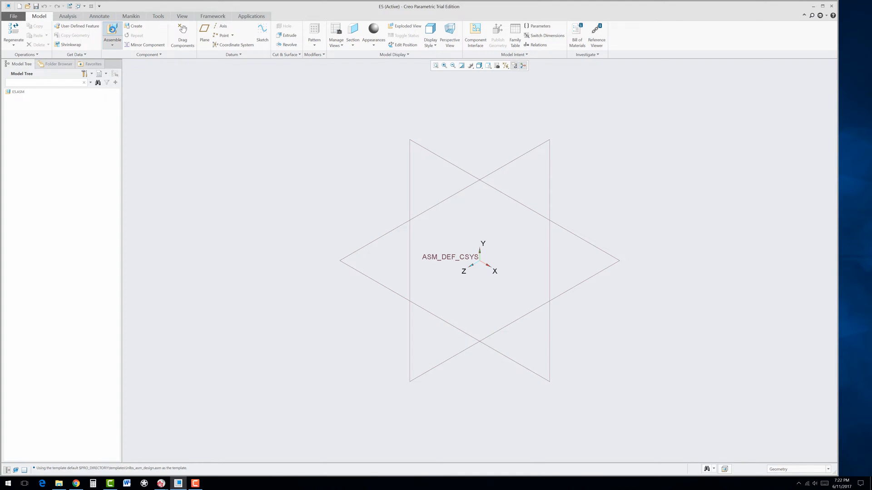
- Bring the sheet_metal_bracket part into the E5 assembly as its first component
left_click(111, 32)
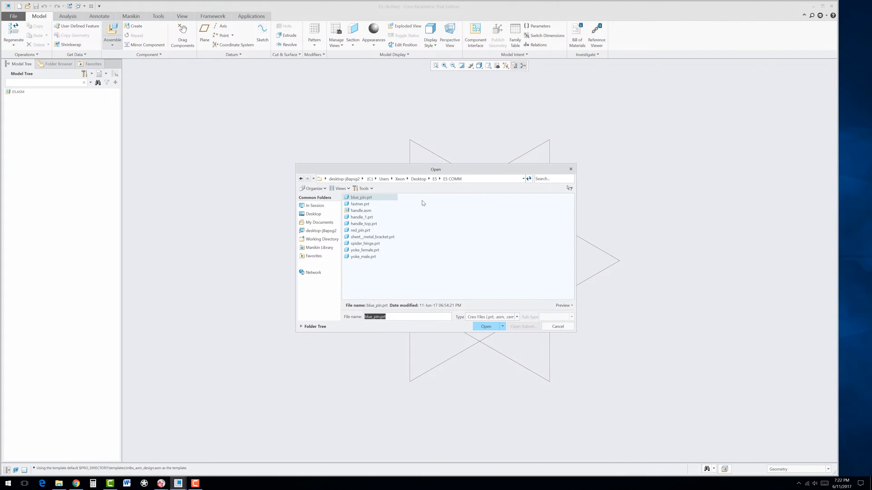
mouse_move(359, 224)
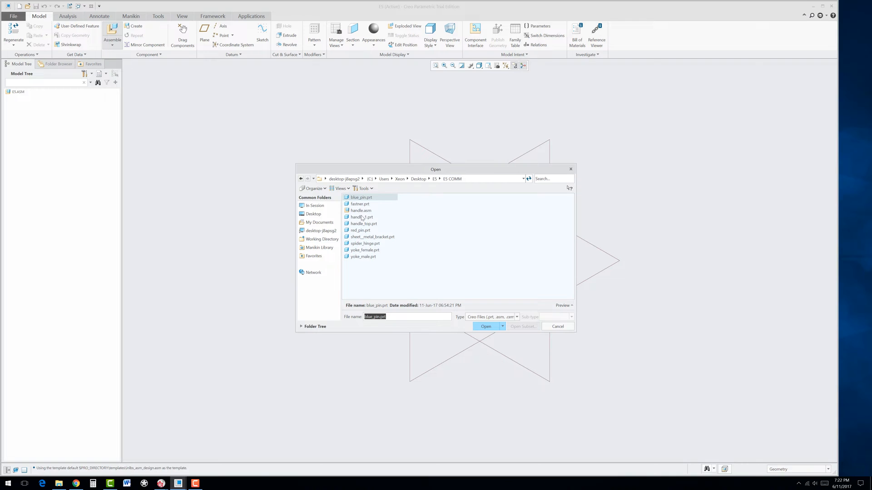
left_click(373, 236)
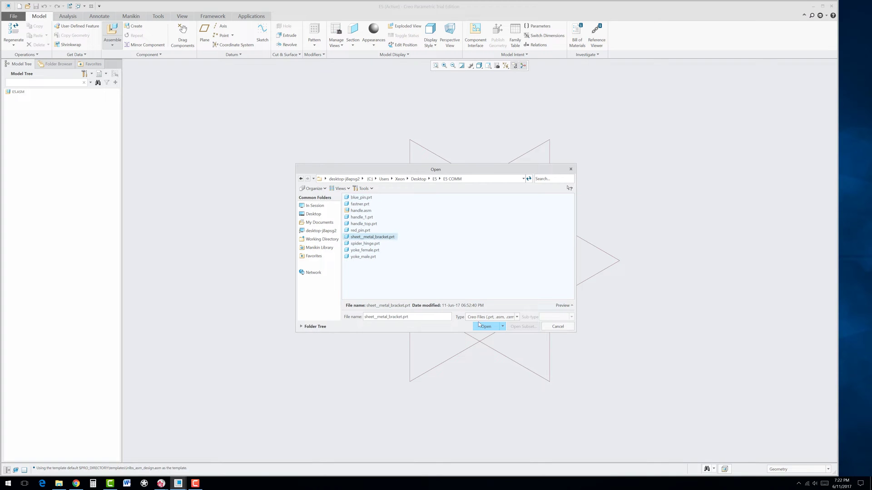
left_click(485, 326)
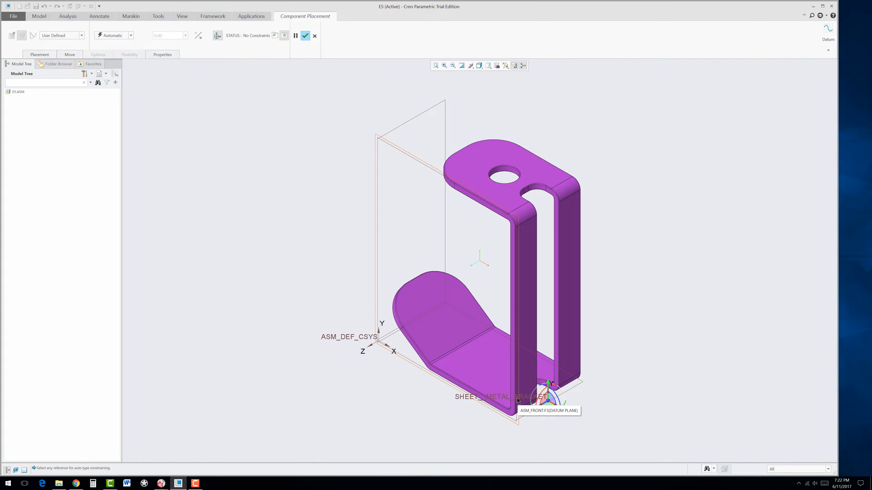
mouse_move(437, 392)
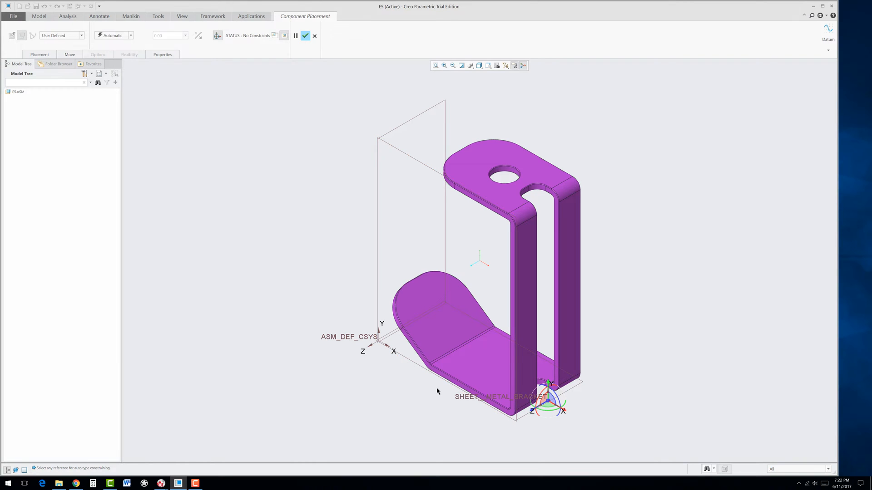
mouse_move(256, 154)
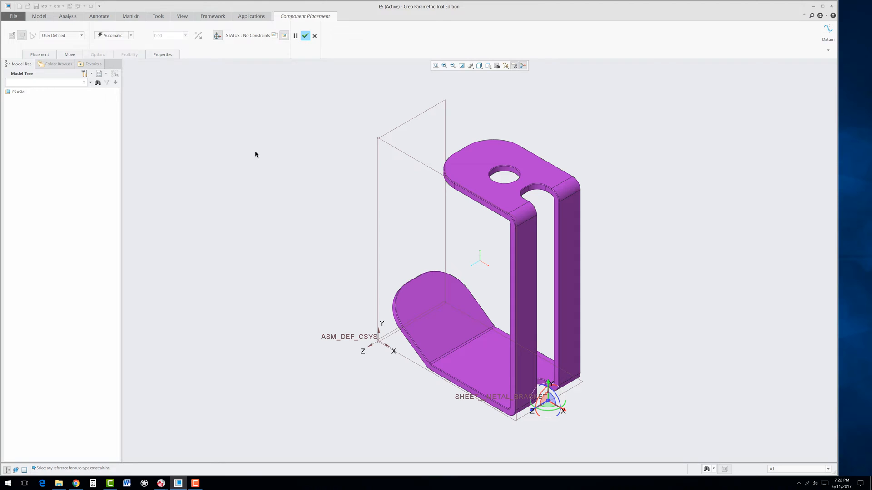
- Constrain the bracket at the Default location and accept its fully constrained placement
left_click(132, 34)
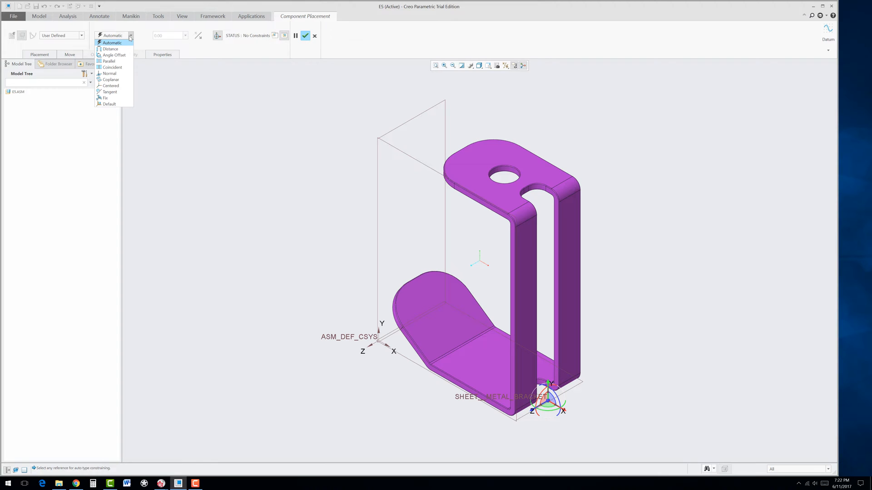
mouse_move(113, 104)
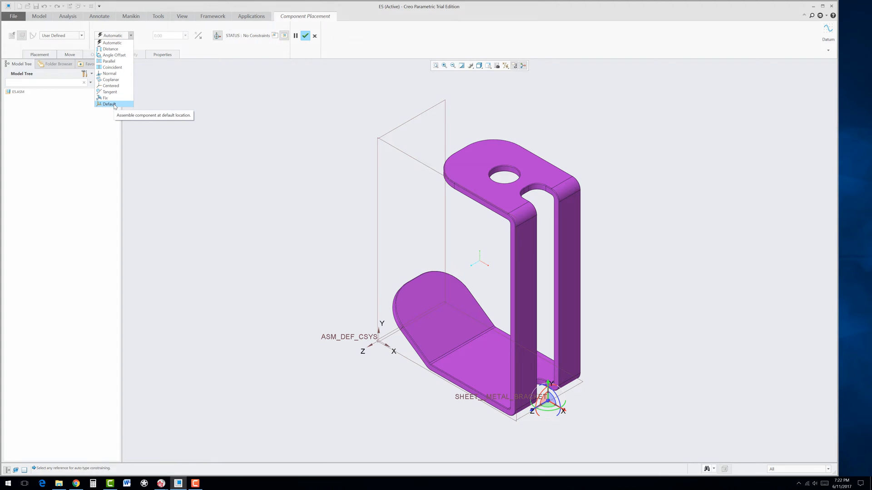
left_click(110, 105)
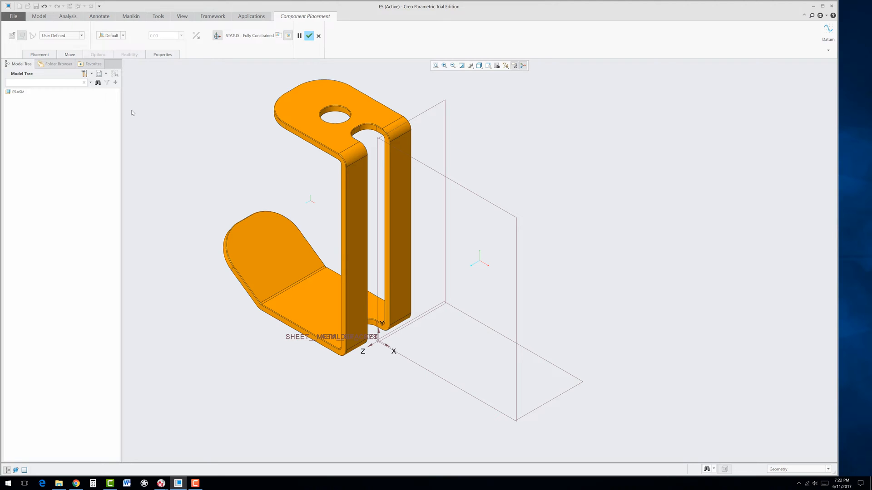
mouse_move(261, 159)
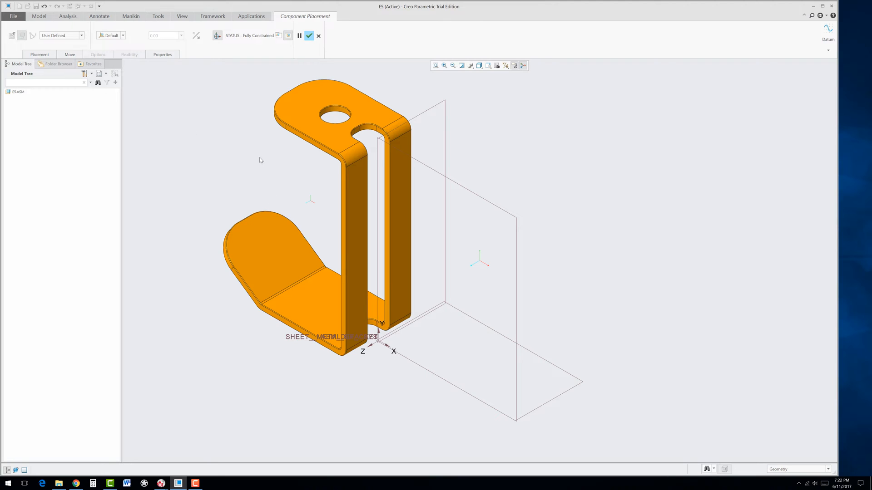
mouse_move(309, 37)
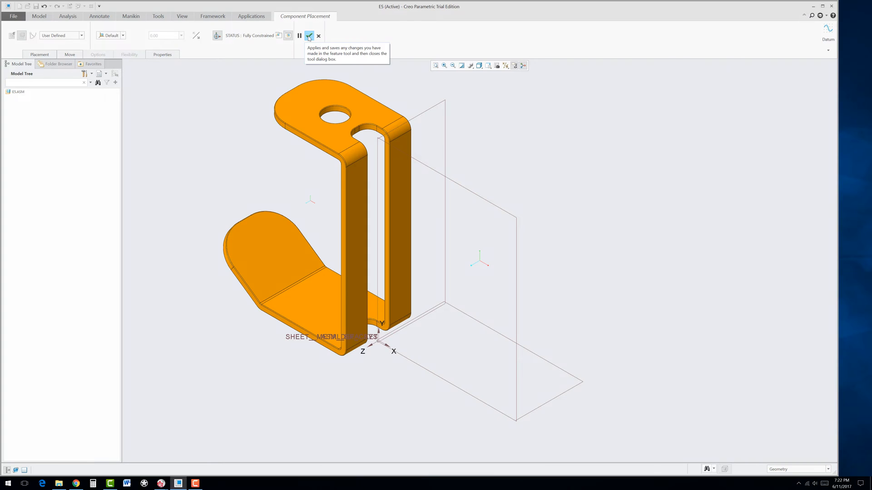
left_click(309, 37)
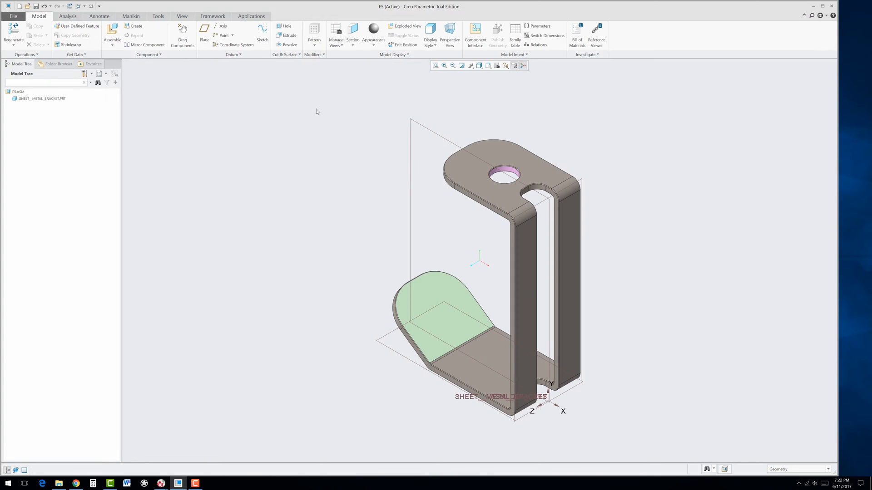
mouse_move(471, 103)
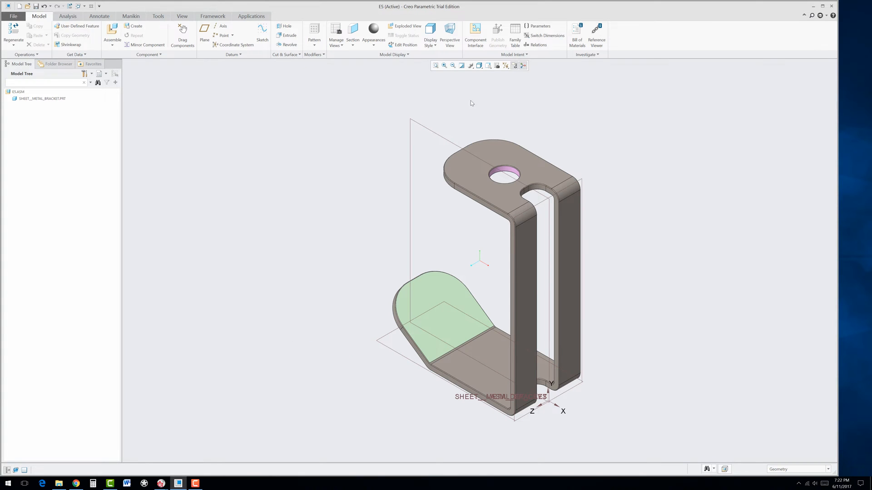
mouse_move(505, 66)
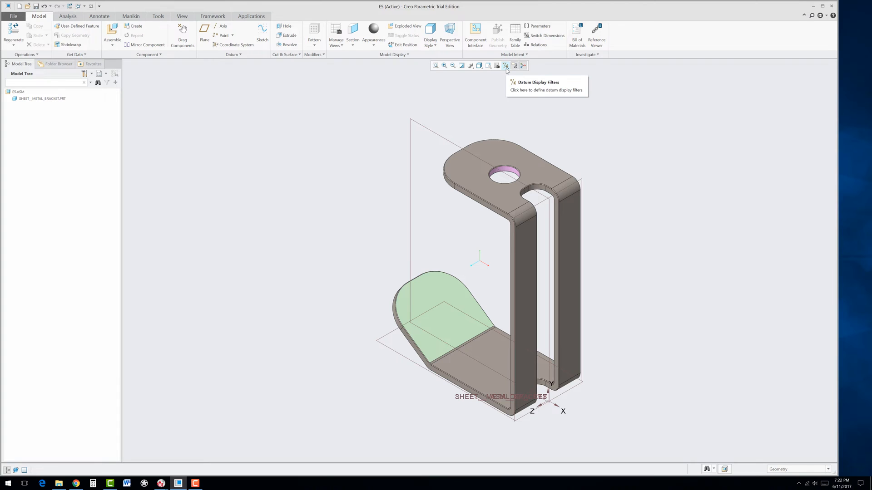
- Hide all datum planes via the datum display filters, leaving only the bracket visible
left_click(505, 65)
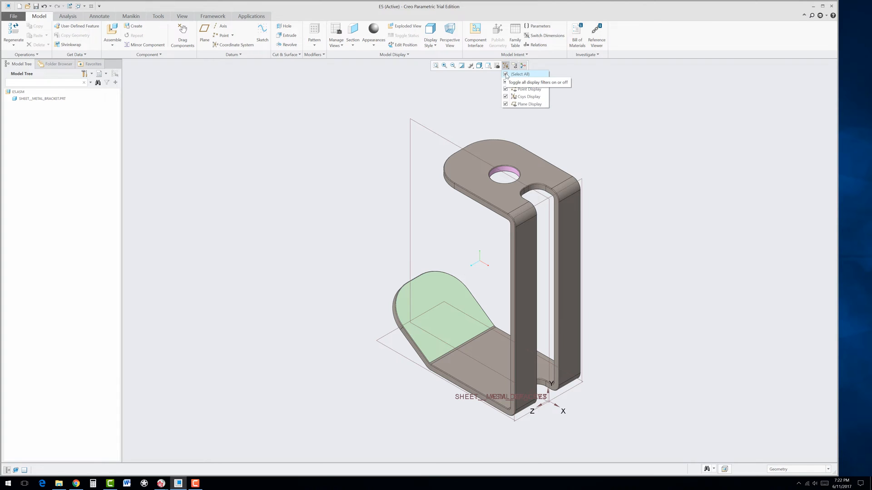
left_click(504, 75)
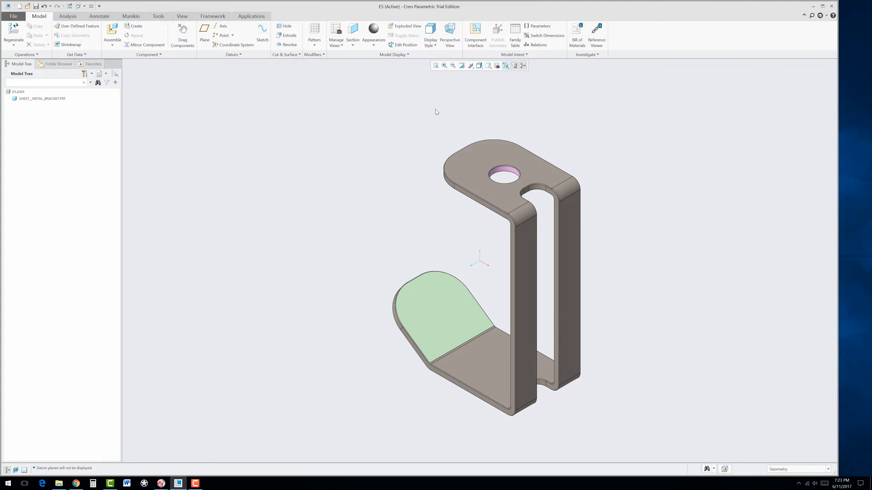
mouse_move(371, 136)
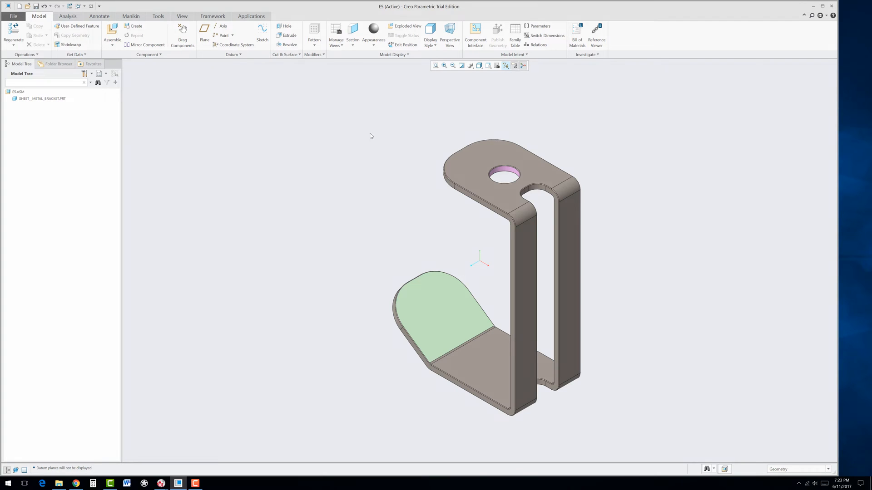
mouse_move(227, 97)
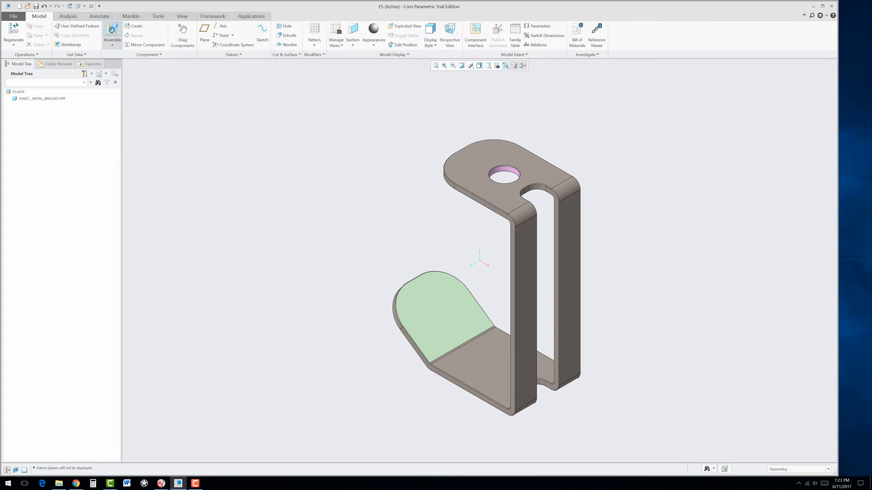
- Bring the yoke_male part into the assembly
left_click(112, 31)
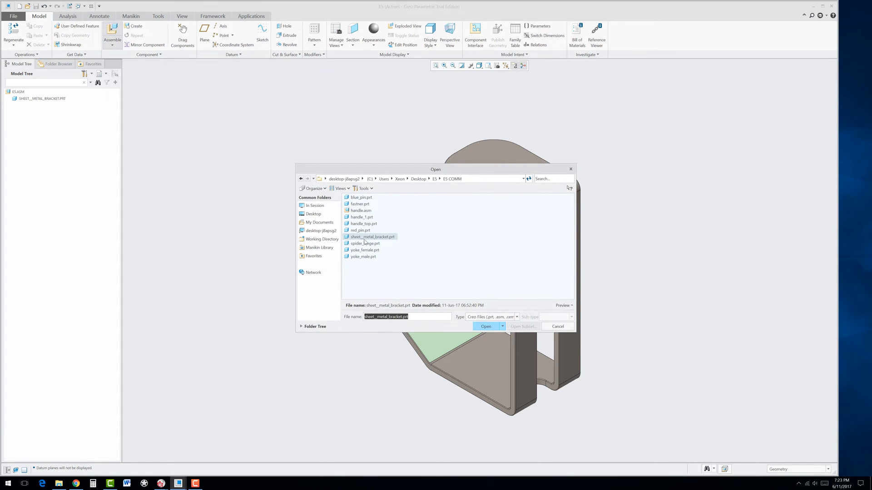
left_click(363, 256)
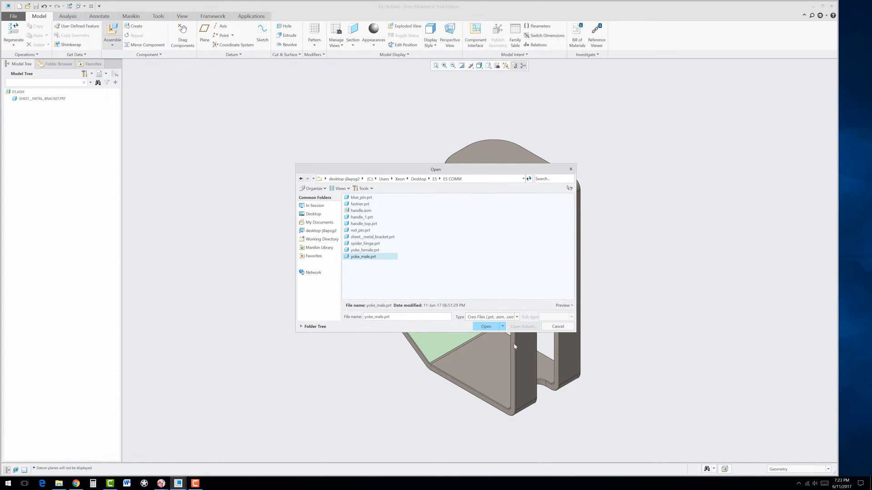
left_click(486, 326)
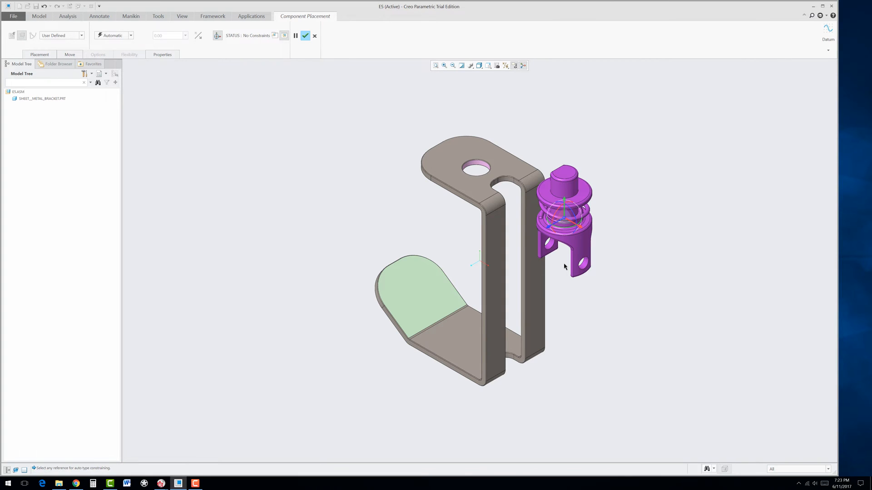
mouse_move(558, 294)
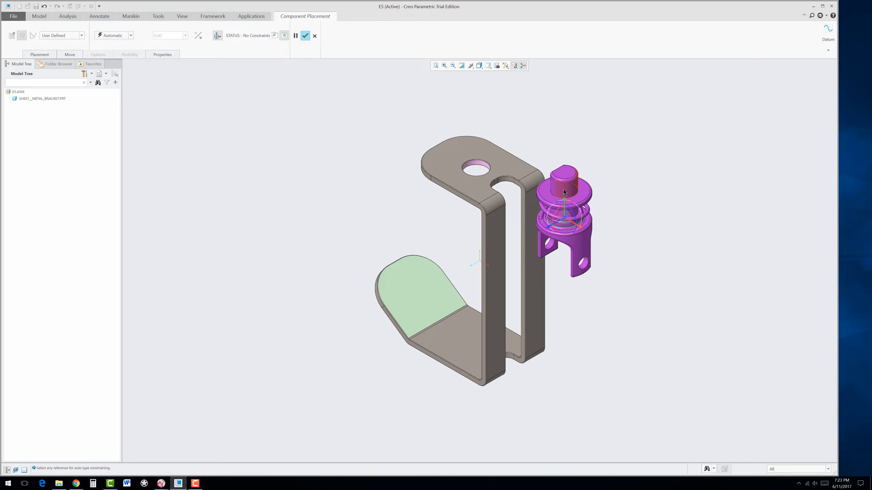
- Mate the yoke pin to the bracket's top hole and collar to the bracket face with Coincident constraints
left_click(473, 167)
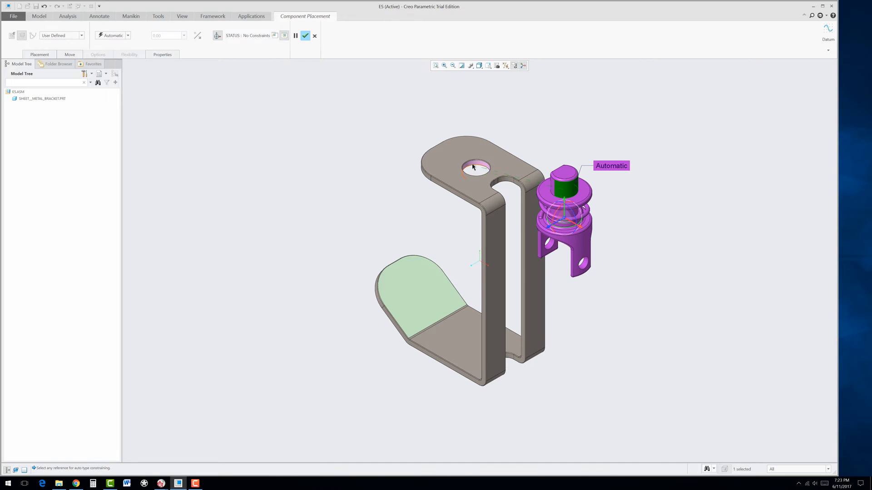
mouse_move(473, 167)
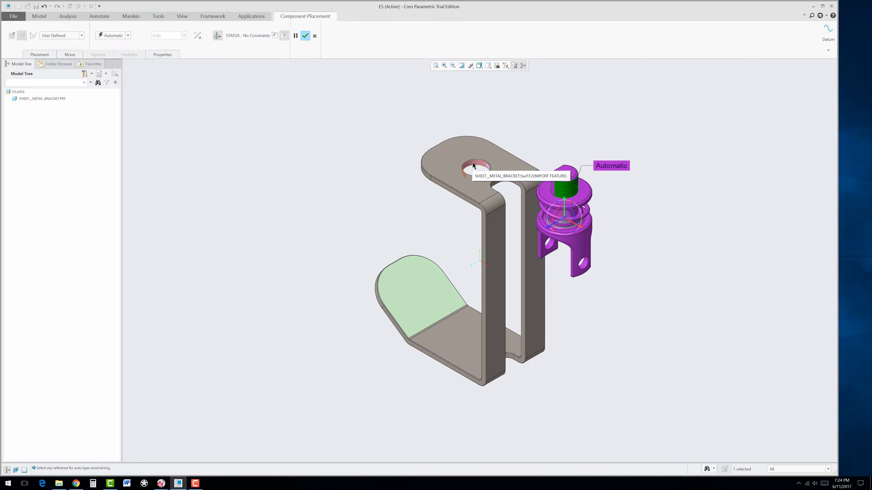
left_click(473, 166)
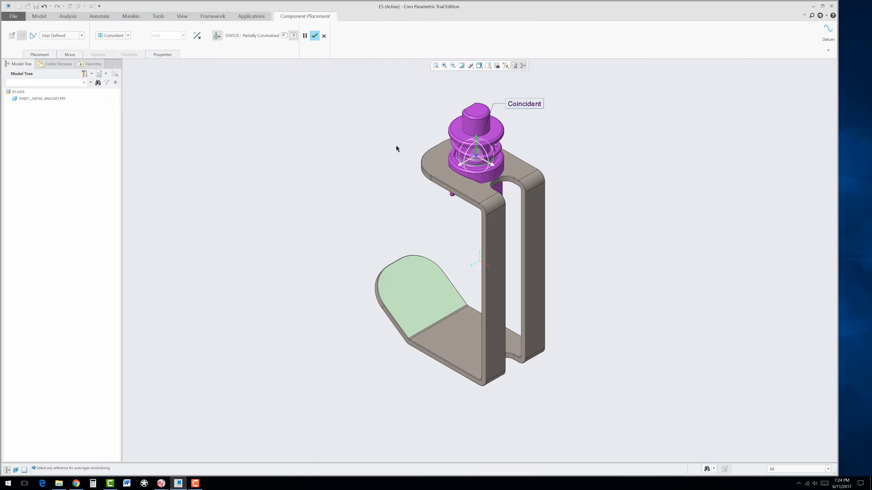
mouse_move(459, 131)
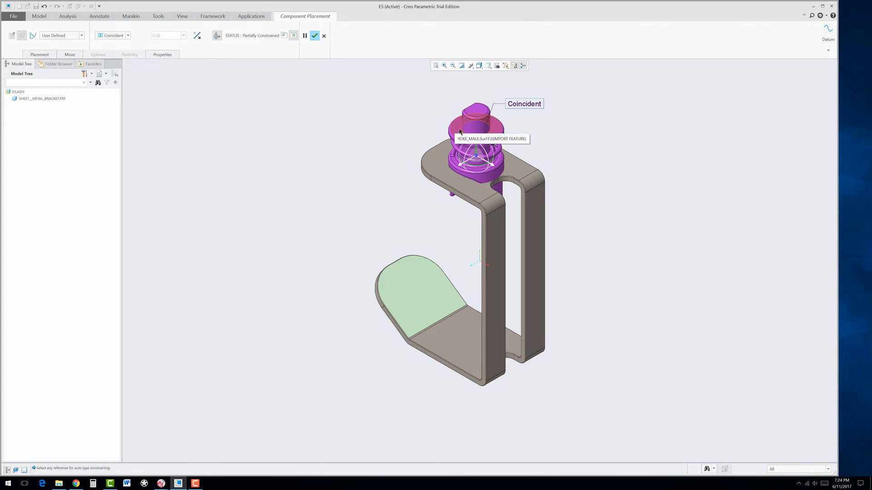
left_click(458, 131)
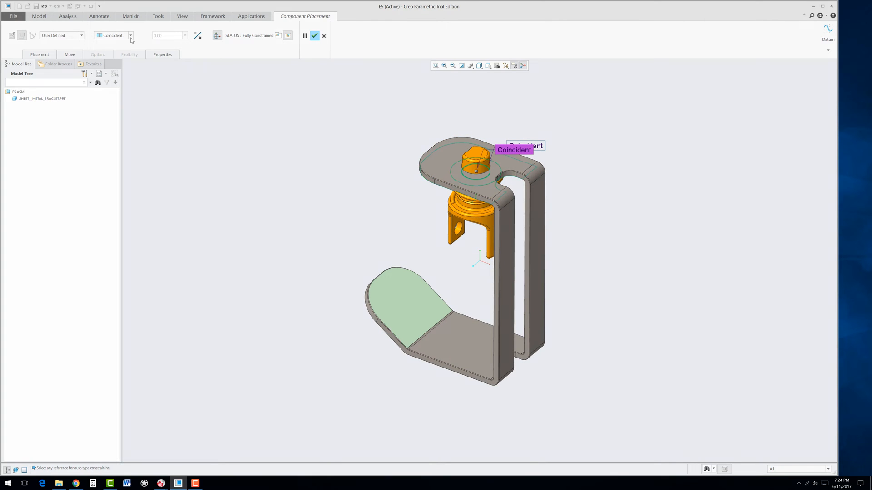
left_click(131, 36)
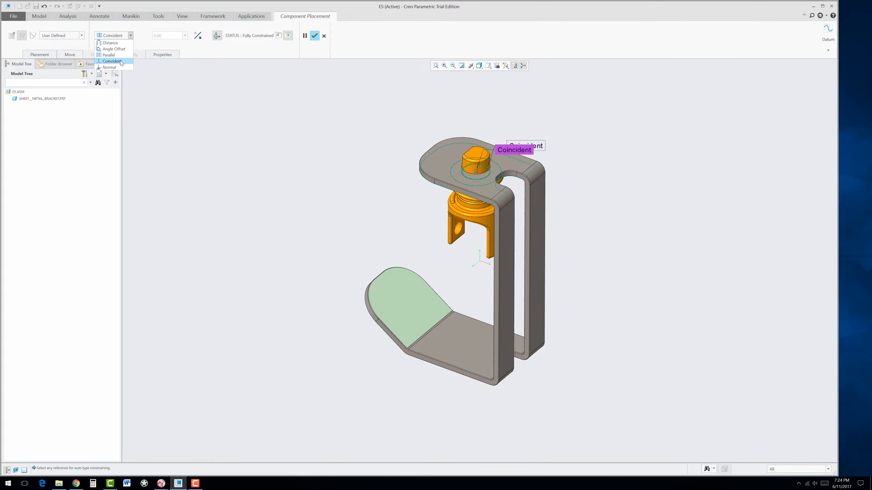
left_click(111, 62)
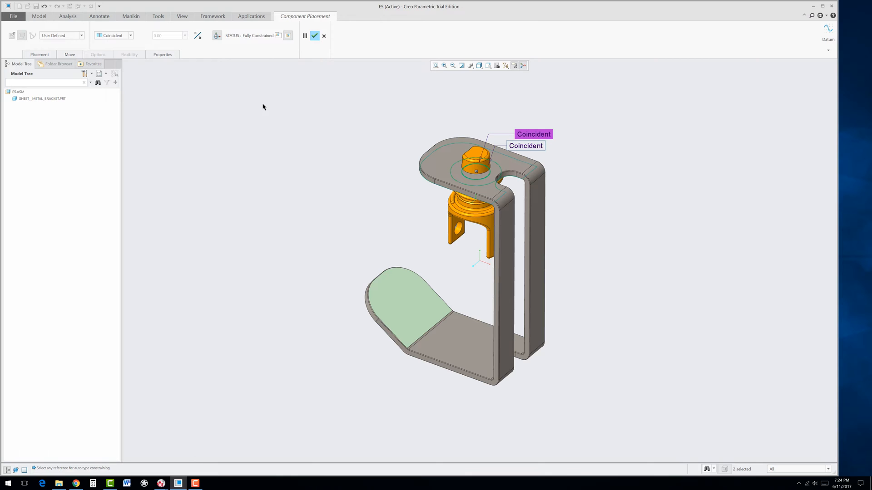
mouse_move(260, 101)
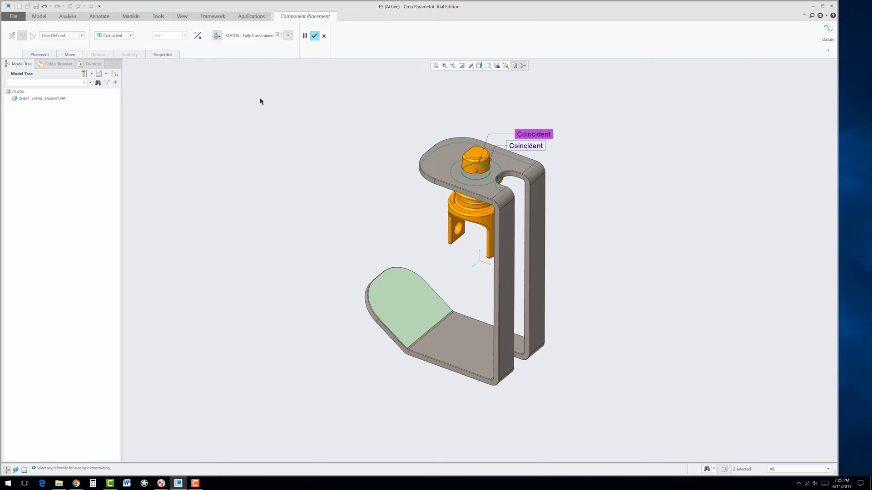
mouse_move(315, 35)
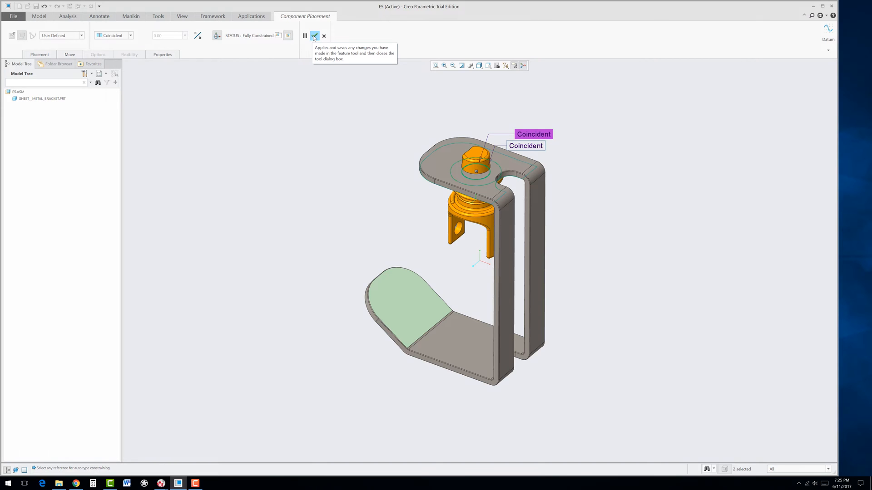
left_click(314, 36)
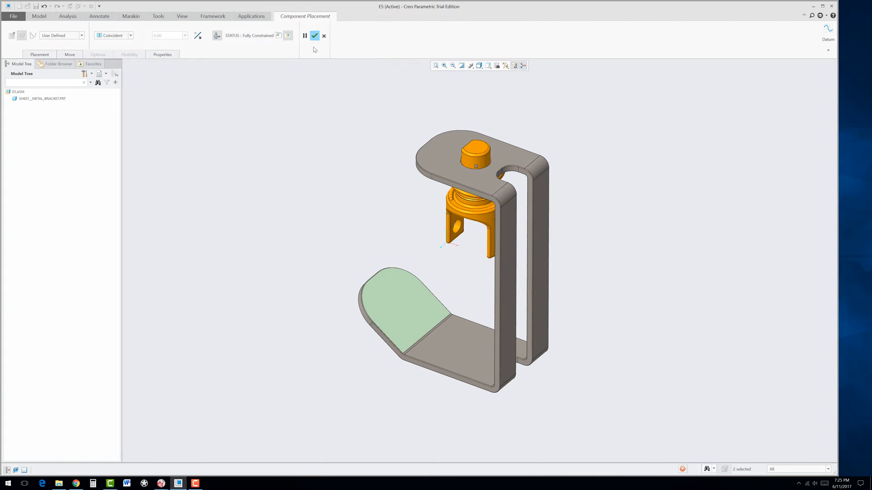
- Commit the male yoke placement and dismiss the Drag Components tool after the grounded warning
left_click(317, 35)
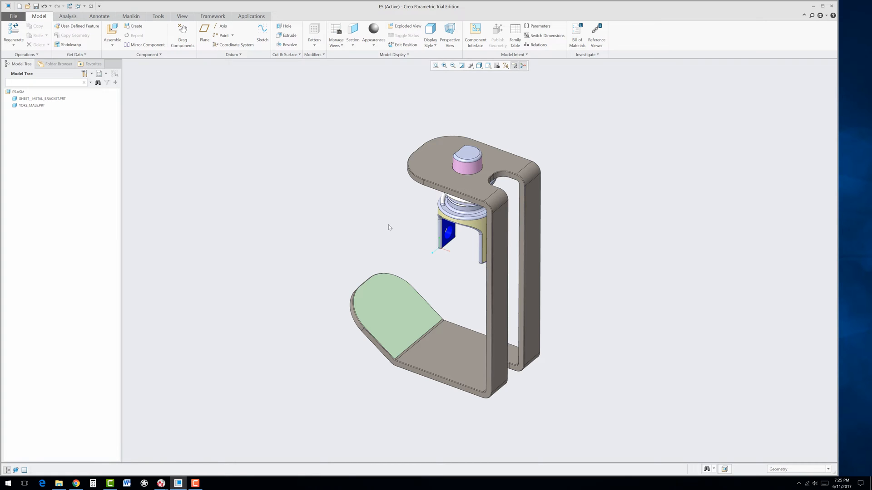
mouse_move(370, 99)
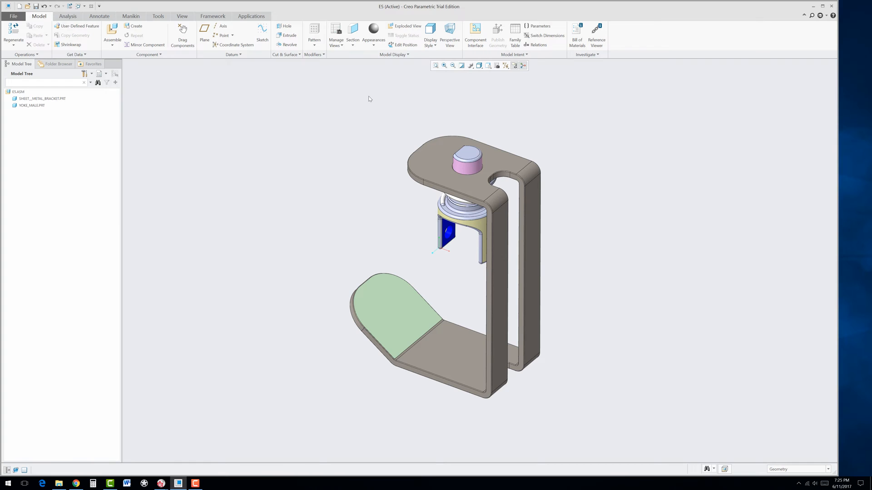
mouse_move(181, 30)
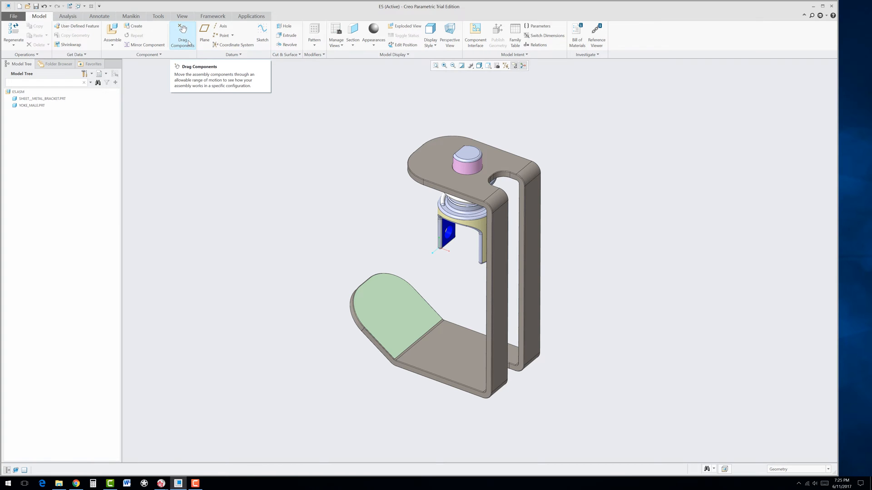
left_click(182, 31)
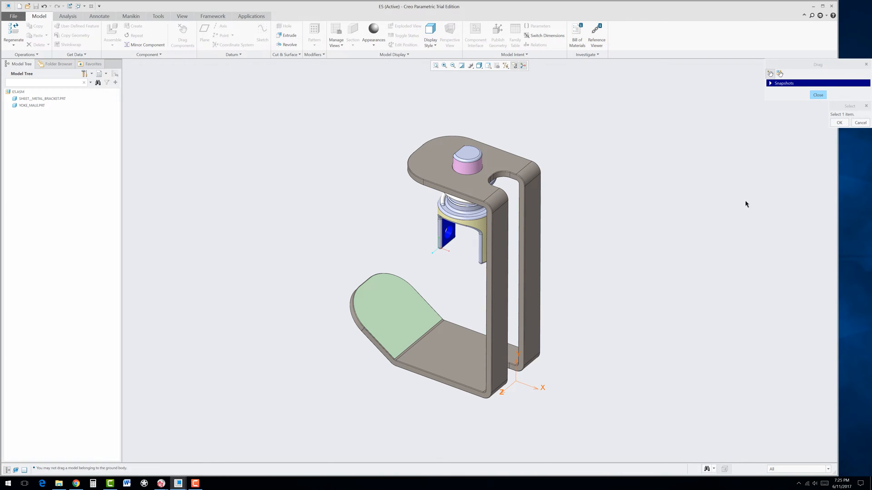
left_click(817, 96)
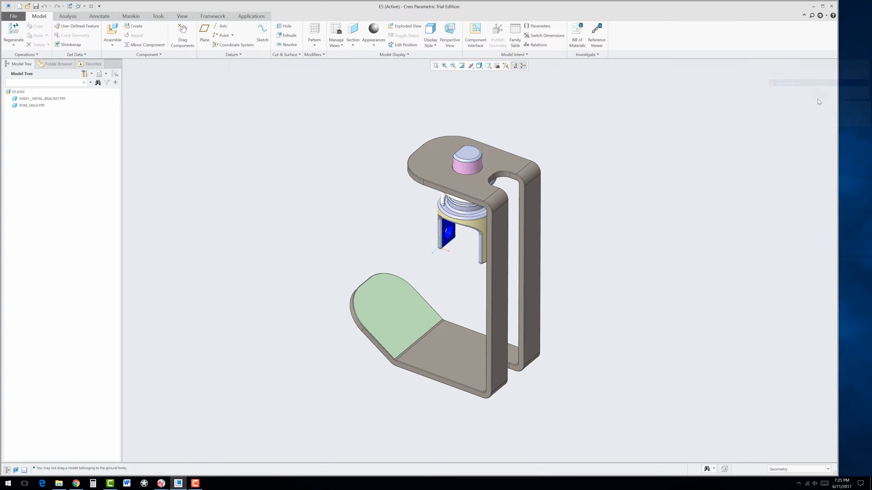
mouse_move(430, 234)
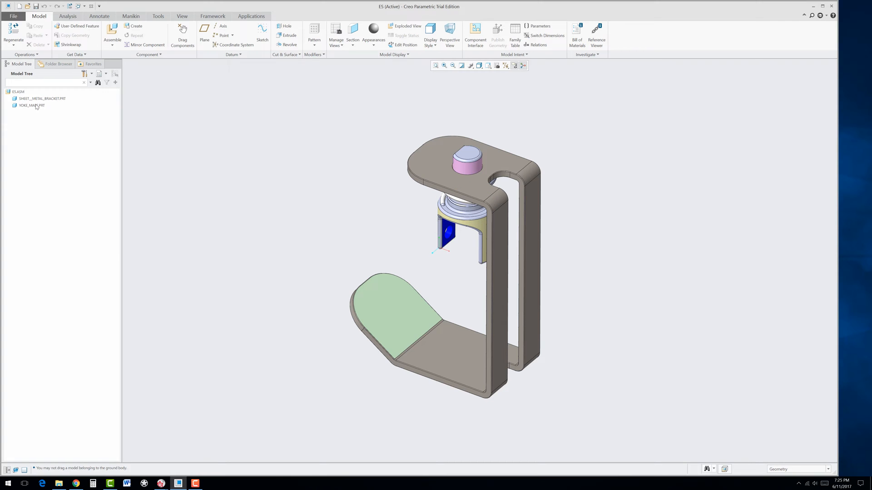
mouse_move(32, 113)
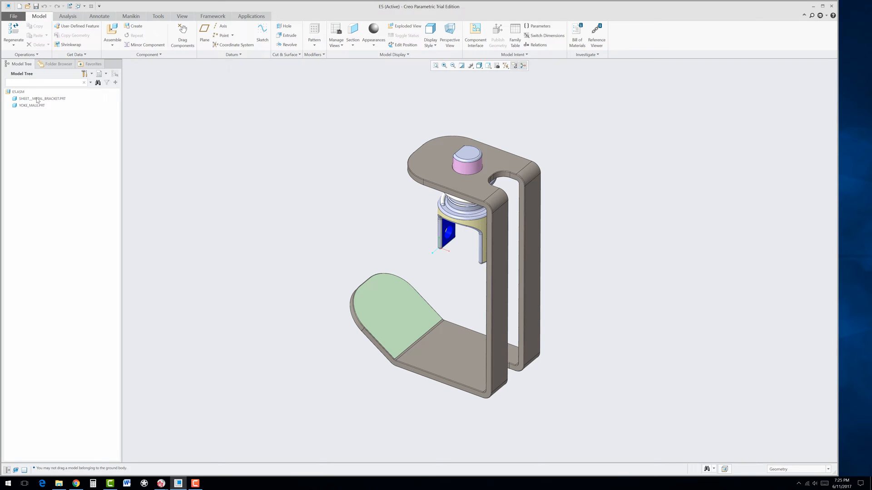
mouse_move(90, 75)
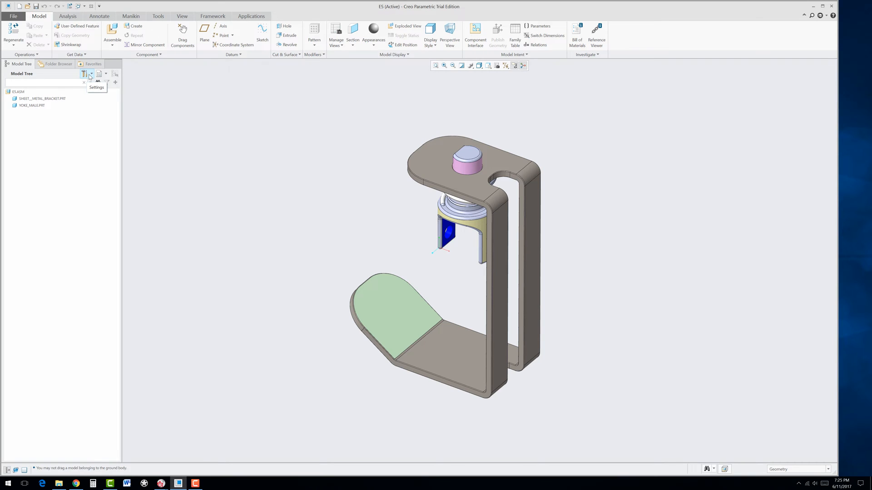
- Enable Features in the model tree filters so datum planes and coordinate systems are listed
left_click(91, 73)
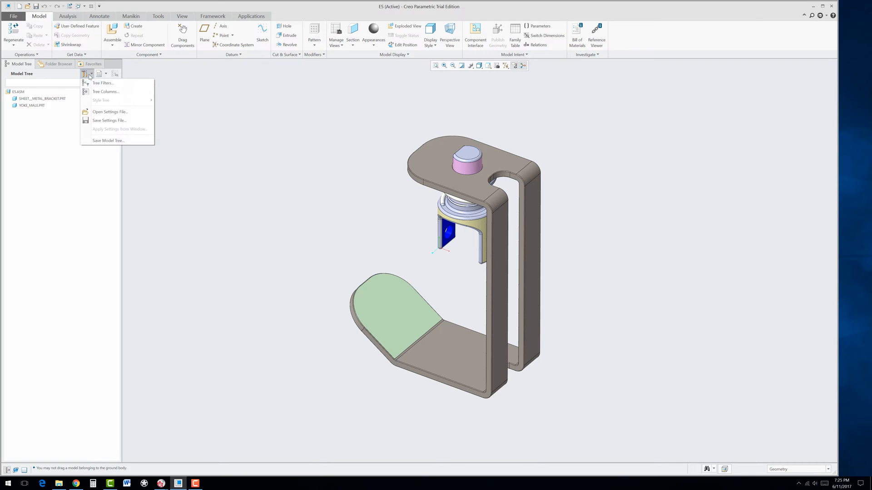
mouse_move(104, 83)
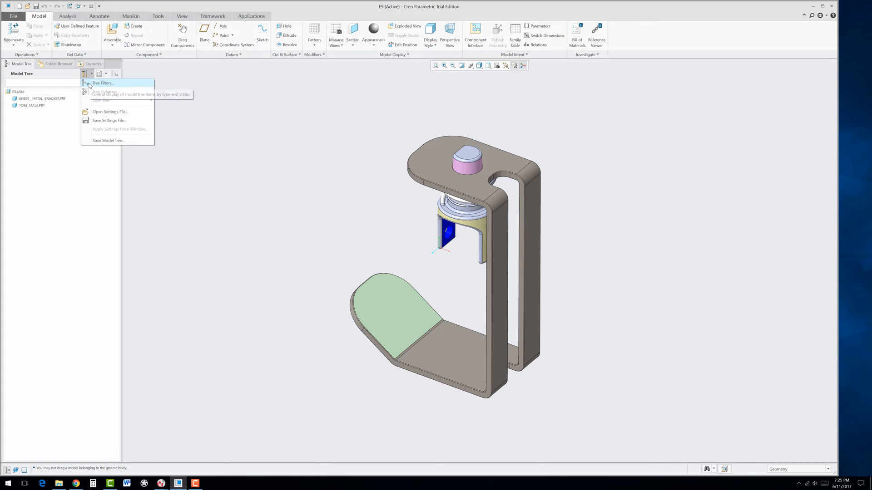
left_click(103, 83)
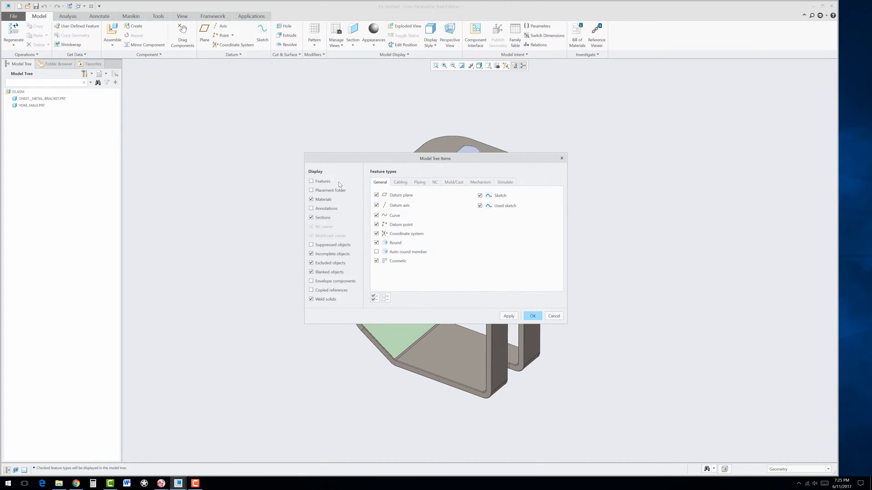
left_click(310, 180)
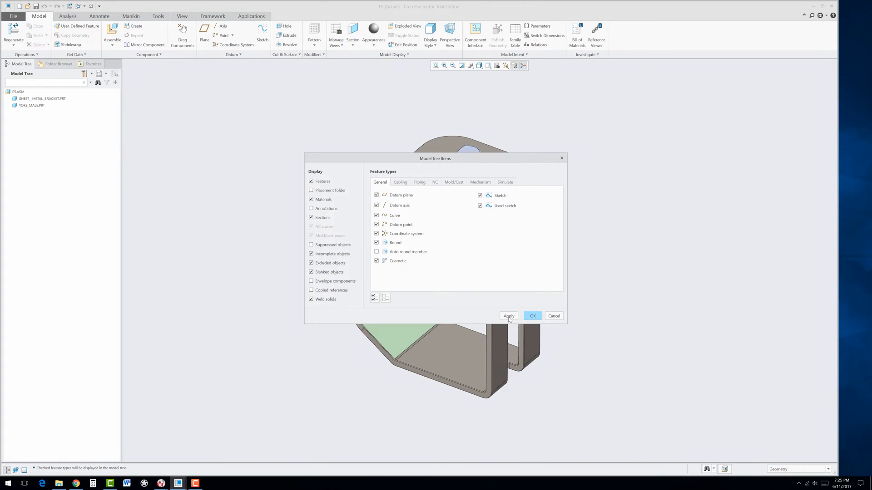
left_click(532, 316)
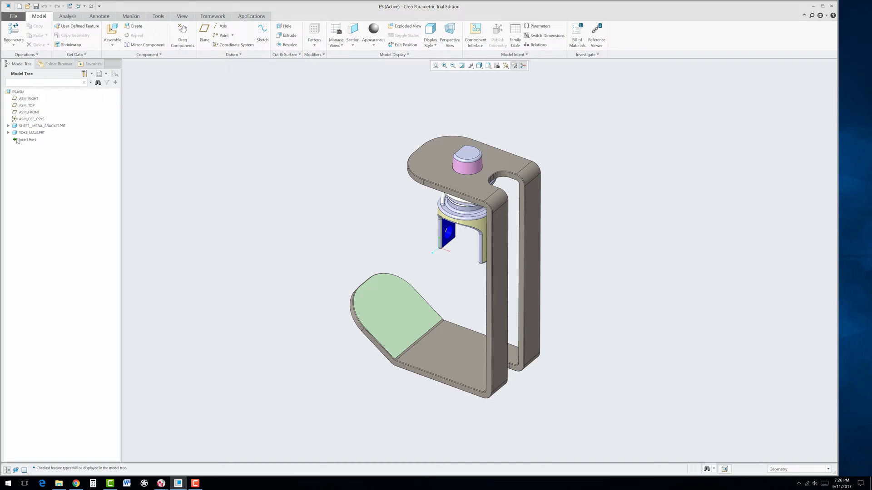
mouse_move(30, 140)
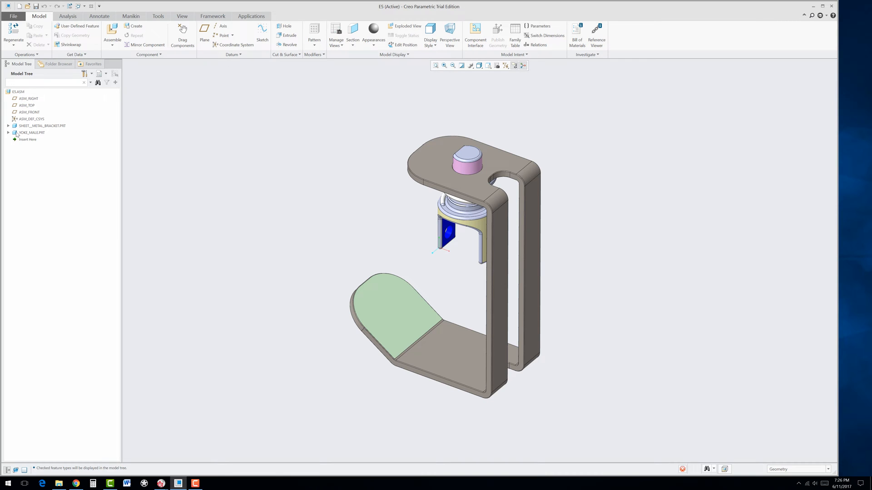
- Redefine the male yoke placement with Allow Assumptions unchecked, leaving it partially constrained
right_click(33, 133)
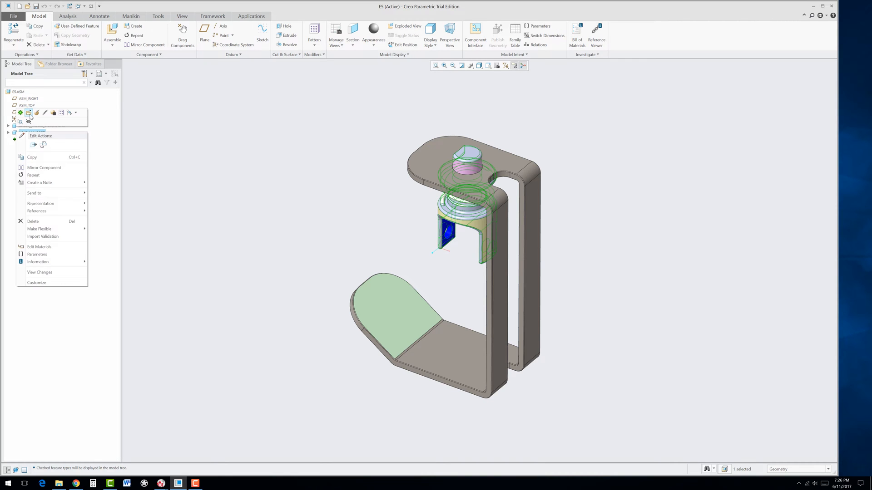
mouse_move(37, 126)
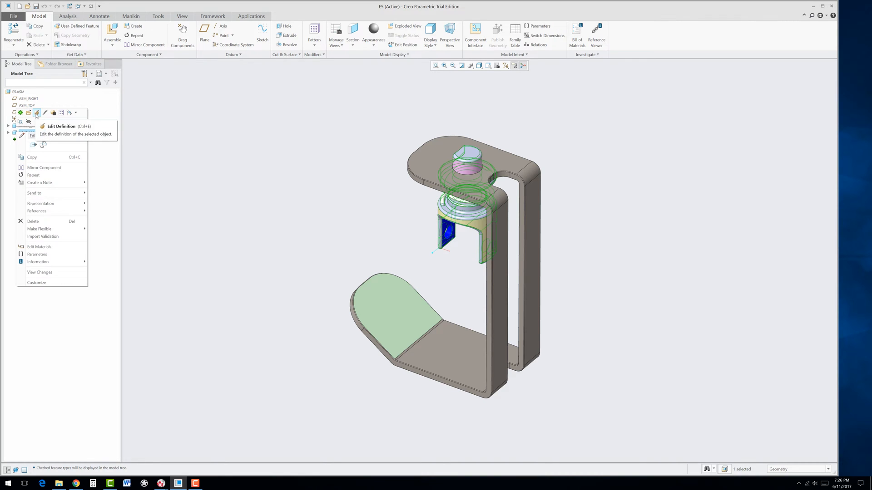
left_click(50, 137)
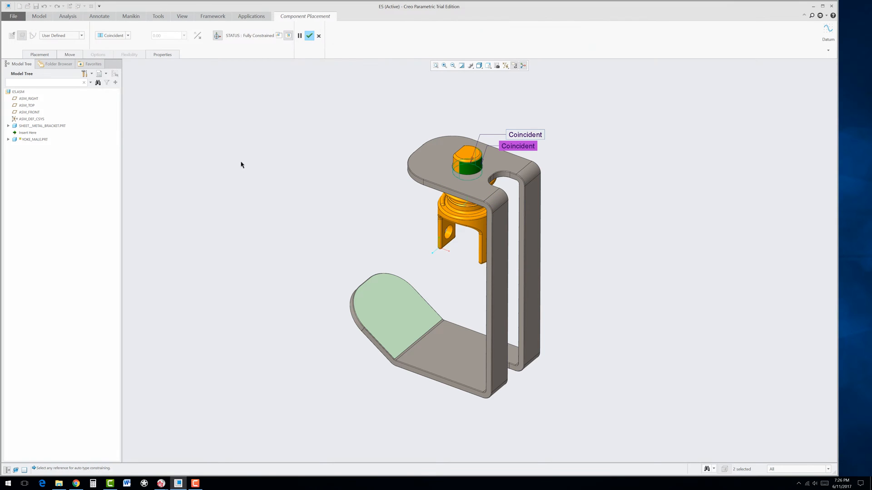
mouse_move(153, 156)
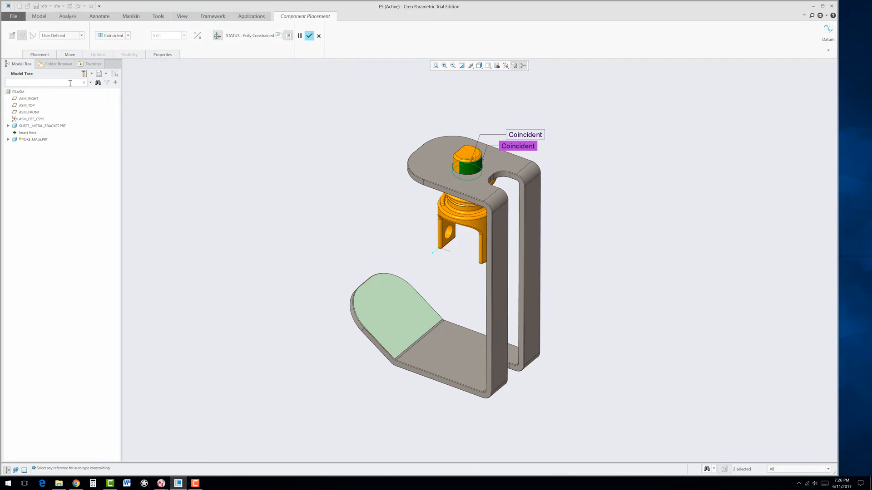
left_click(40, 55)
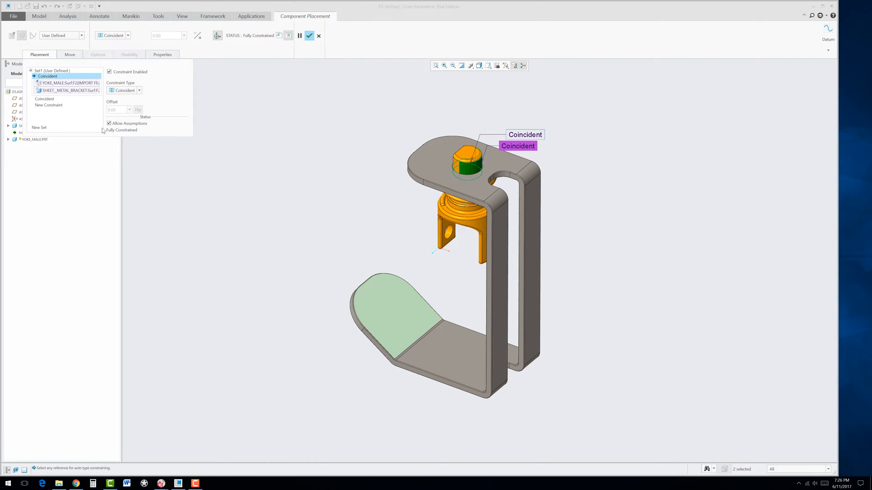
left_click(109, 123)
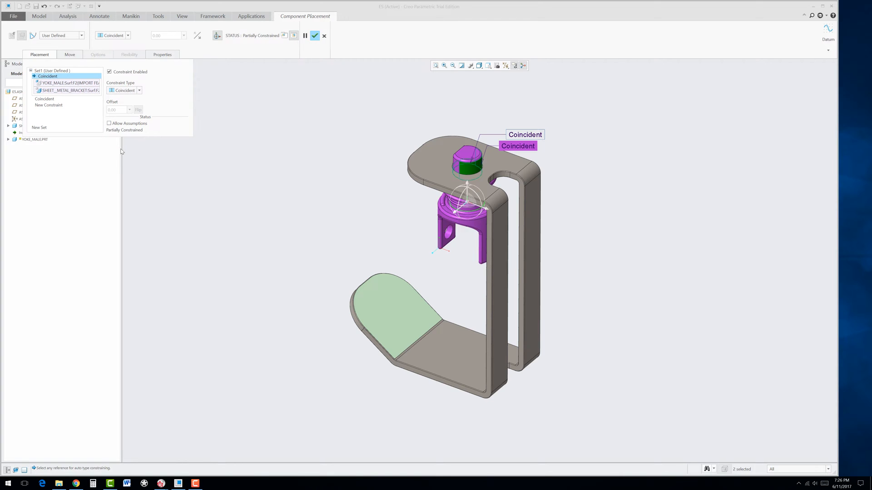
mouse_move(121, 150)
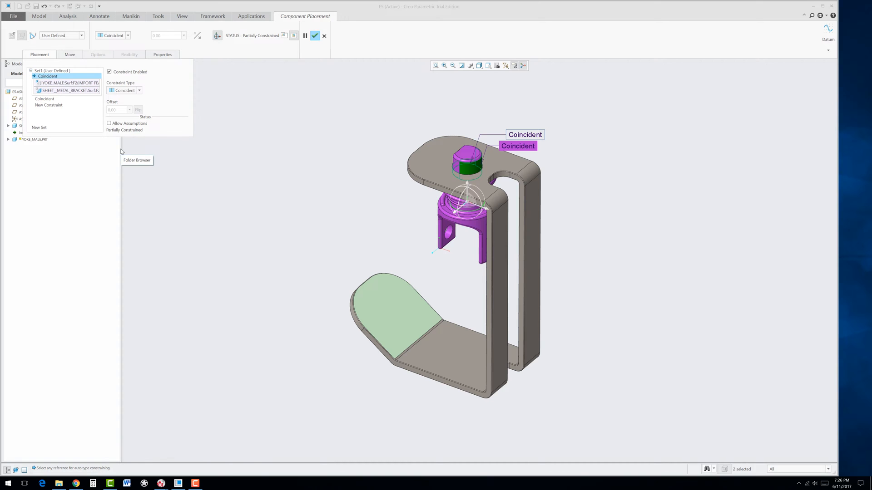
mouse_move(322, 139)
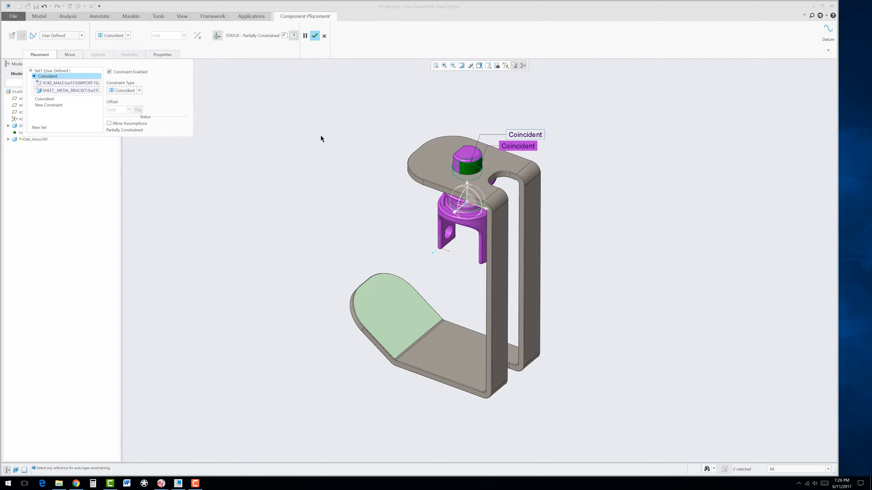
left_click(317, 36)
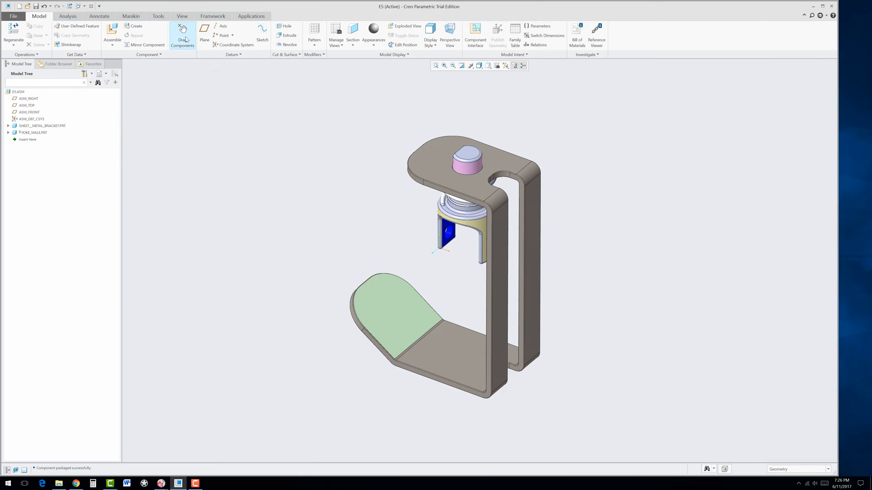
left_click(182, 33)
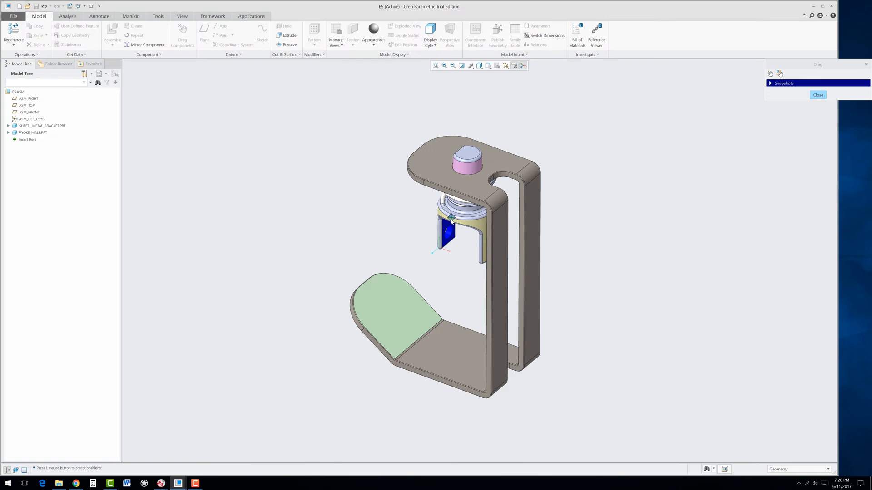
left_click(818, 96)
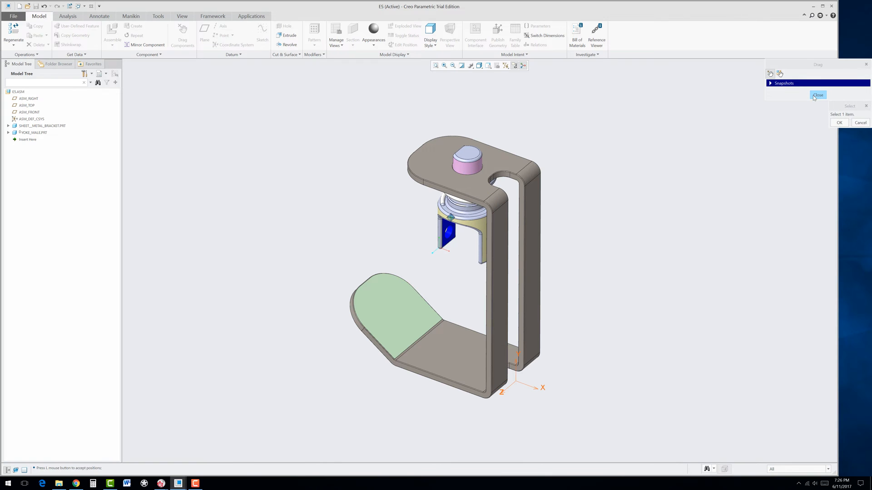
left_click(819, 96)
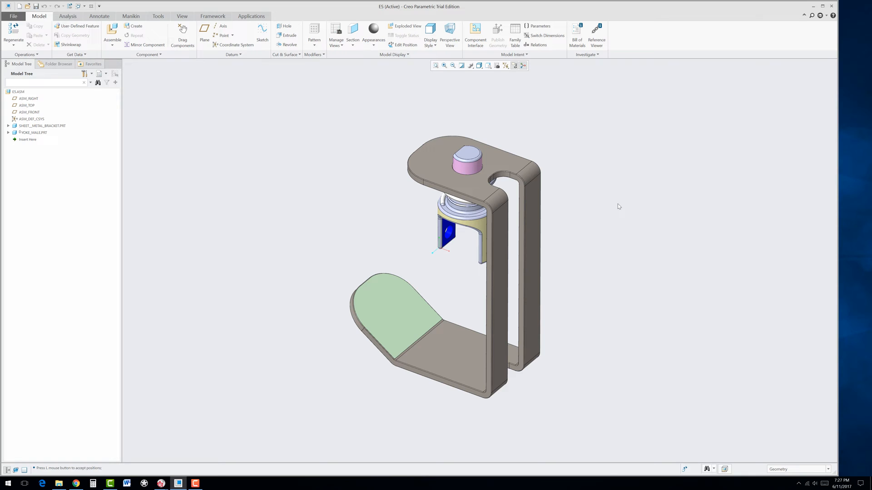
mouse_move(325, 115)
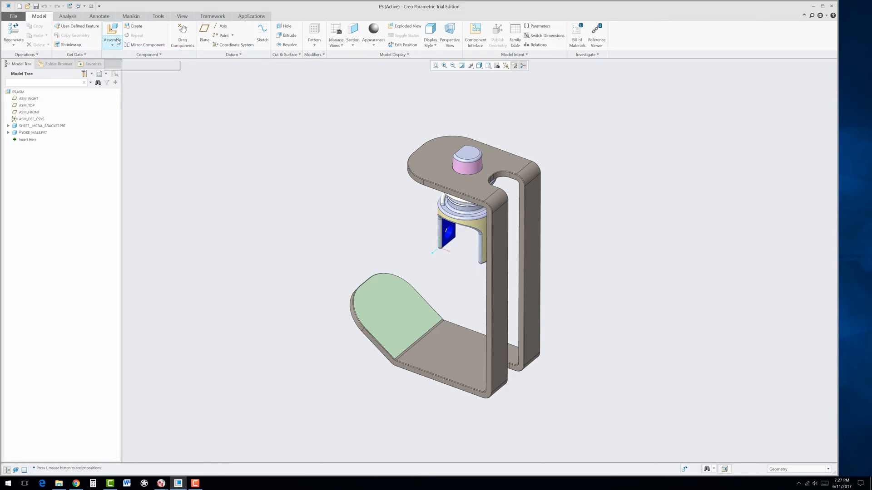
- Bring the spider hinge part into the assembly and position it beneath the yoke fork
left_click(113, 32)
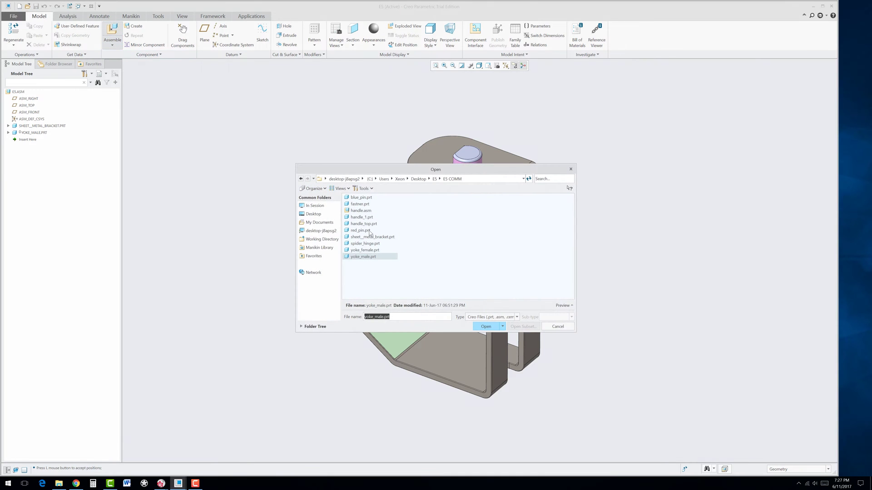
left_click(365, 244)
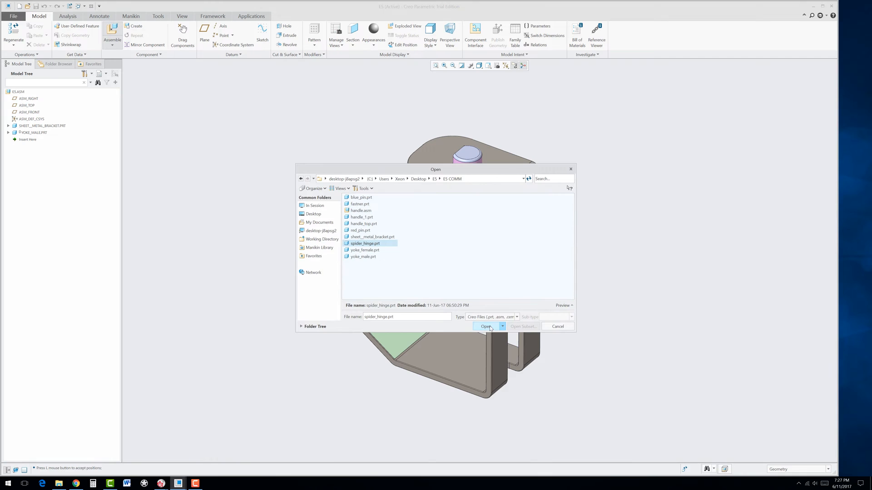
left_click(485, 326)
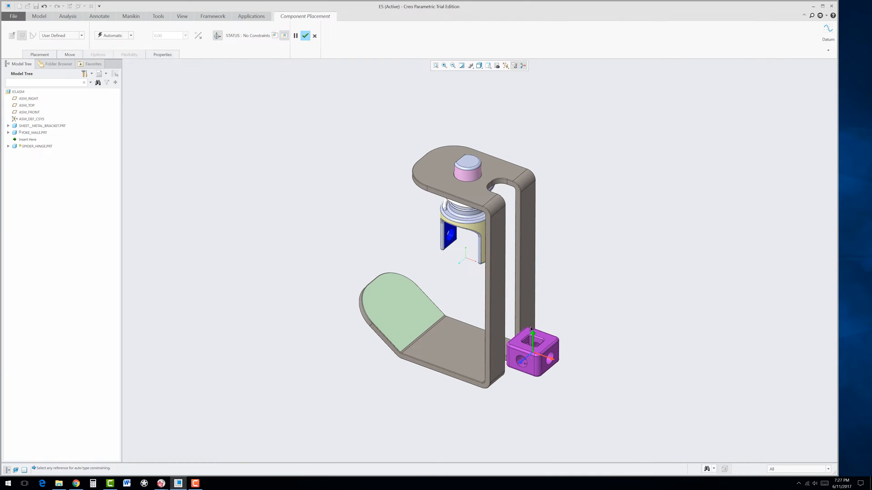
left_click_drag(531, 351, 466, 273)
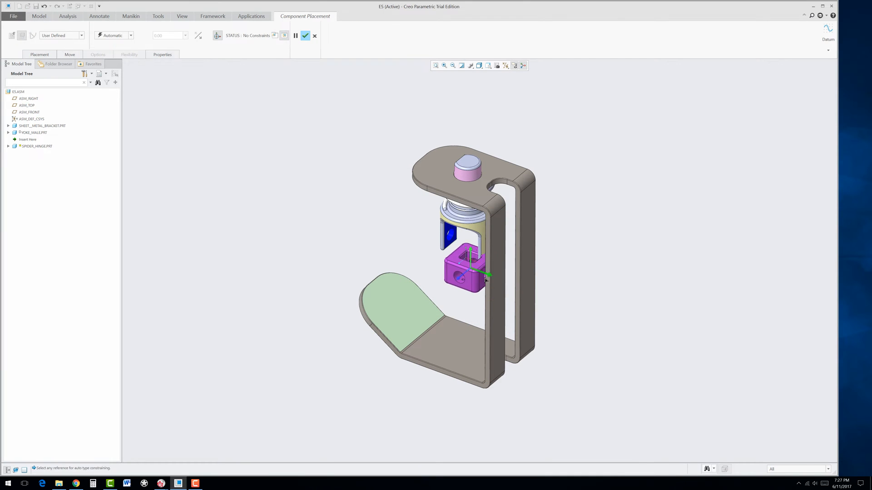
left_click_drag(469, 272, 445, 262)
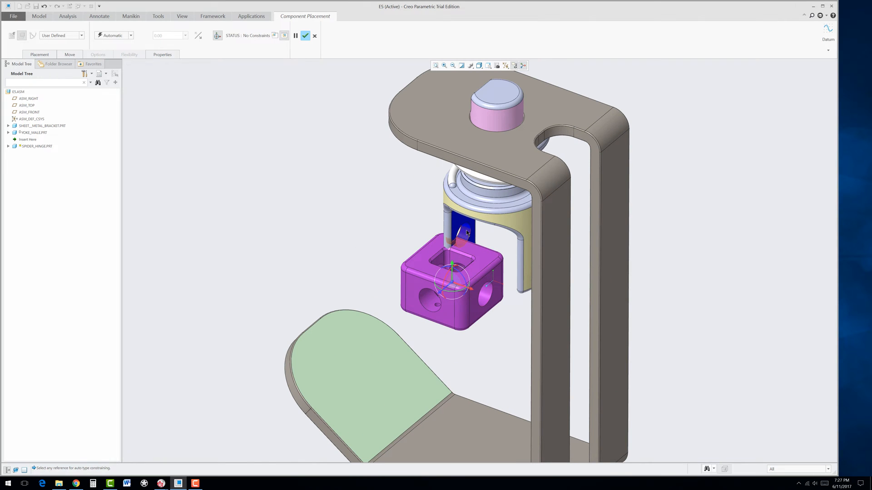
mouse_move(465, 238)
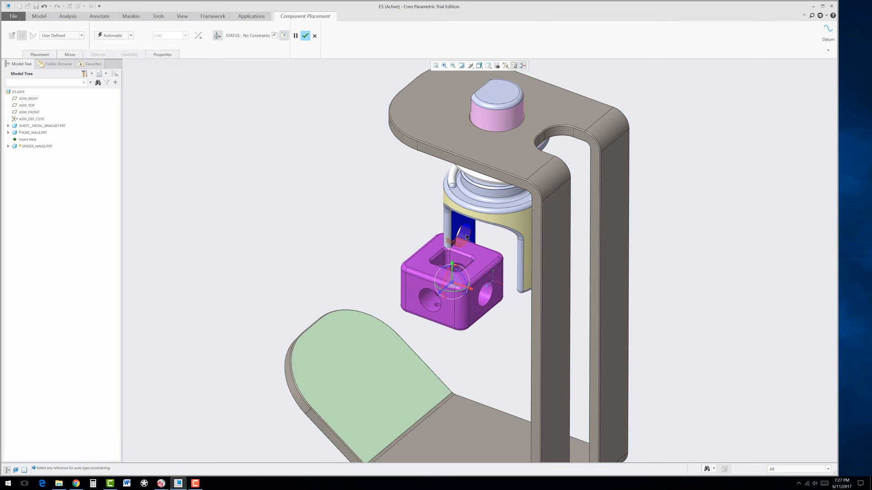
- Constrain the spider hinge faces to the yoke fork with Coincident constraints until fully constrained
left_click(463, 236)
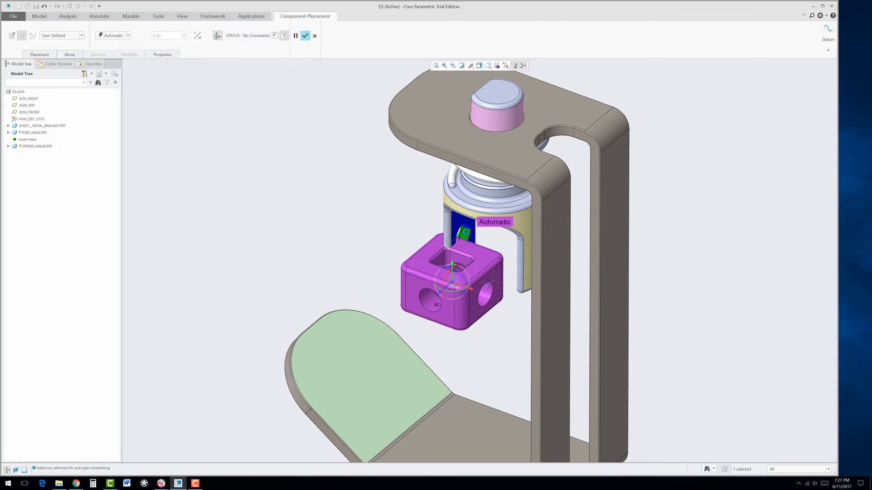
mouse_move(475, 298)
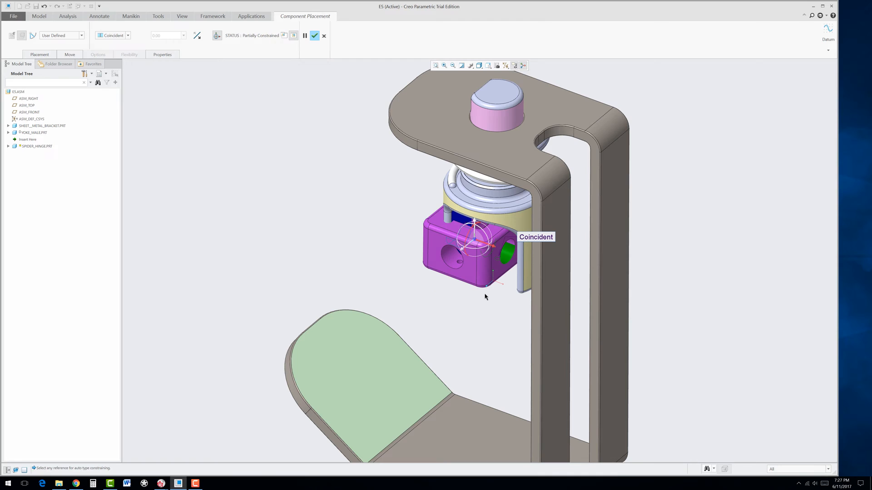
mouse_move(501, 272)
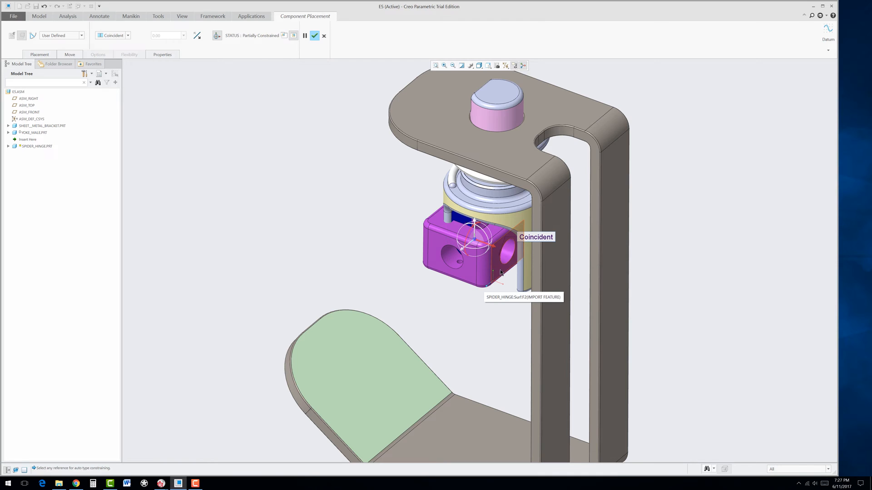
left_click(505, 258)
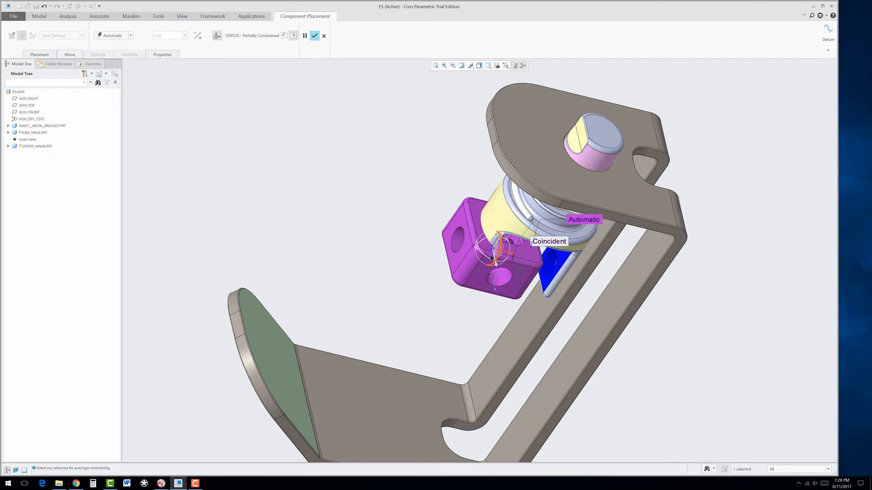
mouse_move(543, 284)
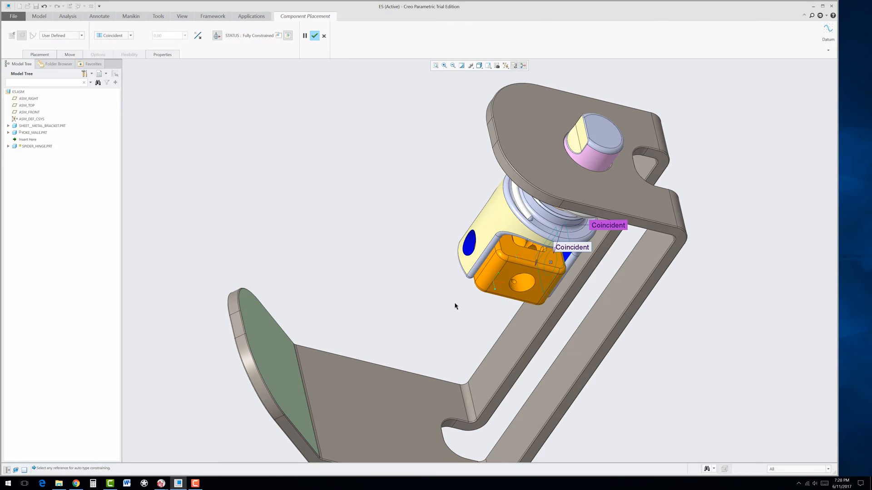
left_click_drag(455, 306, 412, 294)
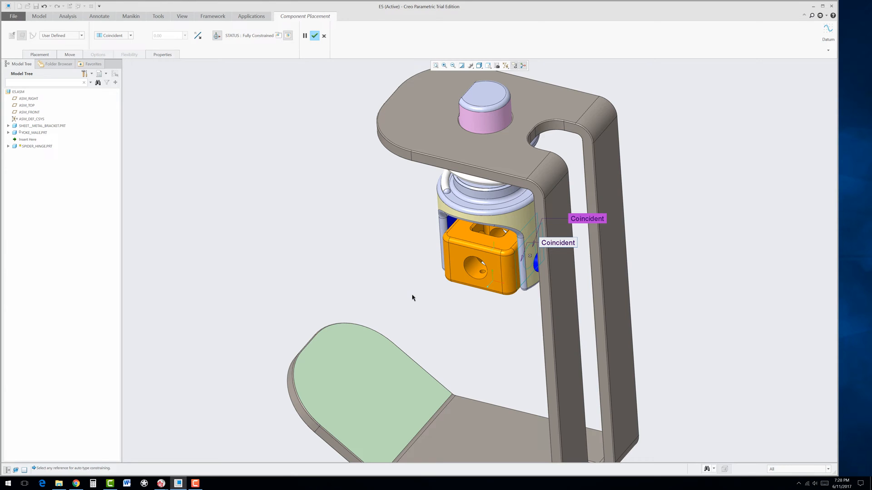
mouse_move(315, 35)
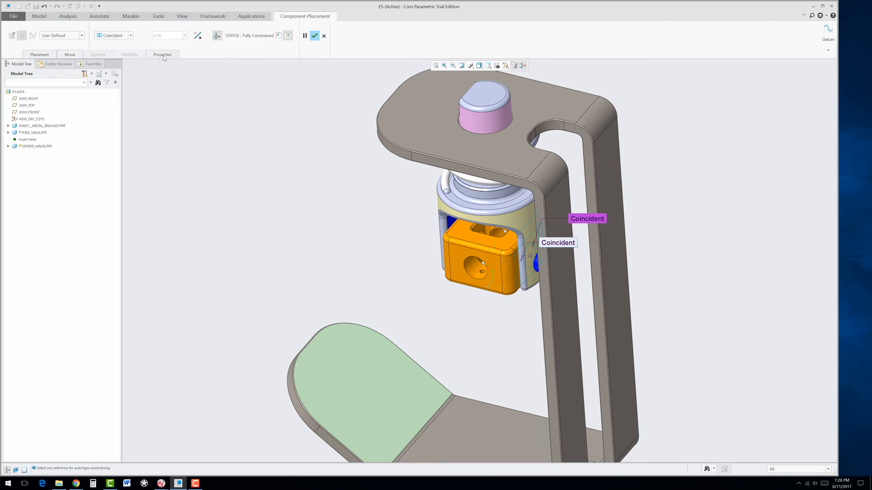
- Review the hinge's placement constraints and accept the spider hinge into the assembly
left_click(40, 54)
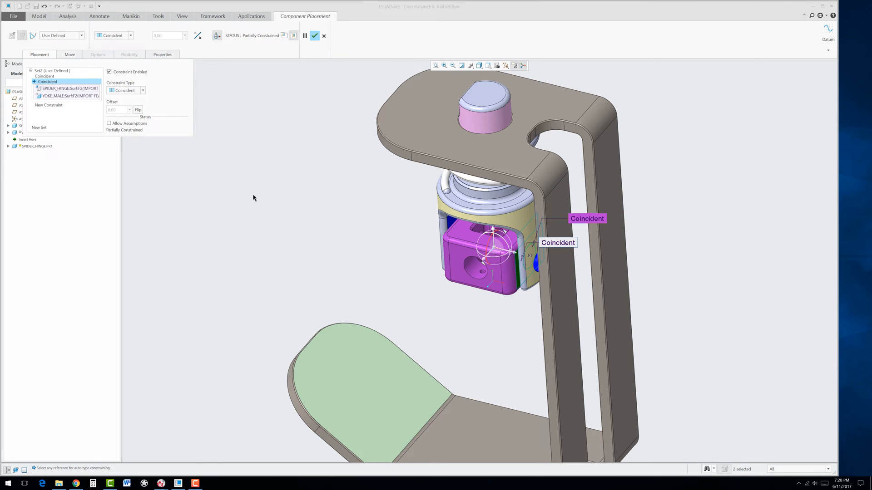
mouse_move(183, 129)
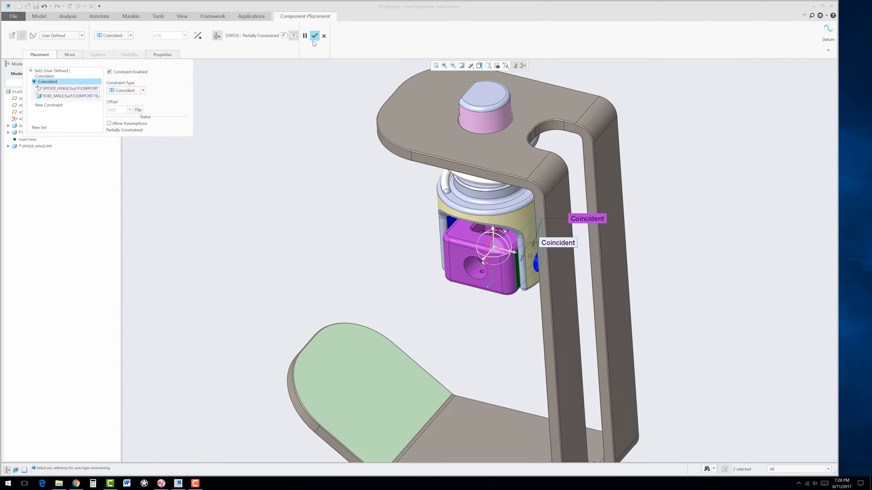
left_click(319, 36)
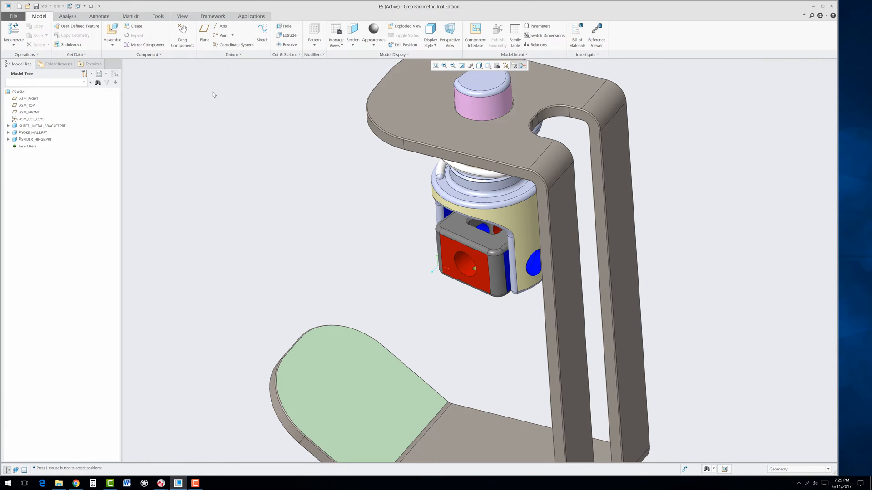
- Assemble yoke_female.prt into the E5 assembly, ready for placement
left_click(112, 33)
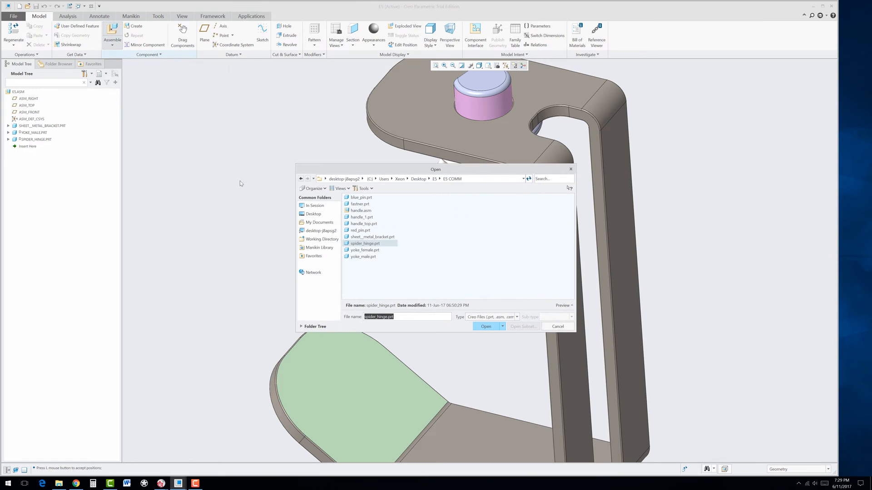
left_click(365, 249)
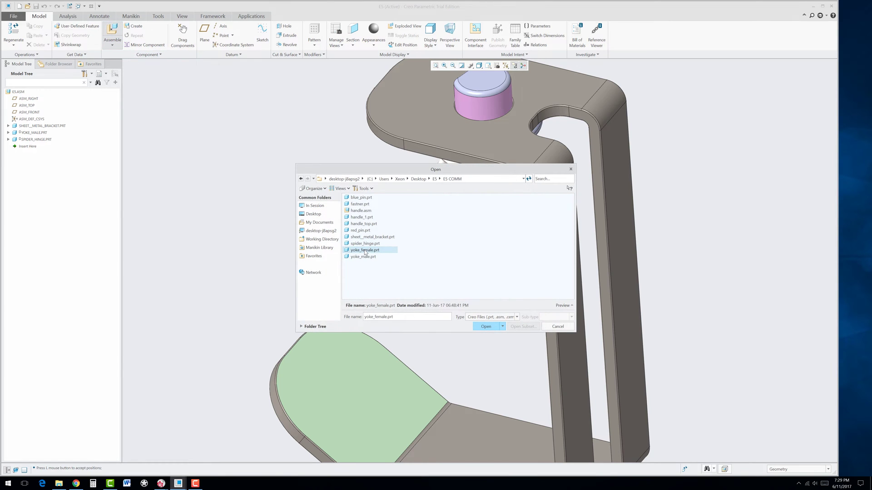
left_click(486, 326)
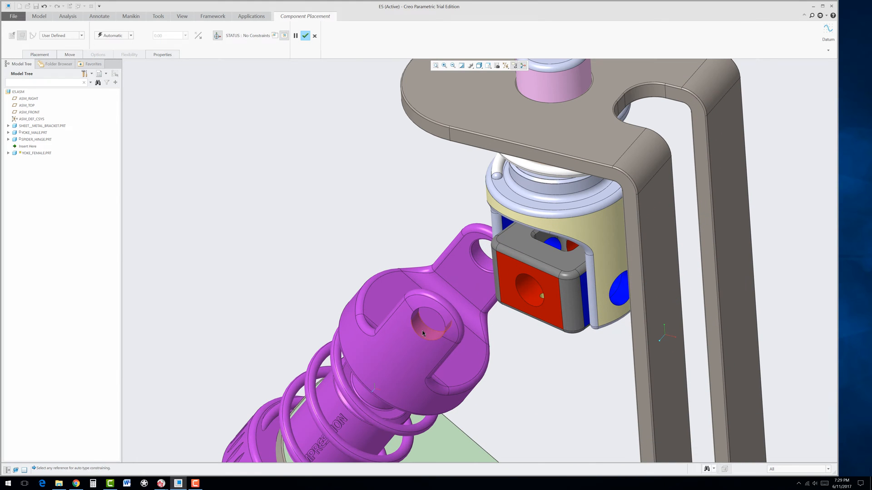
- Make the yoke female's pin hole coincident with the spider hinge hole
left_click(425, 334)
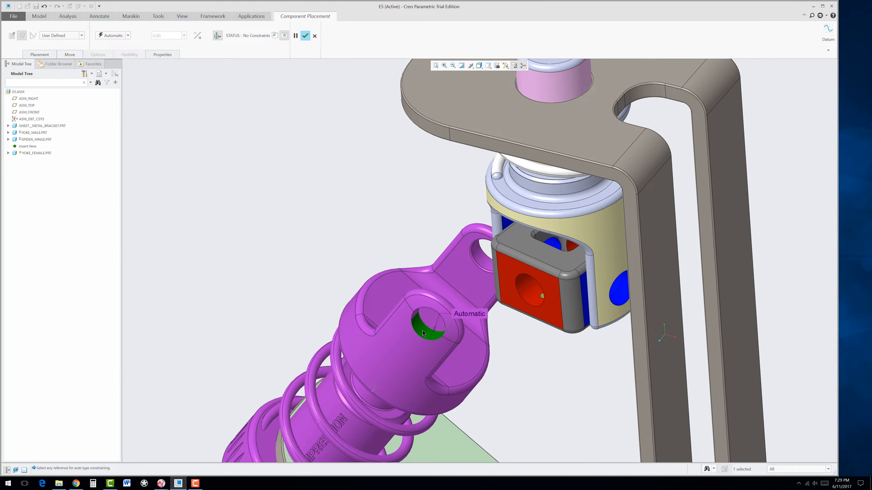
mouse_move(531, 300)
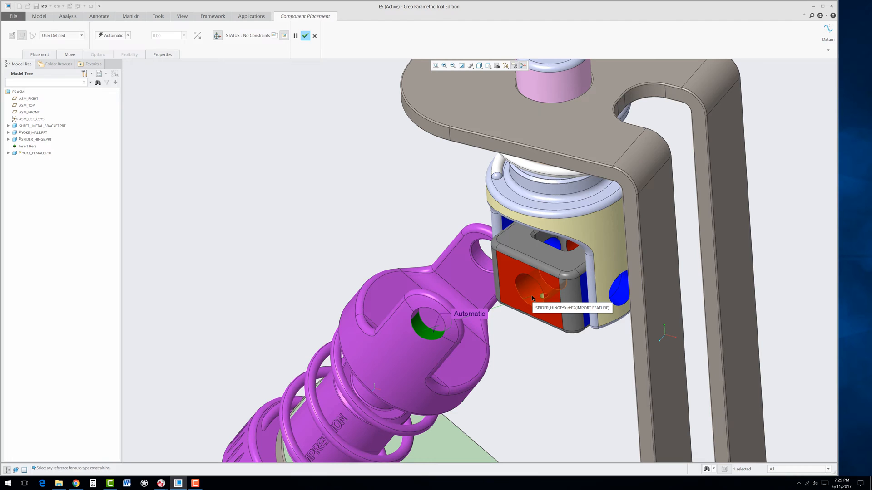
left_click(533, 298)
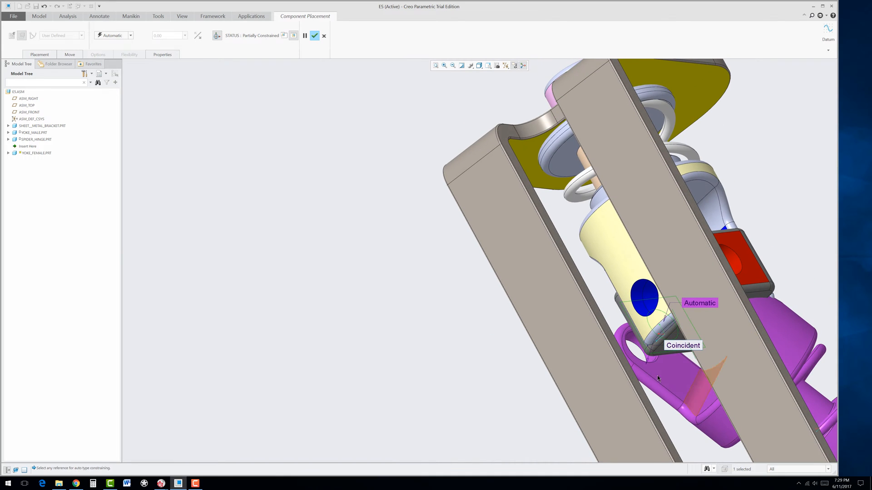
mouse_move(670, 372)
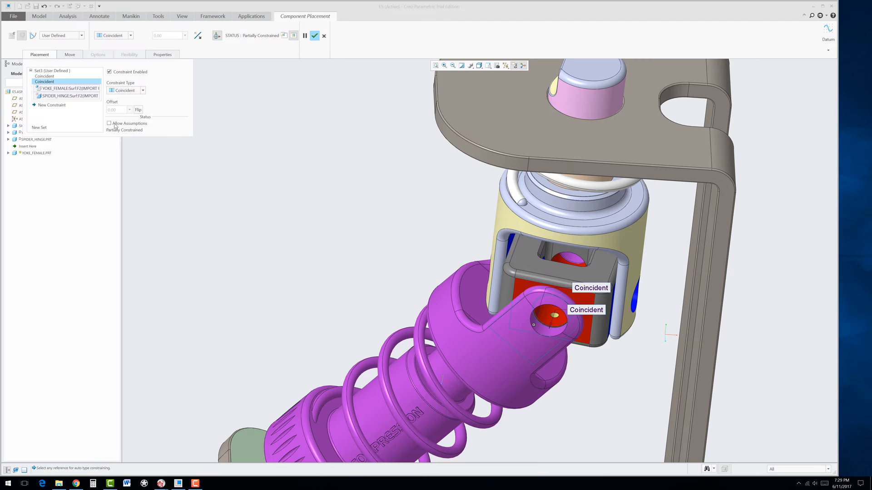
mouse_move(120, 134)
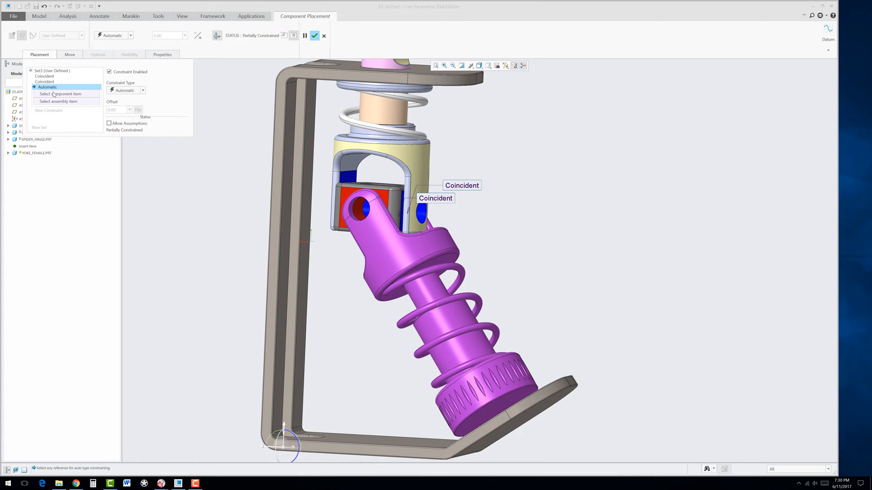
mouse_move(497, 420)
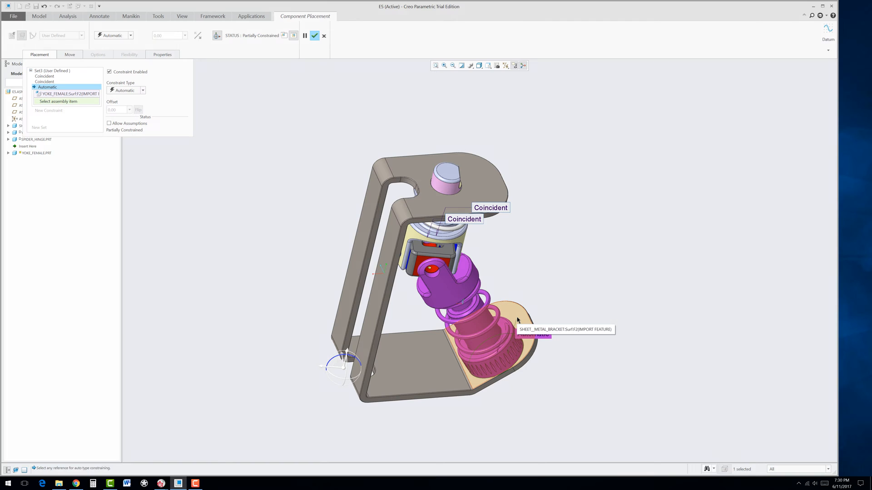
- Constrain the yoke female to the bracket's base face and make it Parallel
left_click(517, 319)
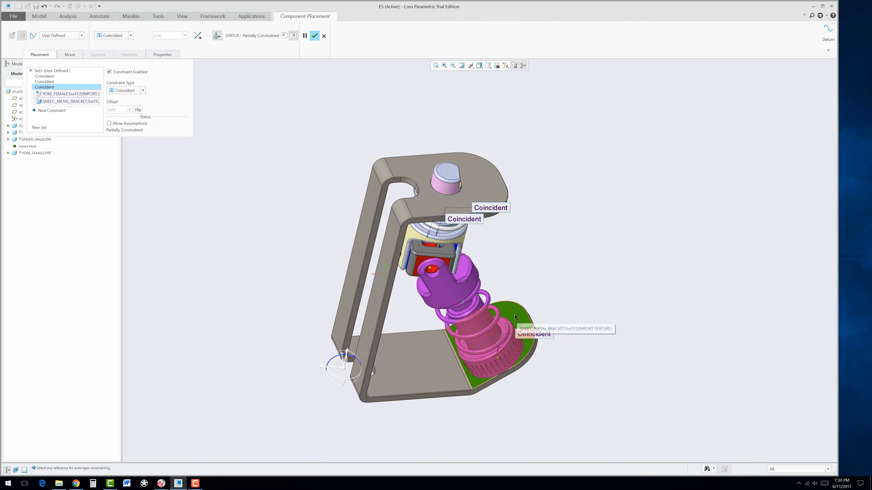
mouse_move(143, 90)
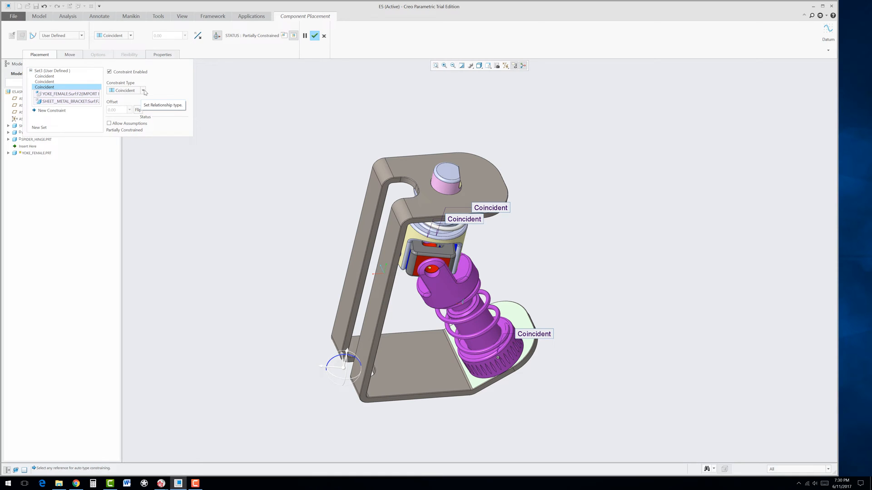
left_click(143, 90)
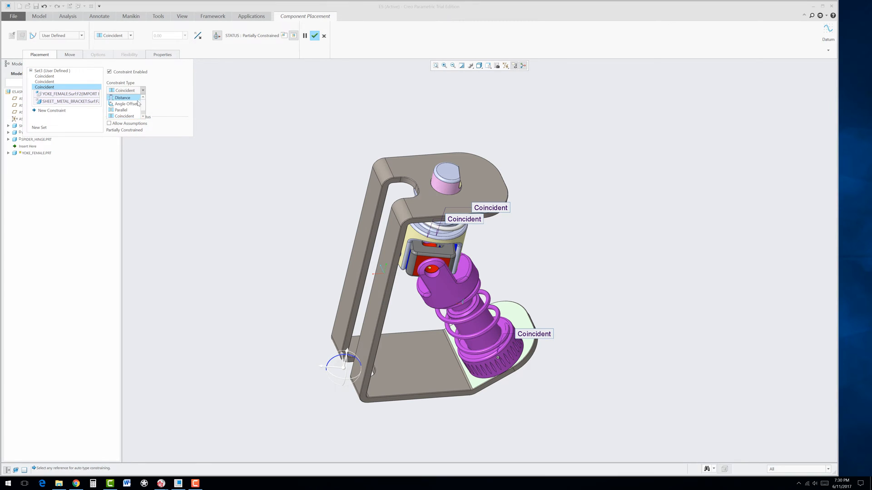
left_click(125, 109)
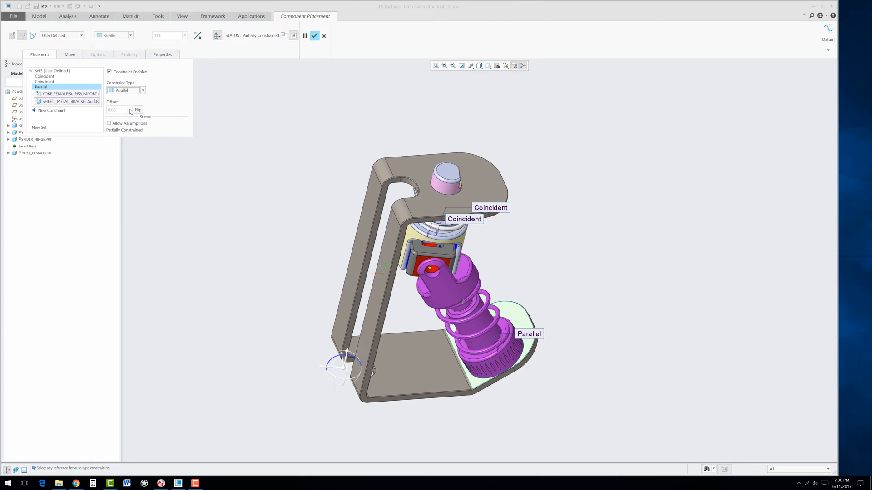
mouse_move(138, 109)
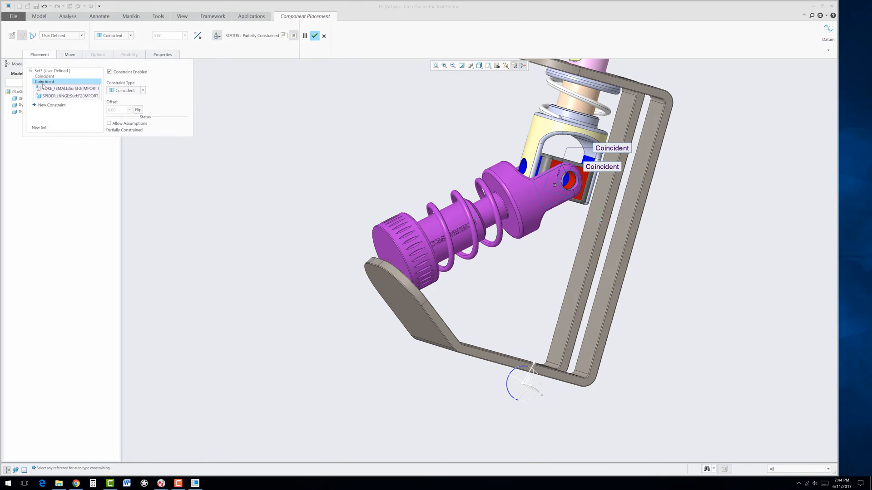
- Add a Parallel constraint to the bracket and accept the female yoke's placement
left_click(53, 106)
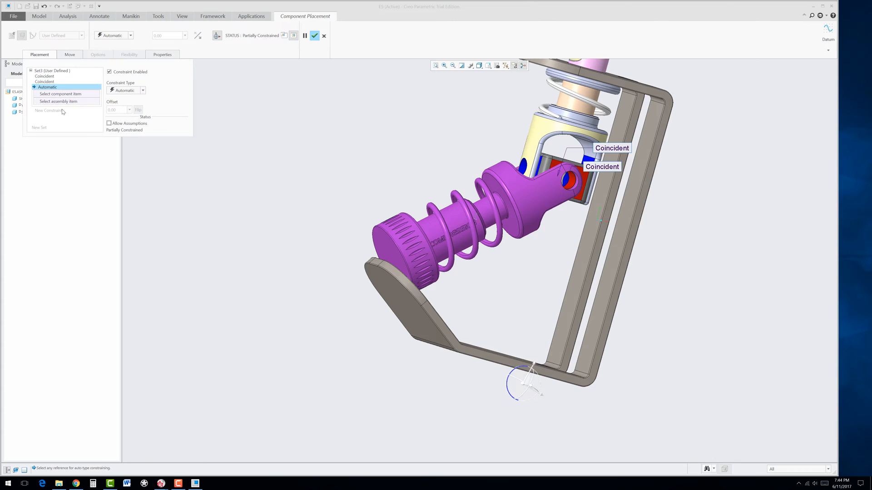
left_click(144, 90)
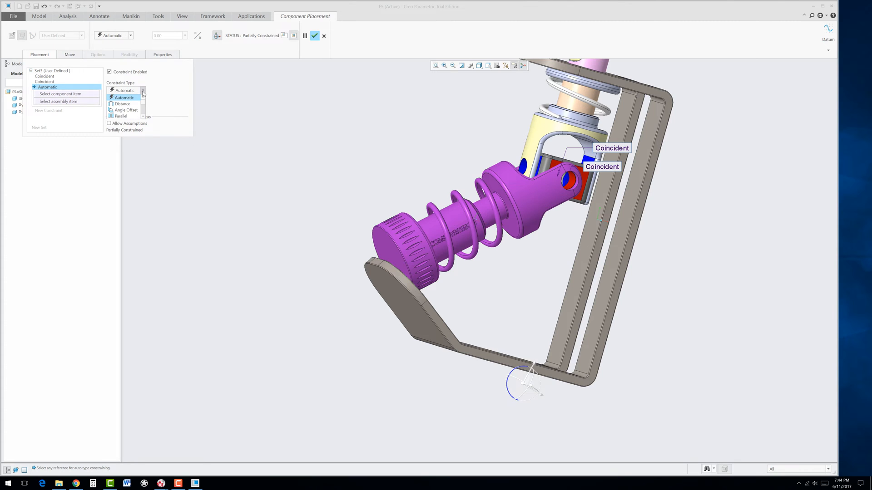
left_click(121, 117)
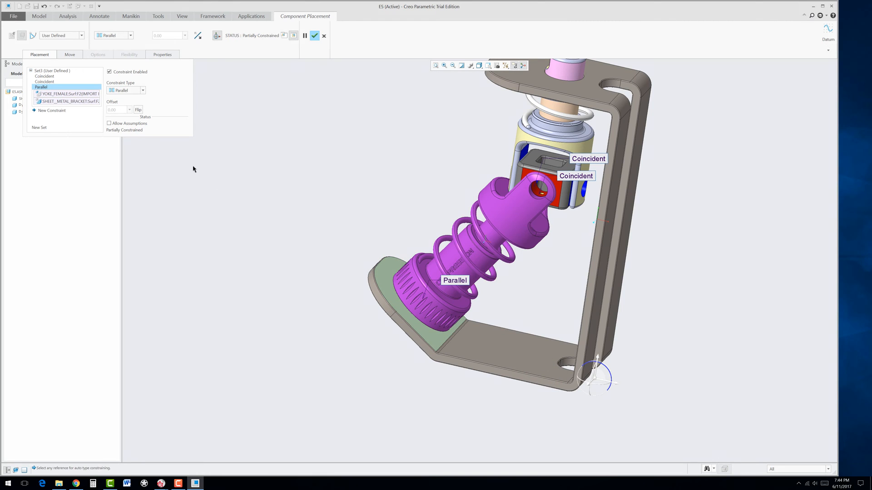
mouse_move(138, 109)
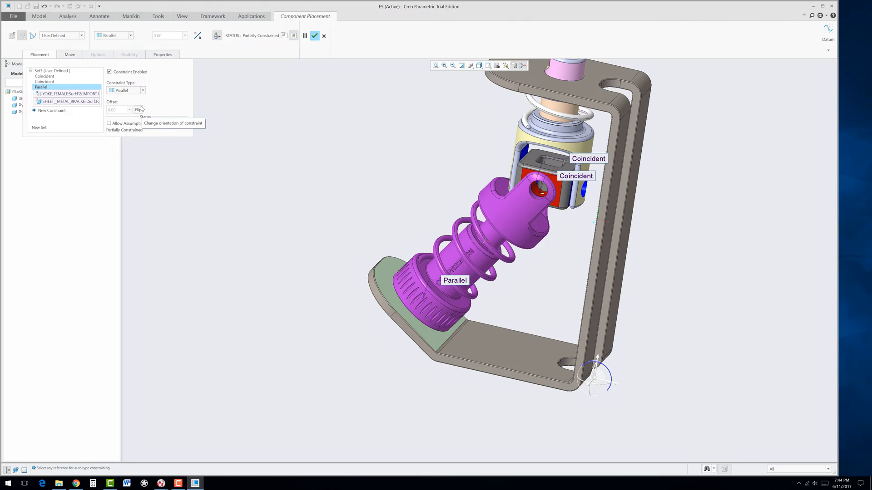
mouse_move(319, 26)
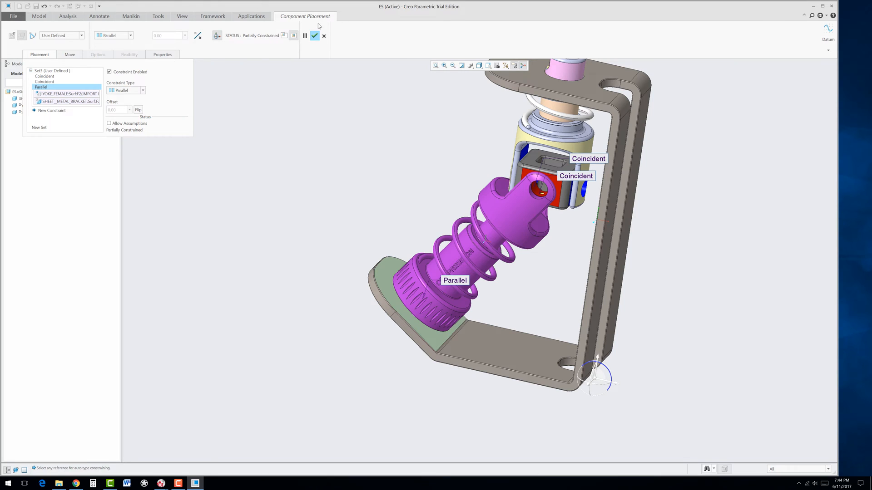
mouse_move(316, 37)
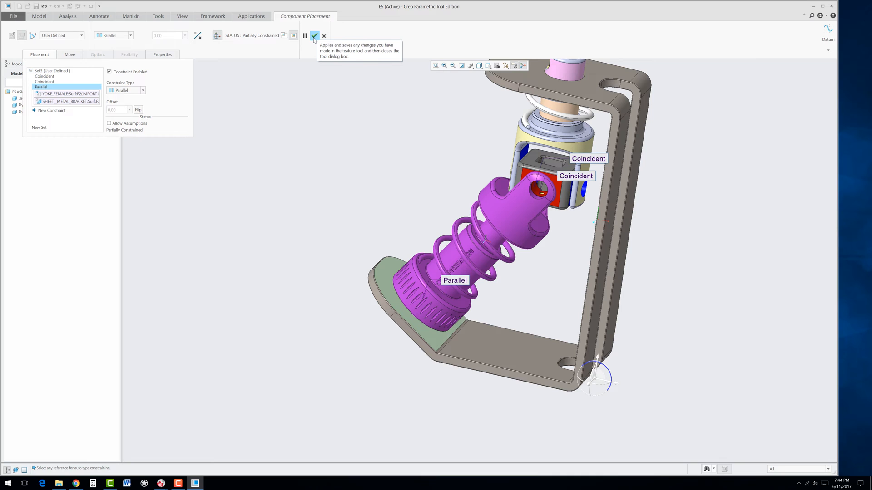
left_click(316, 35)
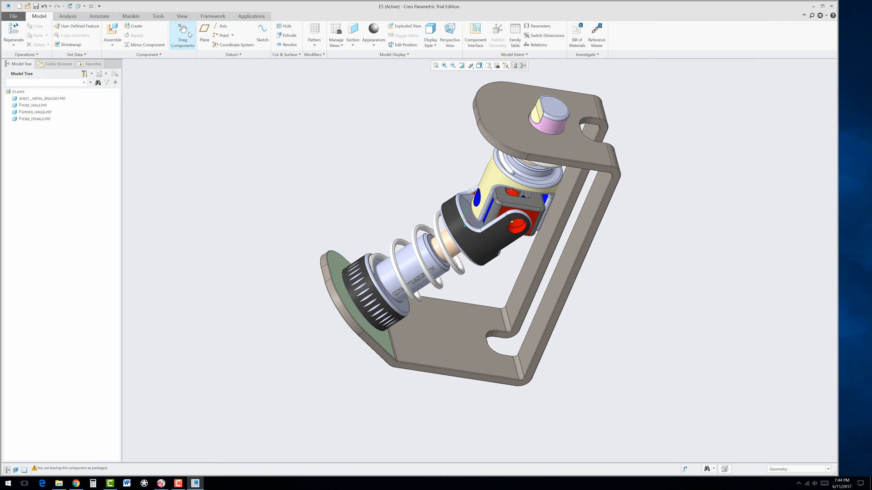
- Test the joint's motion by rotating the handle with Drag Components
left_click(181, 33)
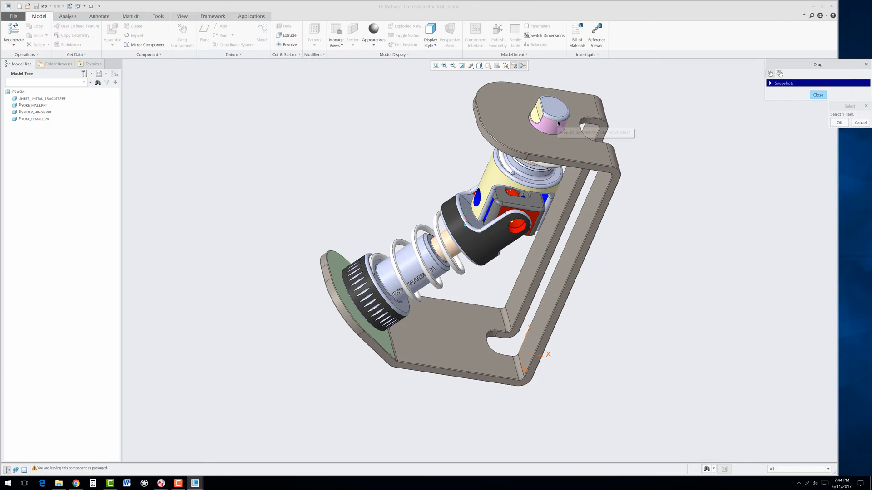
left_click_drag(559, 124, 561, 105)
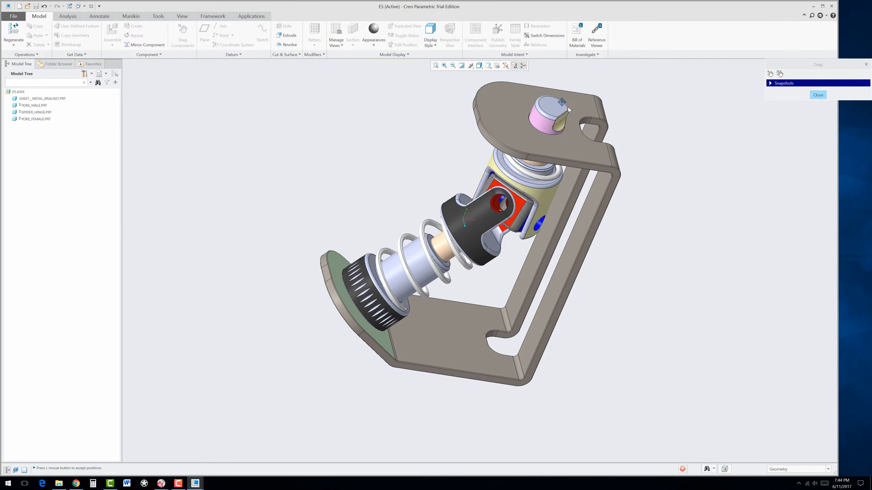
left_click_drag(562, 102, 553, 118)
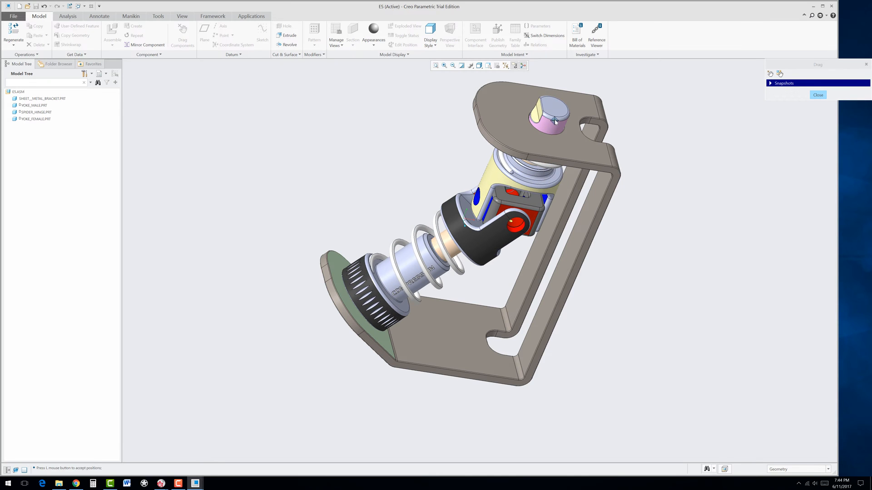
left_click(817, 94)
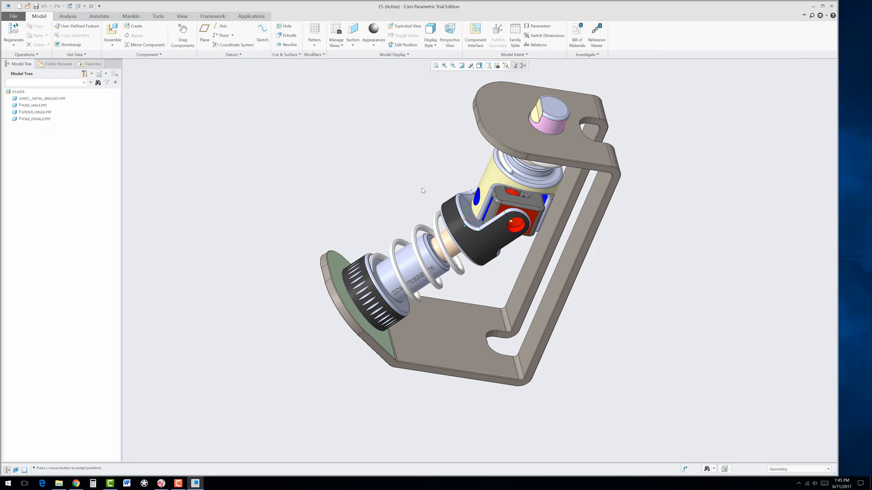
mouse_move(447, 235)
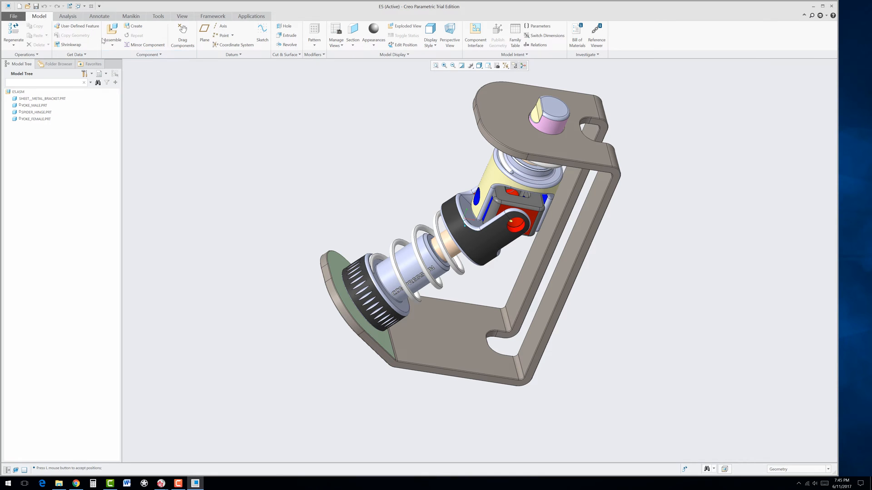
- Assemble red_pin.prt into the assembly for placement
left_click(112, 31)
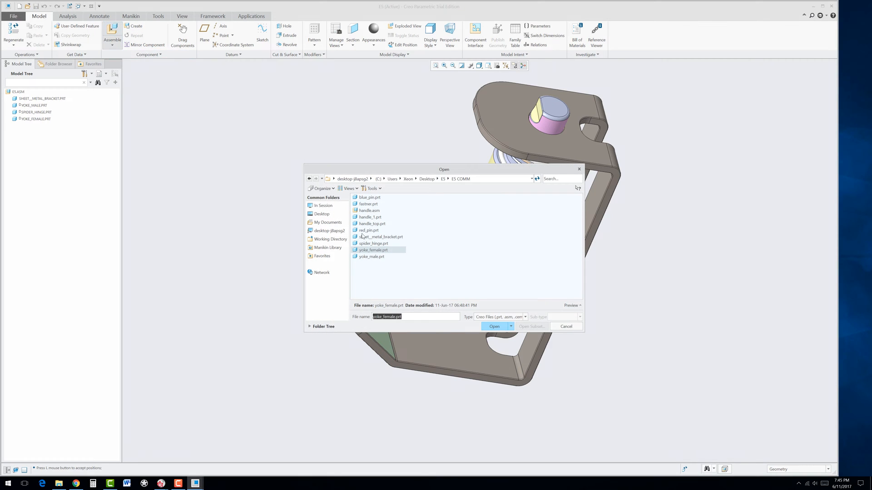
left_click(369, 231)
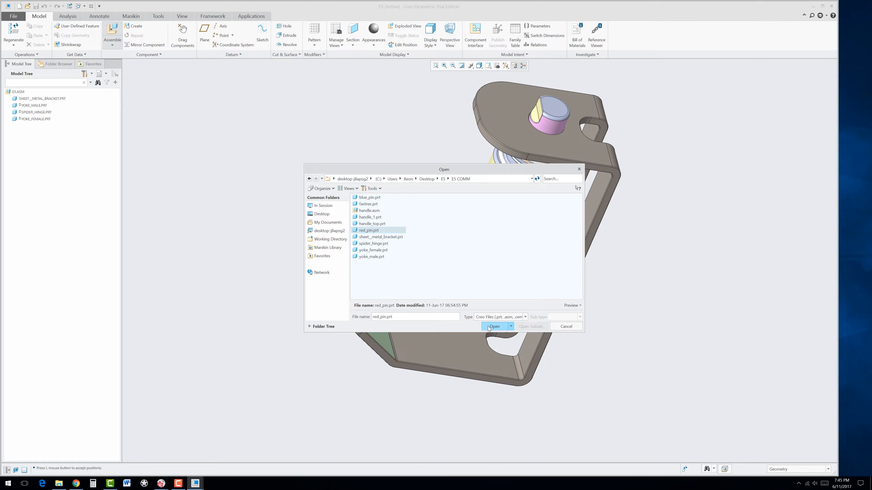
left_click(494, 326)
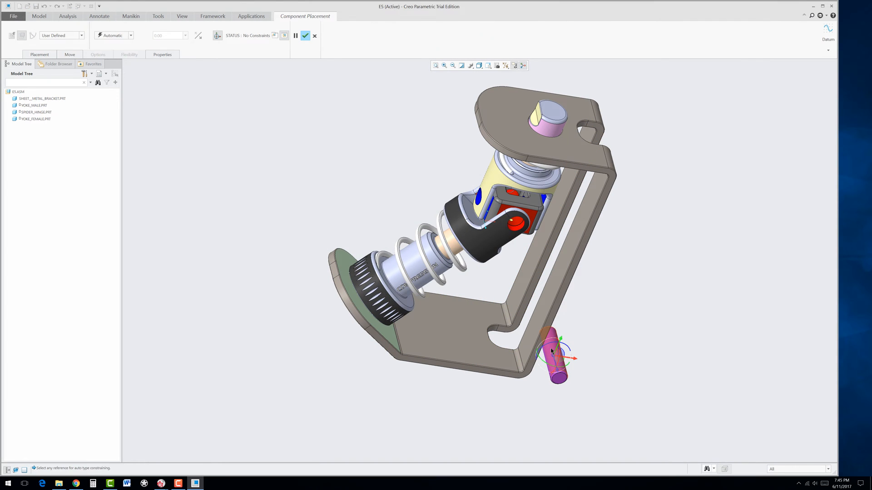
mouse_move(550, 350)
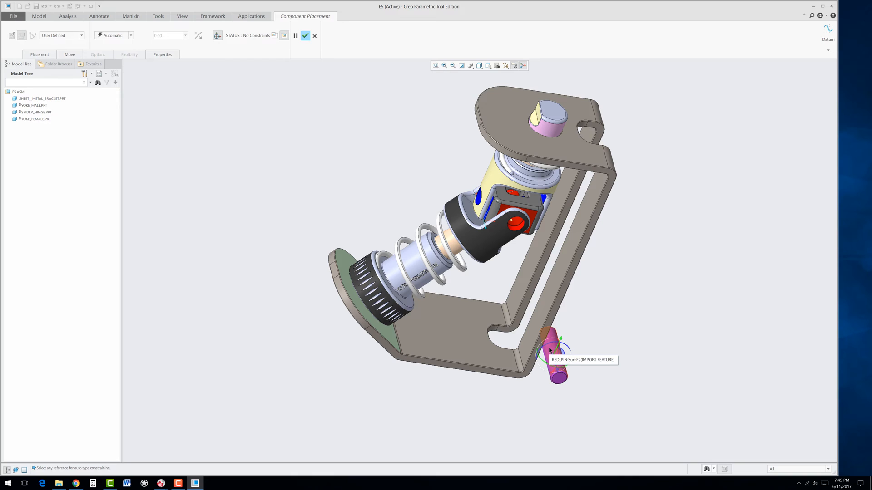
- Align the red pin coincident with the female yoke's hole
left_click(554, 350)
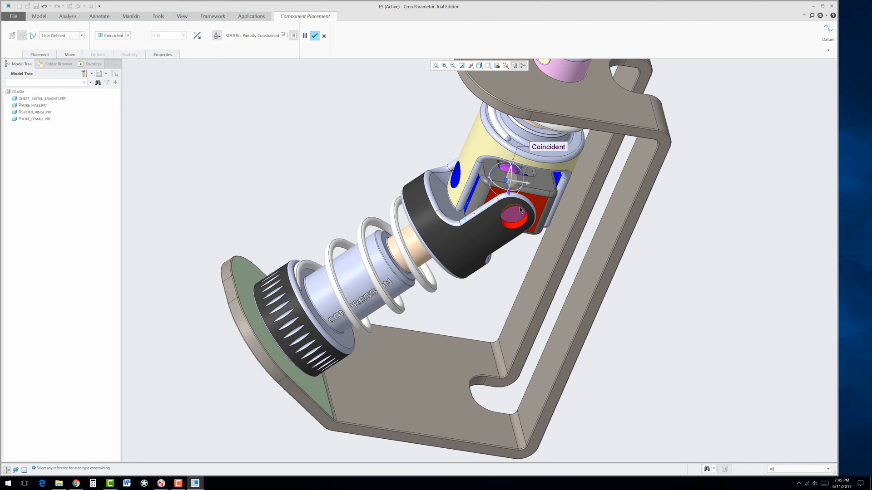
mouse_move(514, 218)
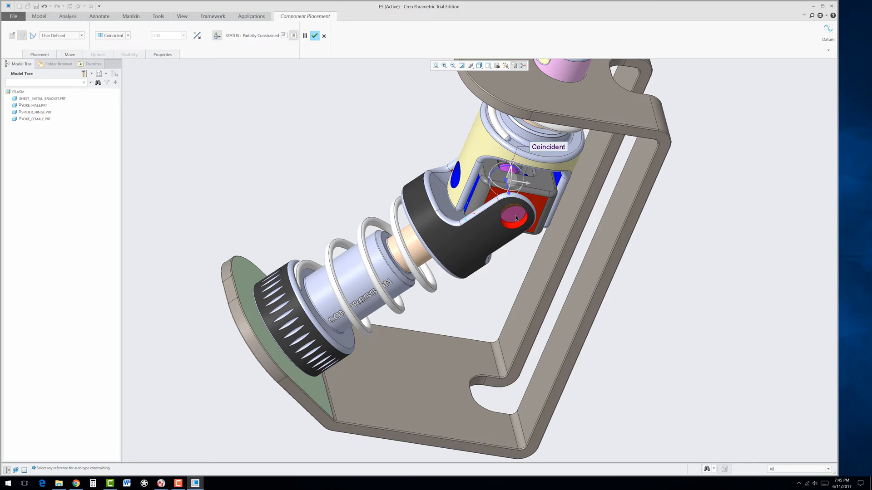
left_click(513, 216)
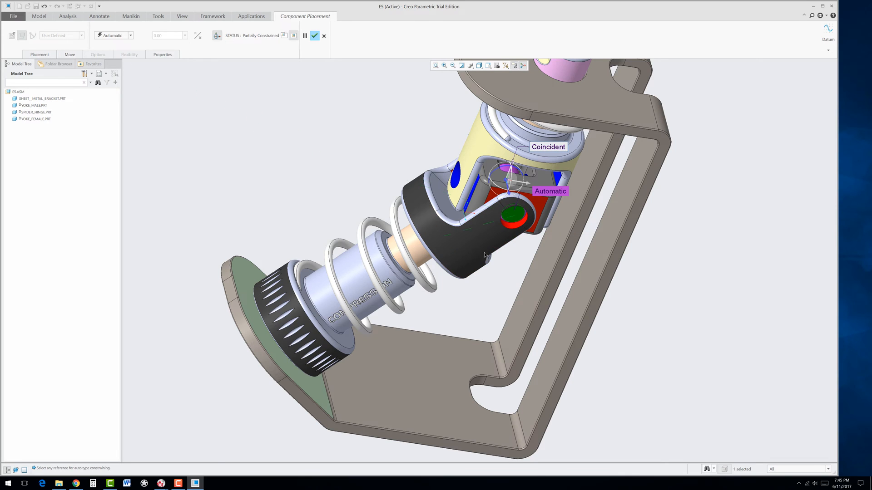
mouse_move(537, 207)
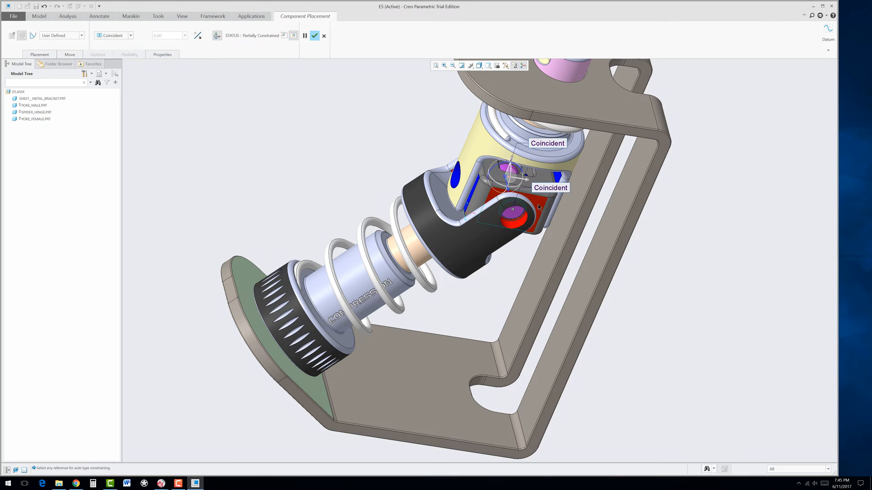
mouse_move(132, 36)
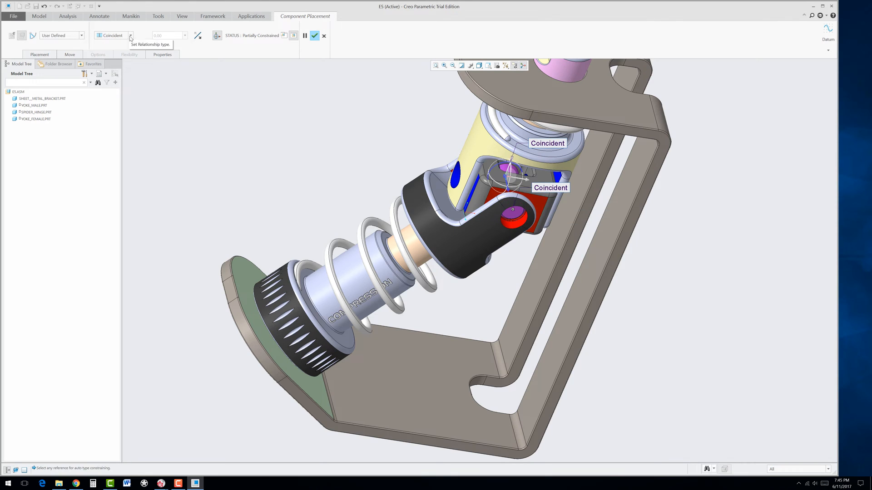
- Set a Distance of 0.06 from the yoke face and accept the red pin's placement
left_click(133, 36)
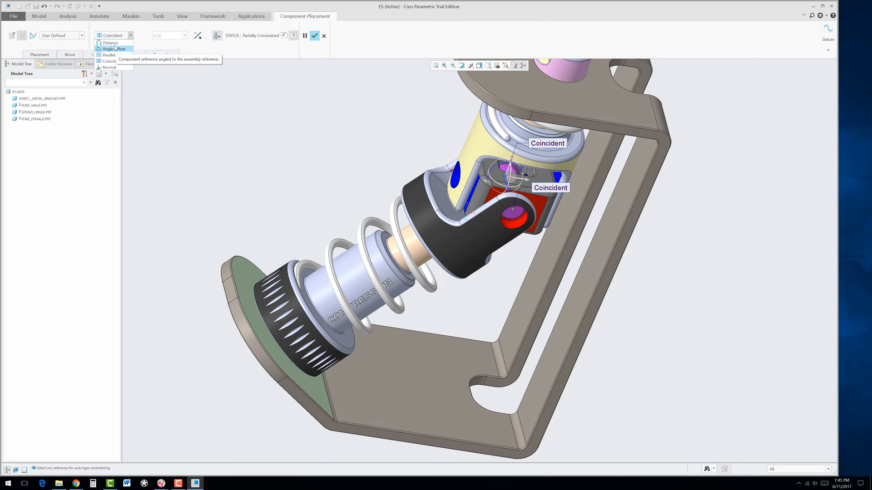
left_click(109, 43)
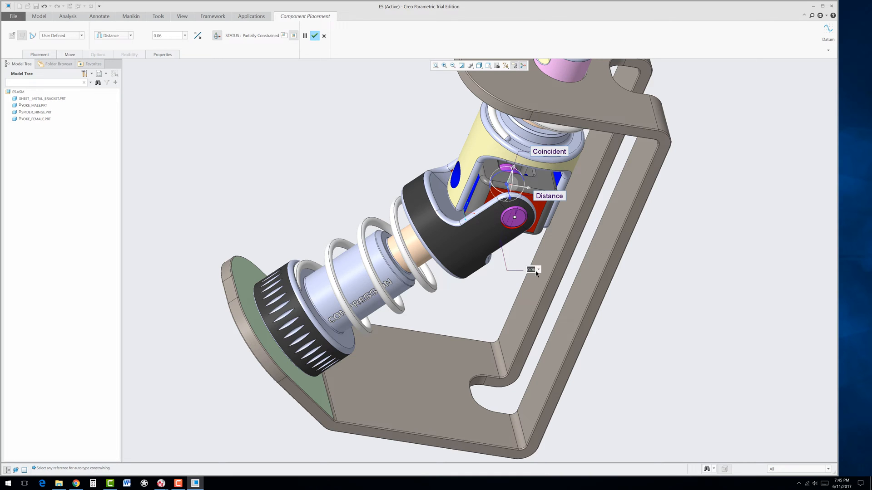
mouse_move(496, 257)
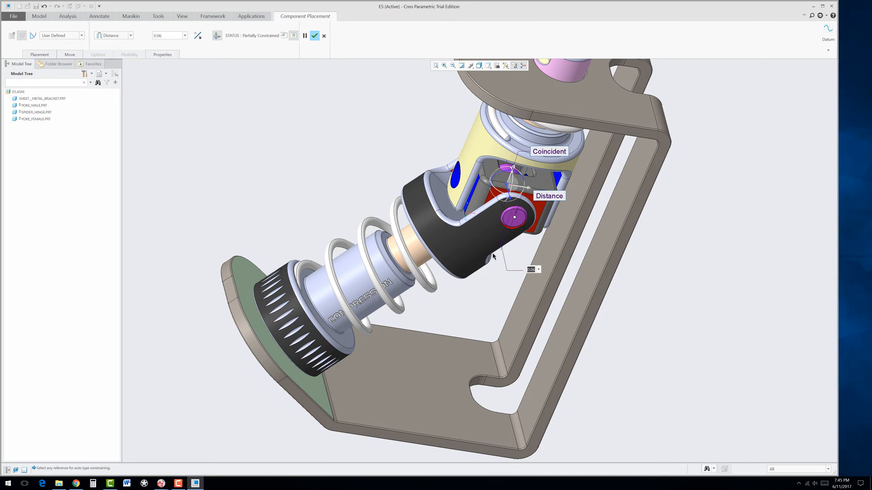
left_click_drag(493, 256, 517, 267)
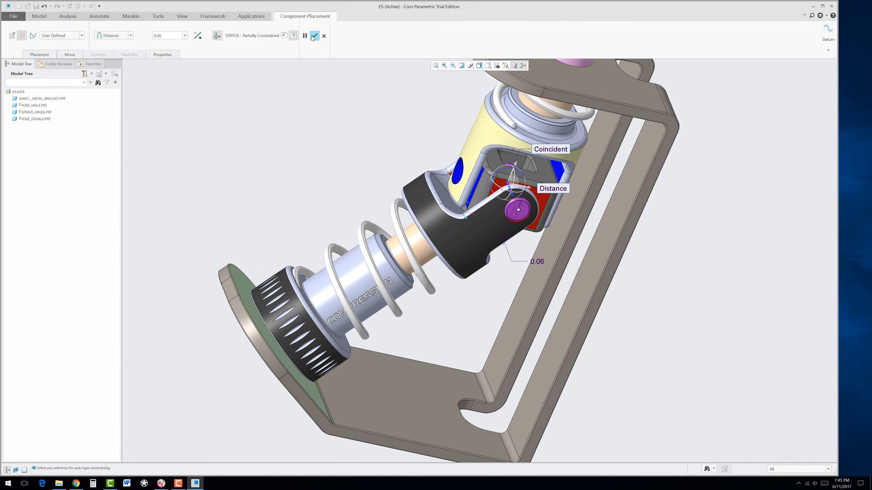
left_click(315, 35)
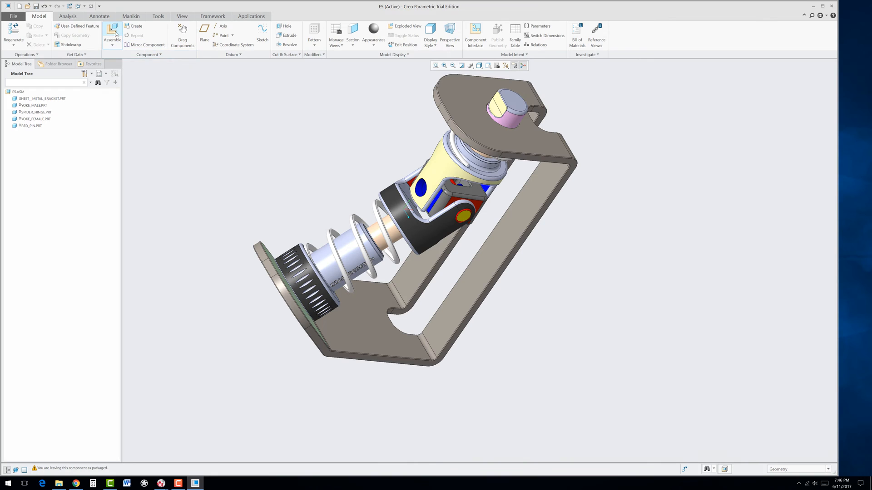
- Assemble blue_pin.prt, move it near the joint and constrain it in the male yoke's hole
left_click(112, 32)
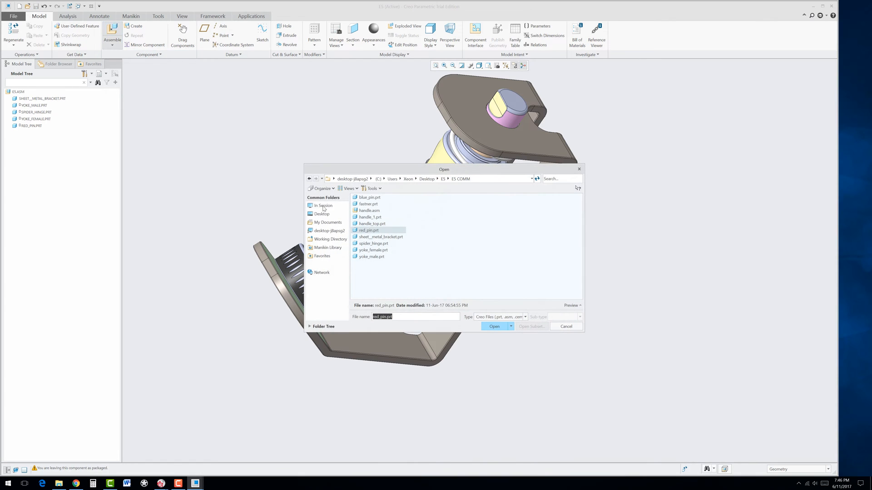
mouse_move(366, 236)
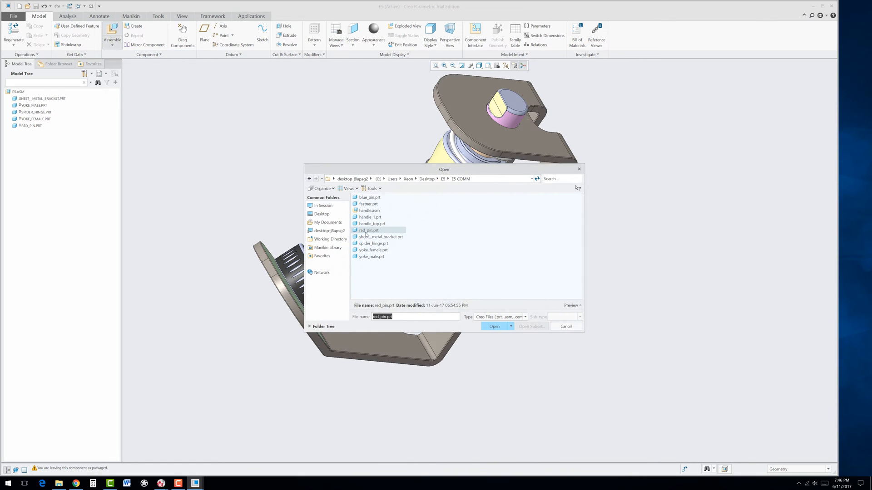
left_click(369, 197)
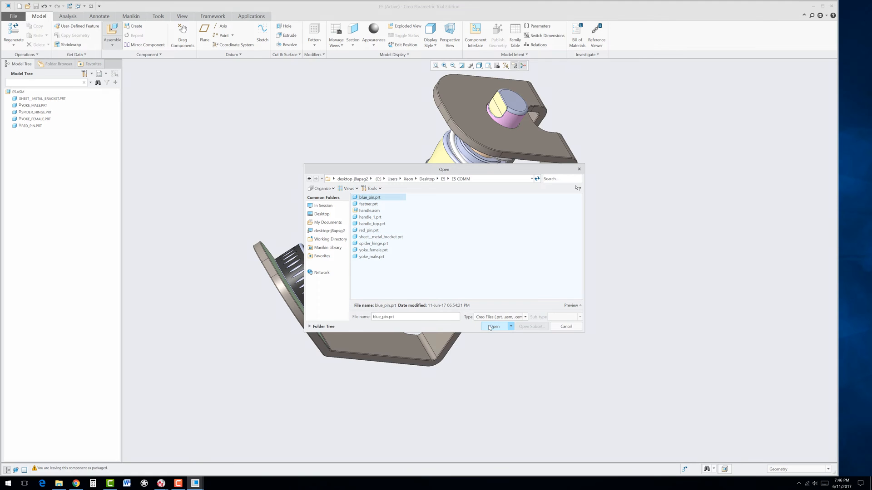
left_click(494, 326)
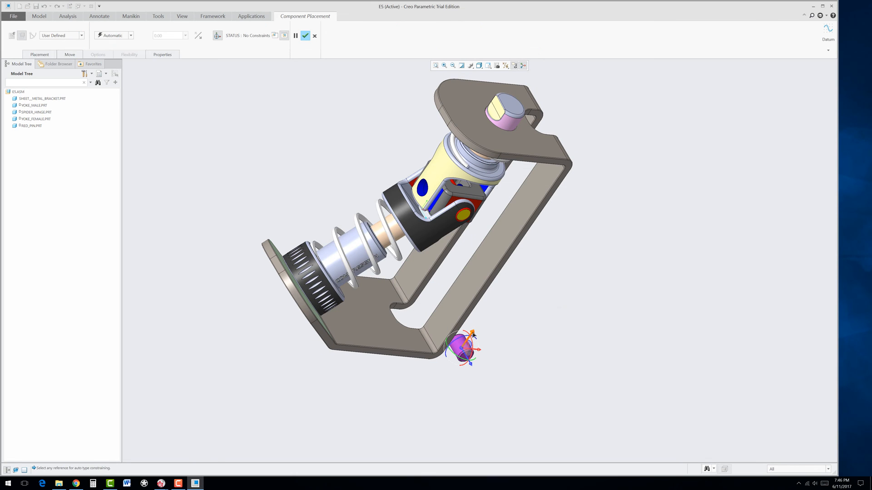
left_click_drag(460, 349, 521, 261)
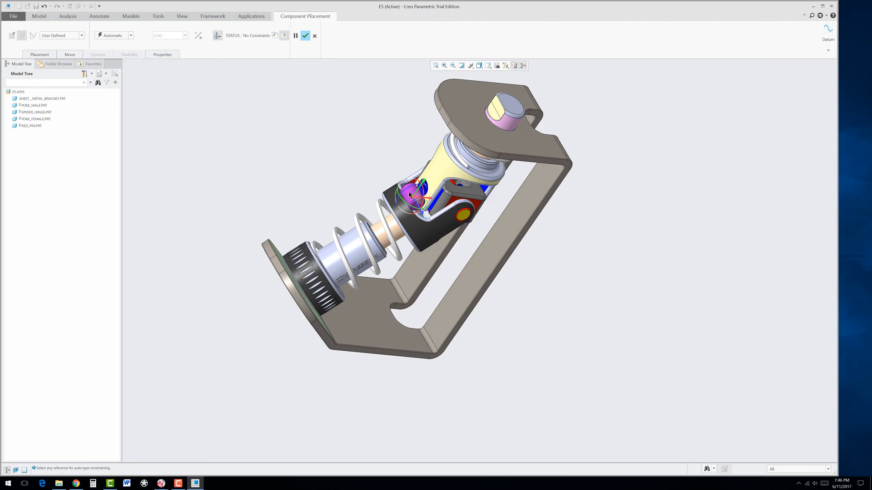
left_click(408, 194)
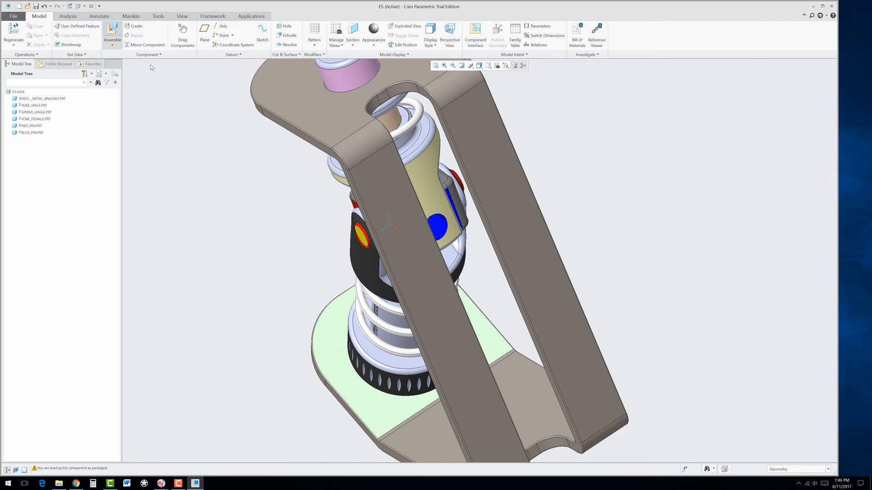
- Assemble a second blue_pin.prt into the spider hinge with coincident and 0.06 distance constraints
left_click(111, 31)
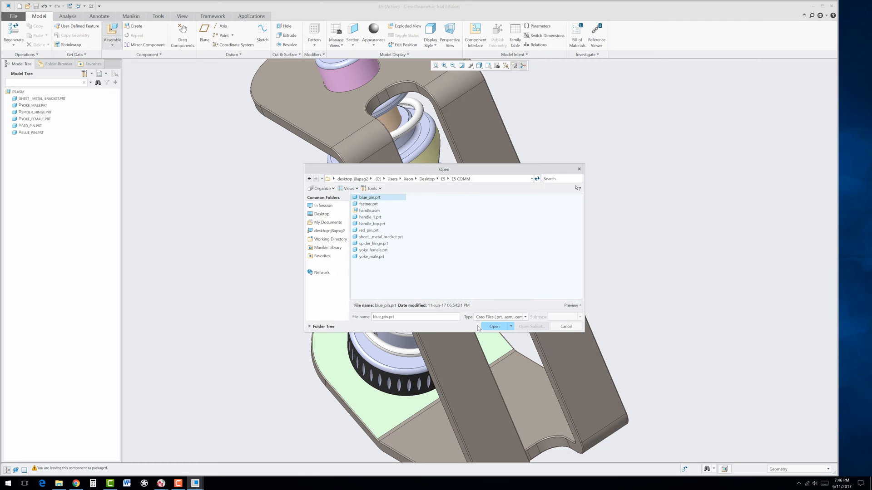
left_click(495, 326)
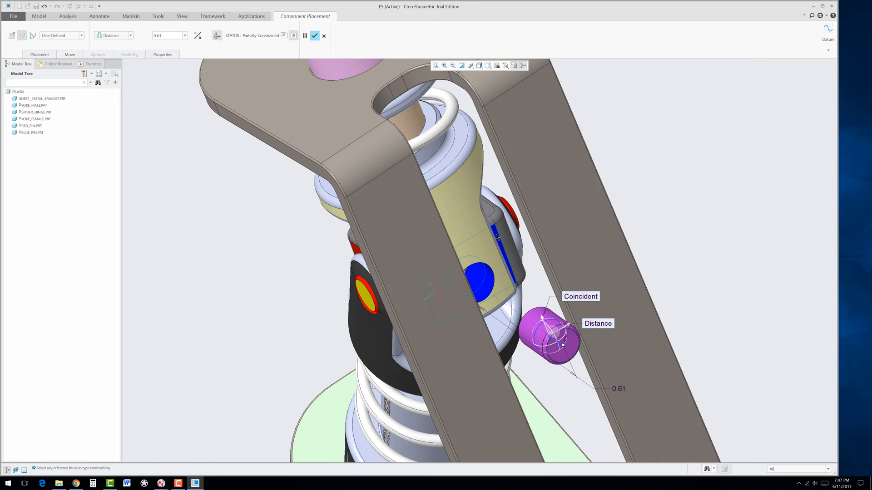
double_click(619, 389)
type("0.06")
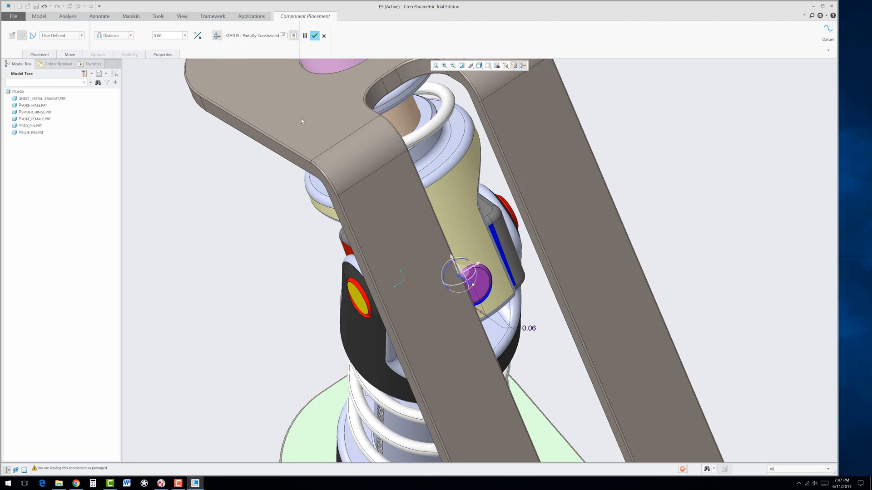
left_click(314, 36)
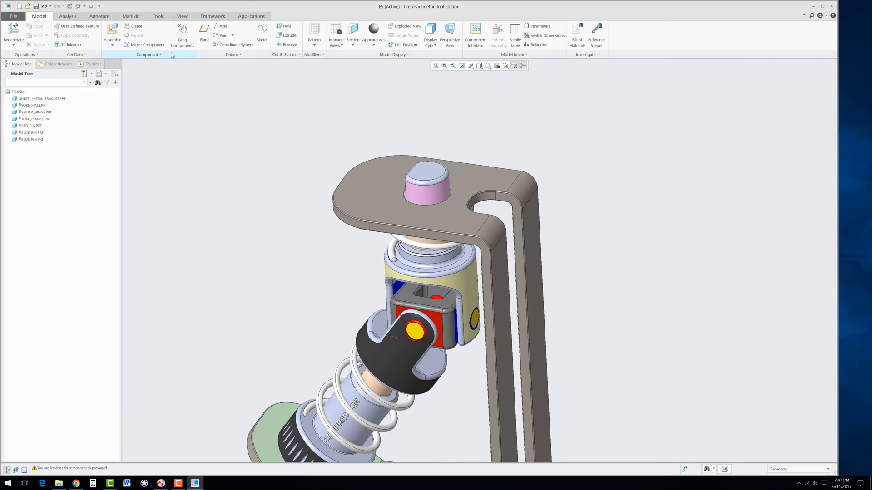
- Assemble handle.asm above the bracket, coincident with the bracket's top surface
left_click(112, 32)
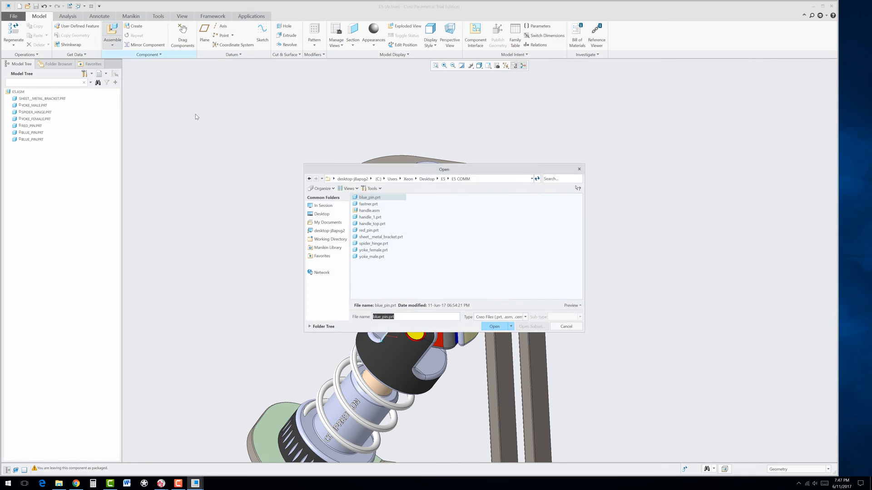
left_click(369, 210)
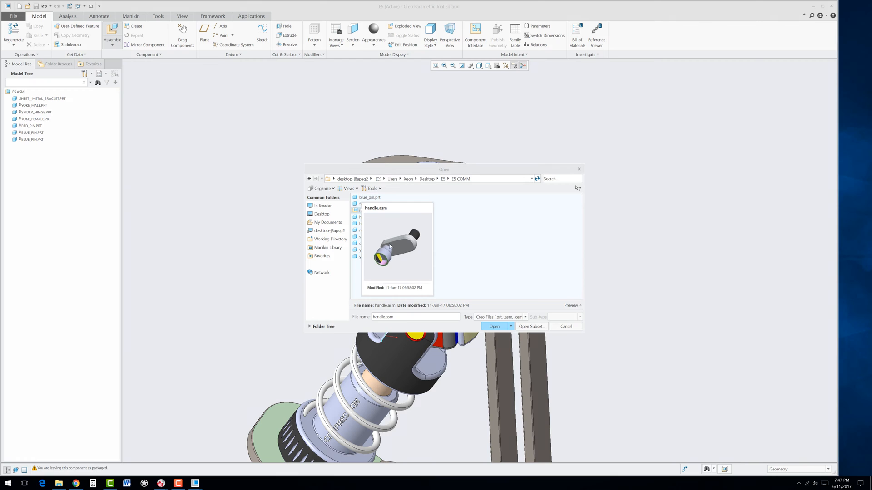
left_click(494, 326)
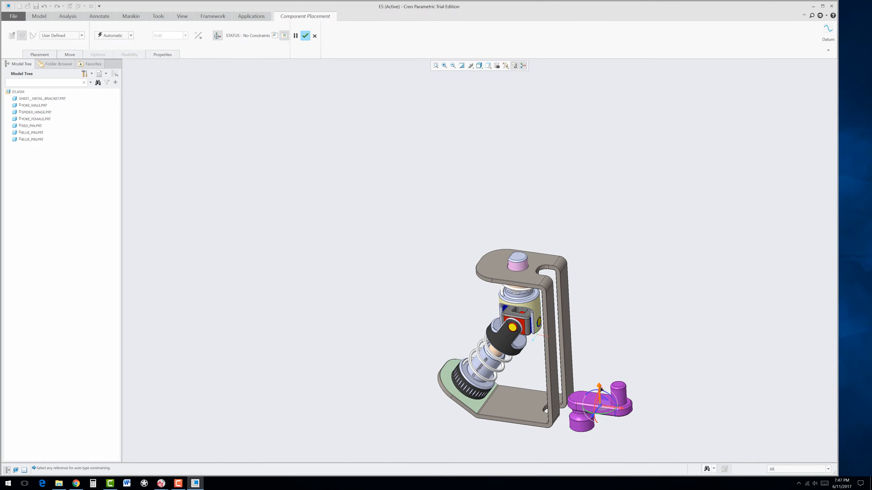
left_click_drag(598, 398, 587, 200)
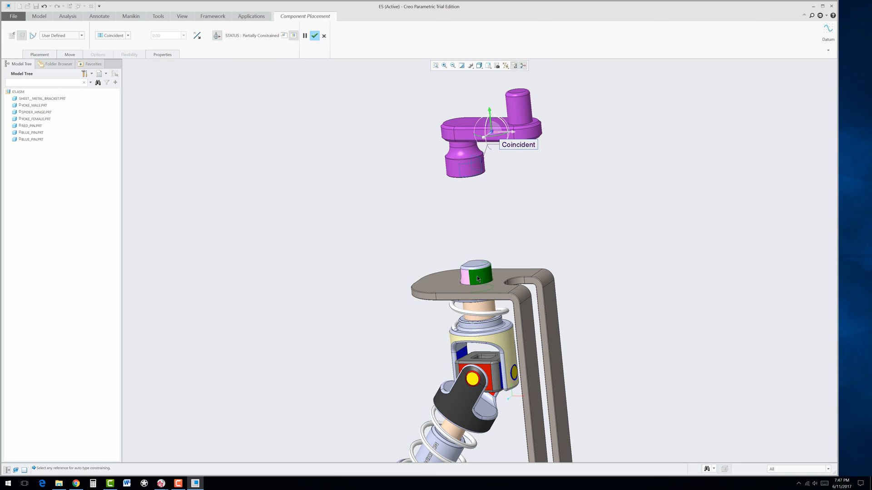
mouse_move(445, 281)
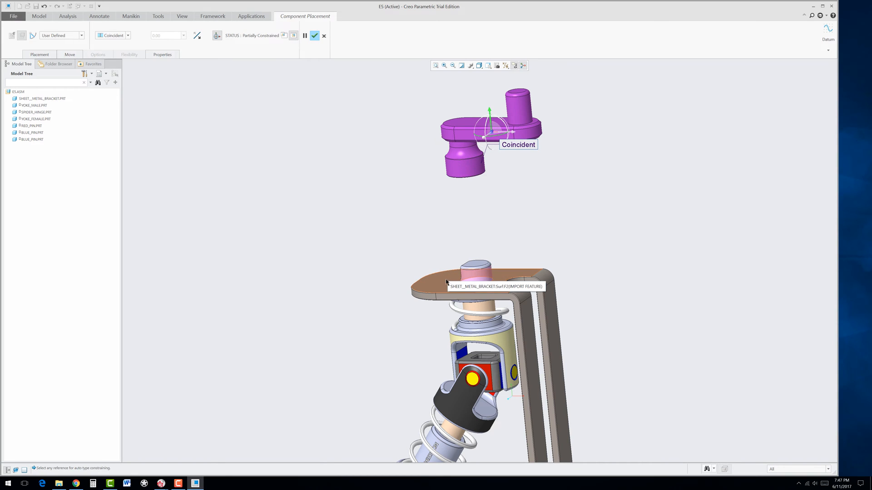
left_click(445, 281)
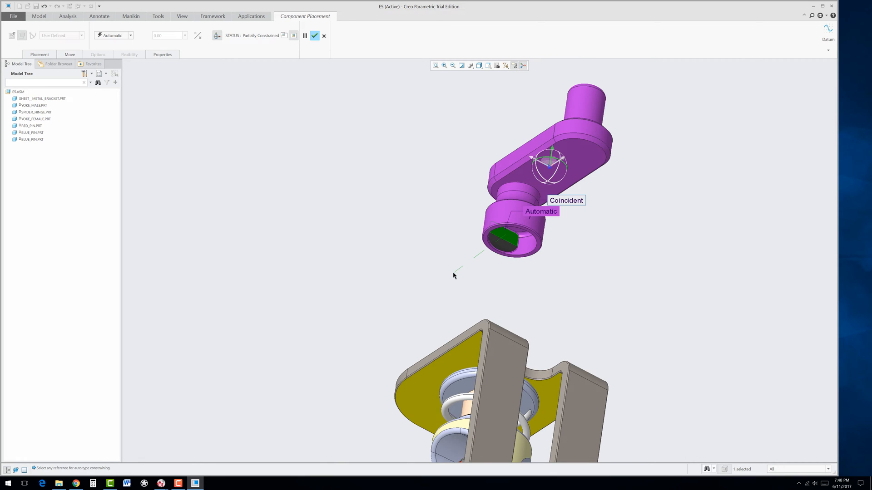
- Constrain the handle bore to the top pin with a 0.005 distance and accept the placement
left_click_drag(454, 276, 532, 326)
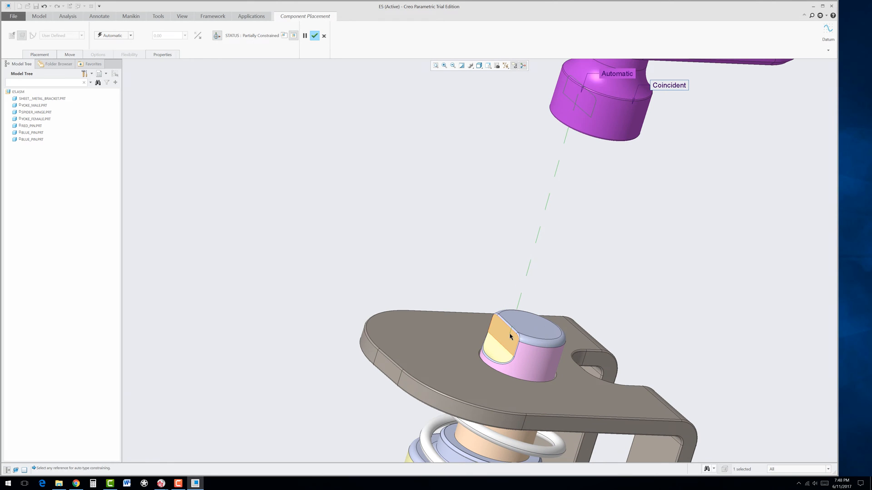
left_click(508, 338)
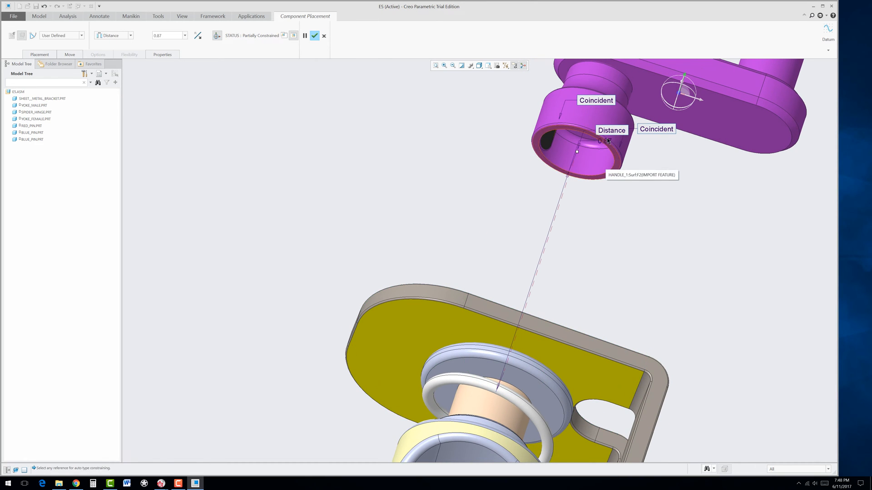
left_click(605, 140)
type("0.005")
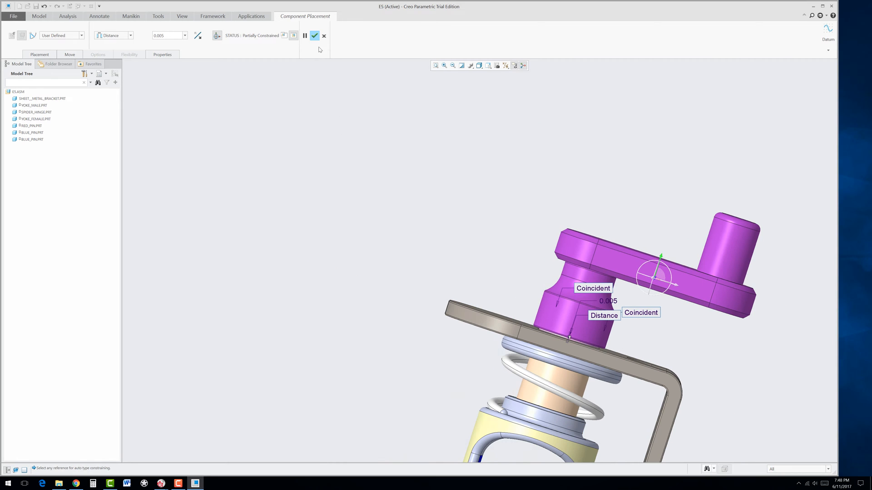
left_click(317, 37)
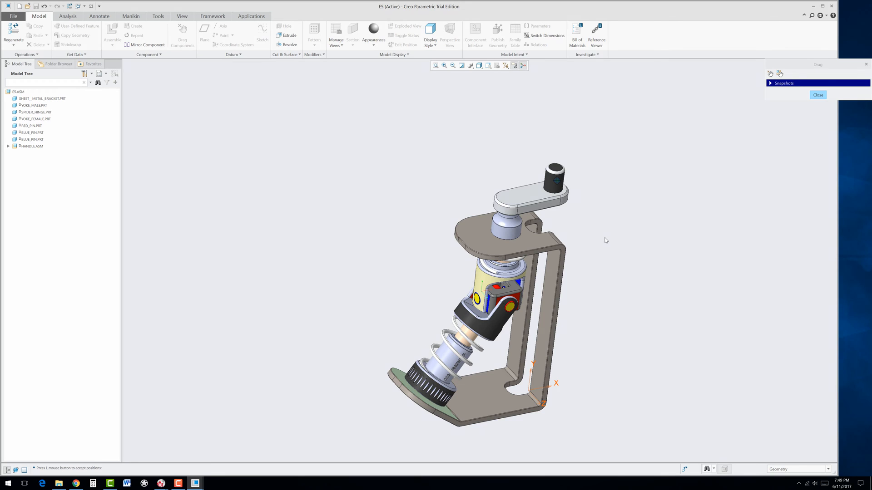
mouse_move(799, 98)
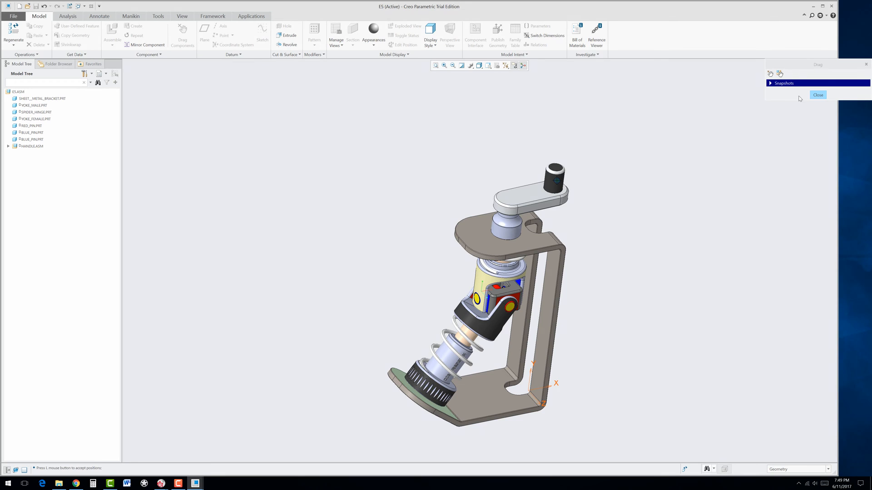
- Close the Drag dialog after moving the handle assembly
left_click(818, 94)
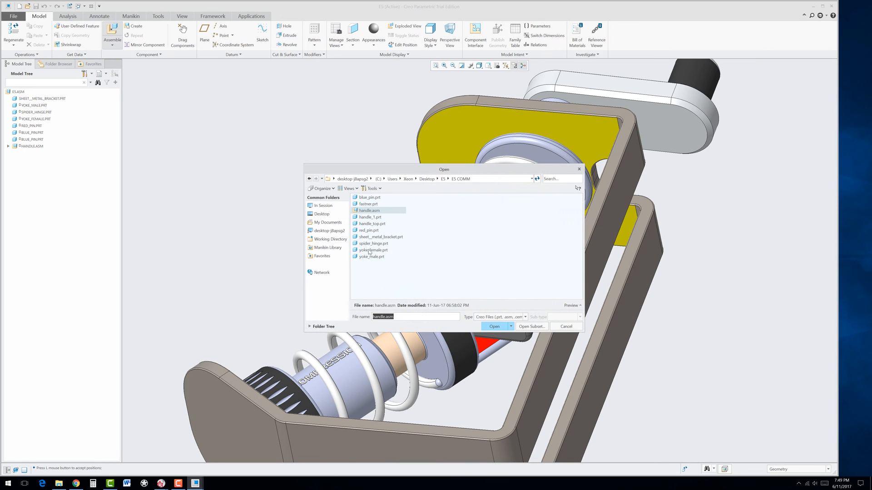
mouse_move(366, 243)
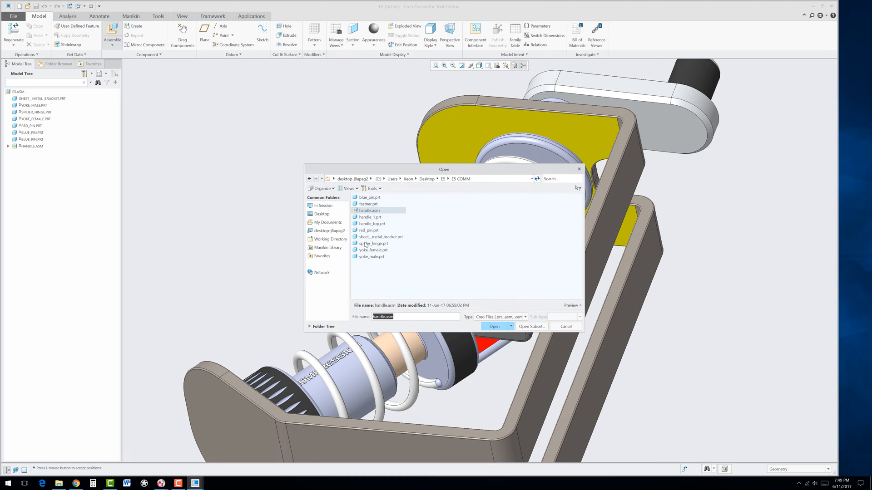
- Place fastener.prt into the spider hinge hole with a Coincident constraint and confirm
left_click(369, 204)
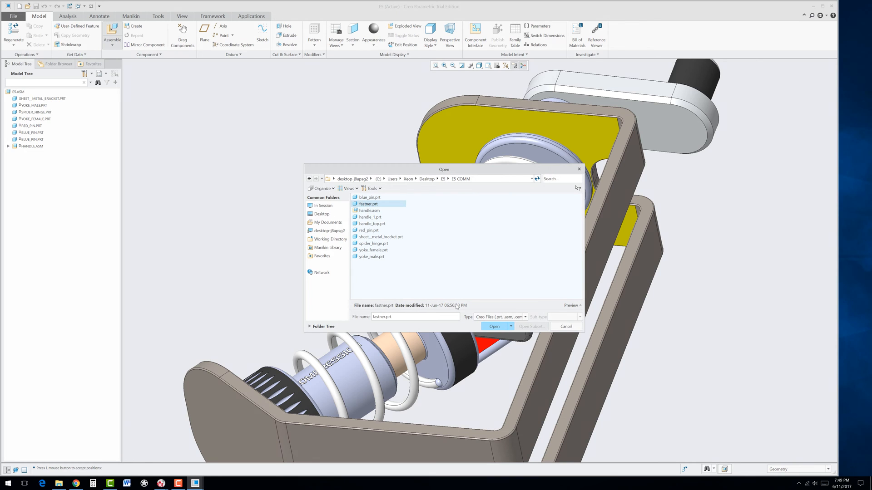
left_click(494, 326)
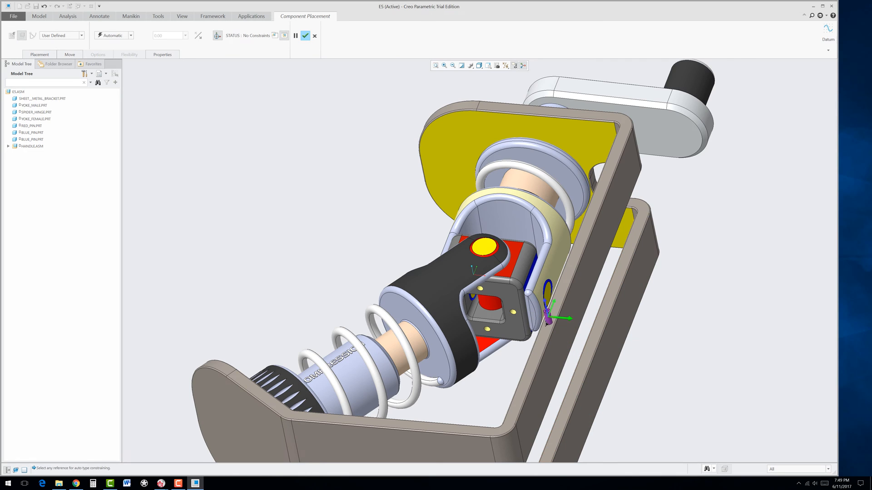
left_click_drag(551, 317, 503, 316)
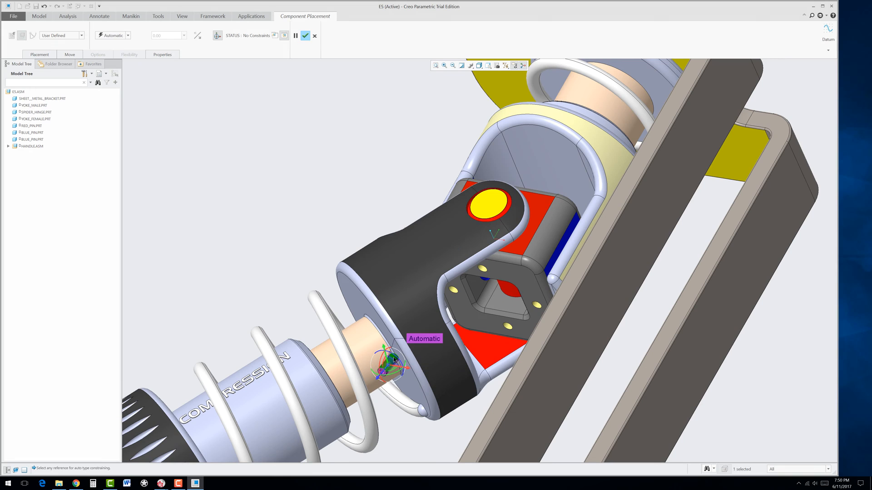
mouse_move(532, 302)
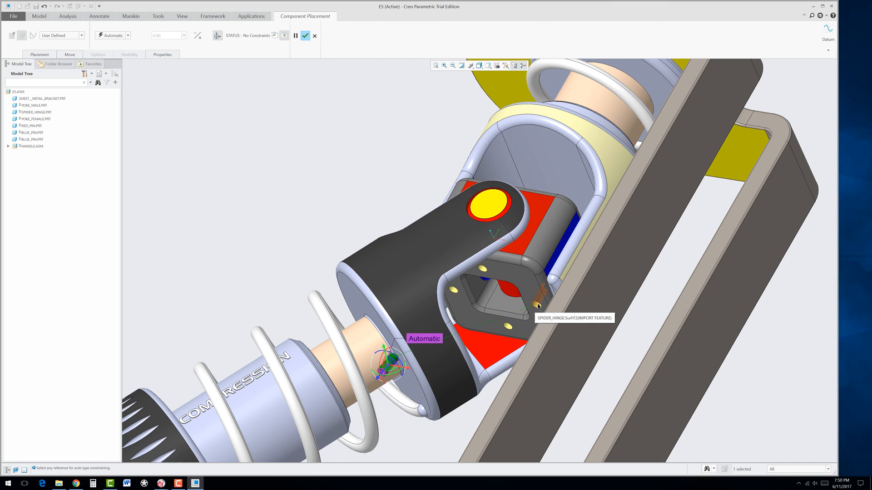
left_click(534, 304)
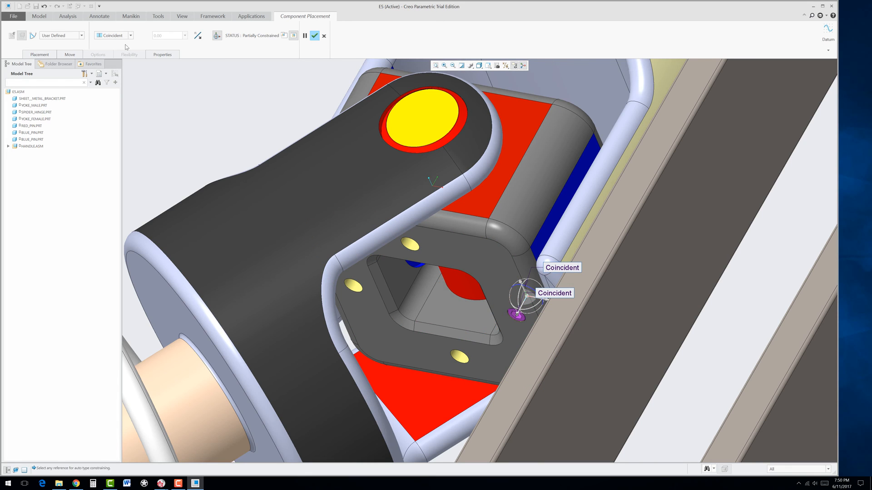
left_click(132, 35)
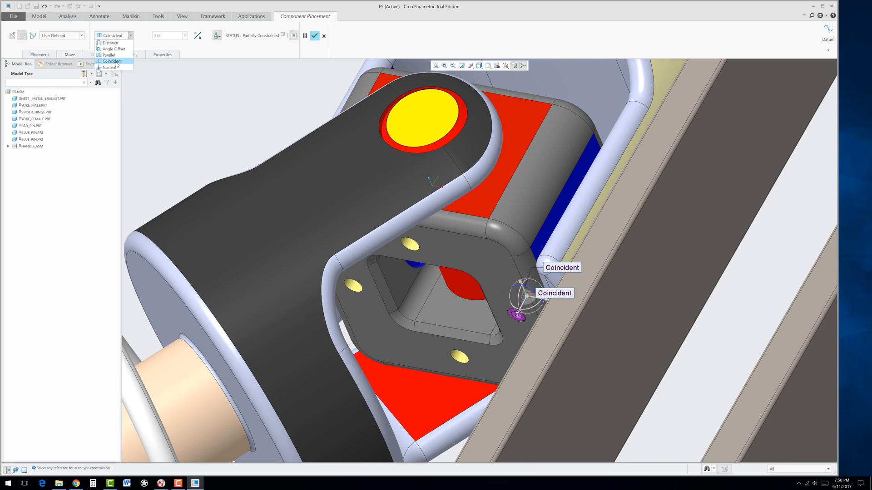
left_click(110, 60)
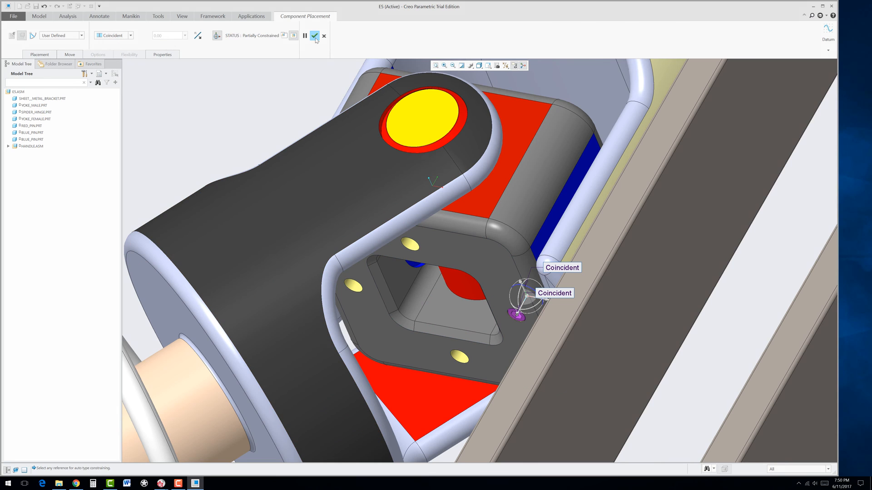
left_click(316, 37)
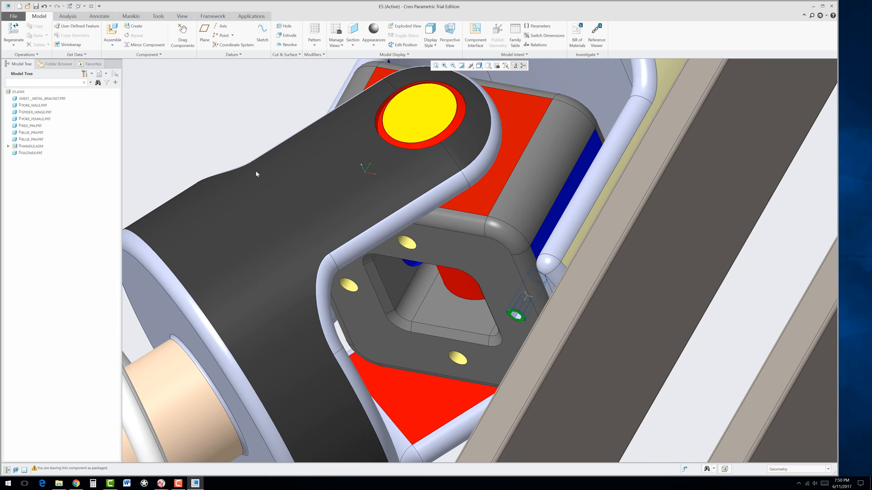